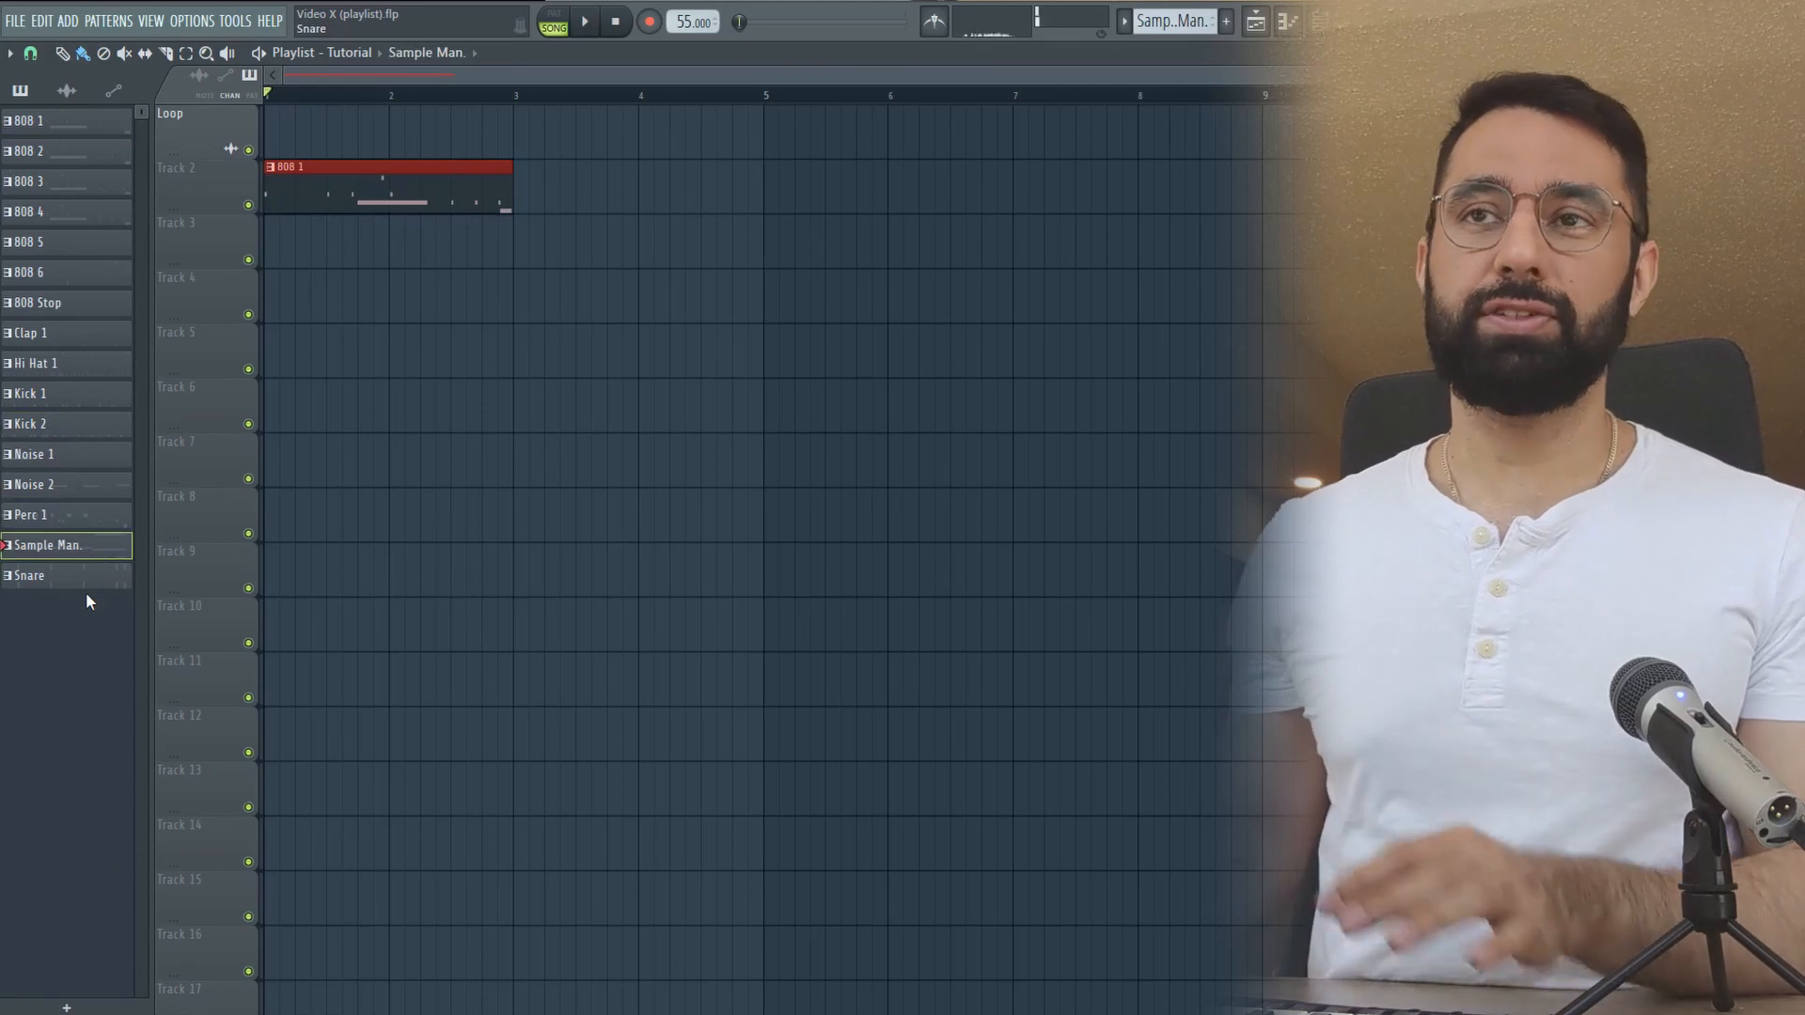
Step: Place Hi Hat 1, Kick 1 and Snare clips on tracks 3–5 and Sample Loop on track 1
click(29, 575)
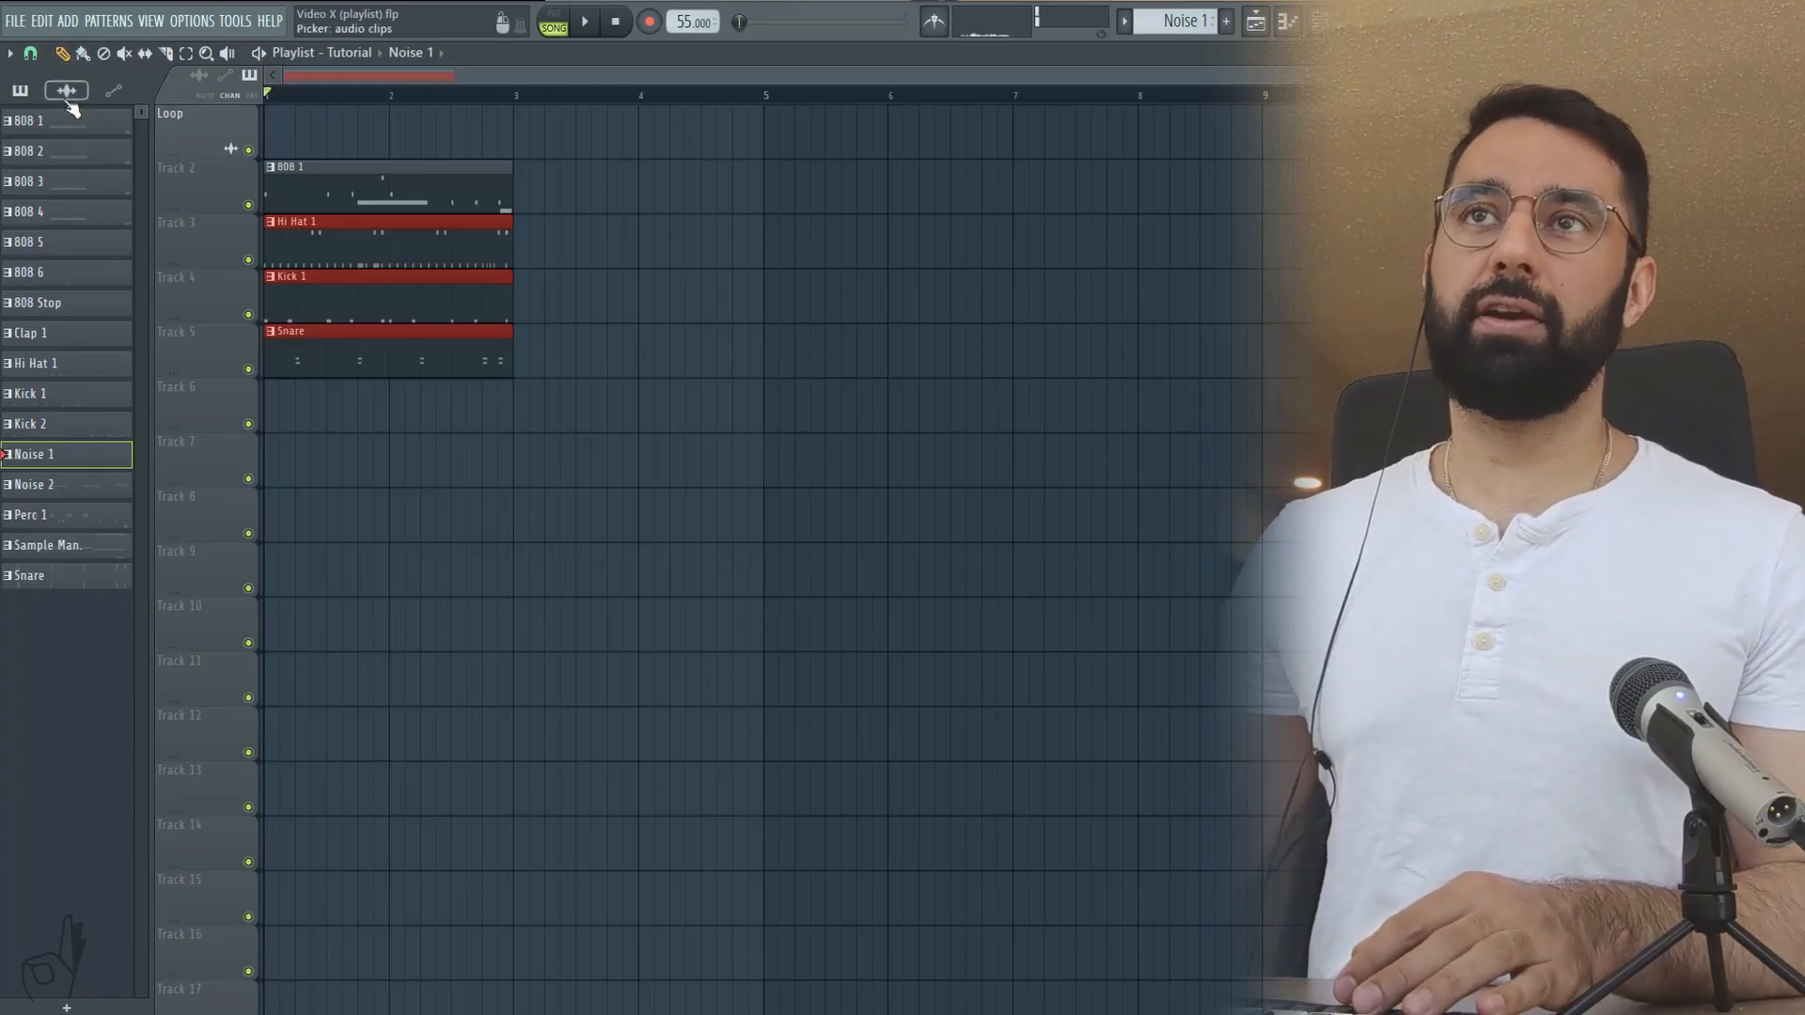
click(28, 120)
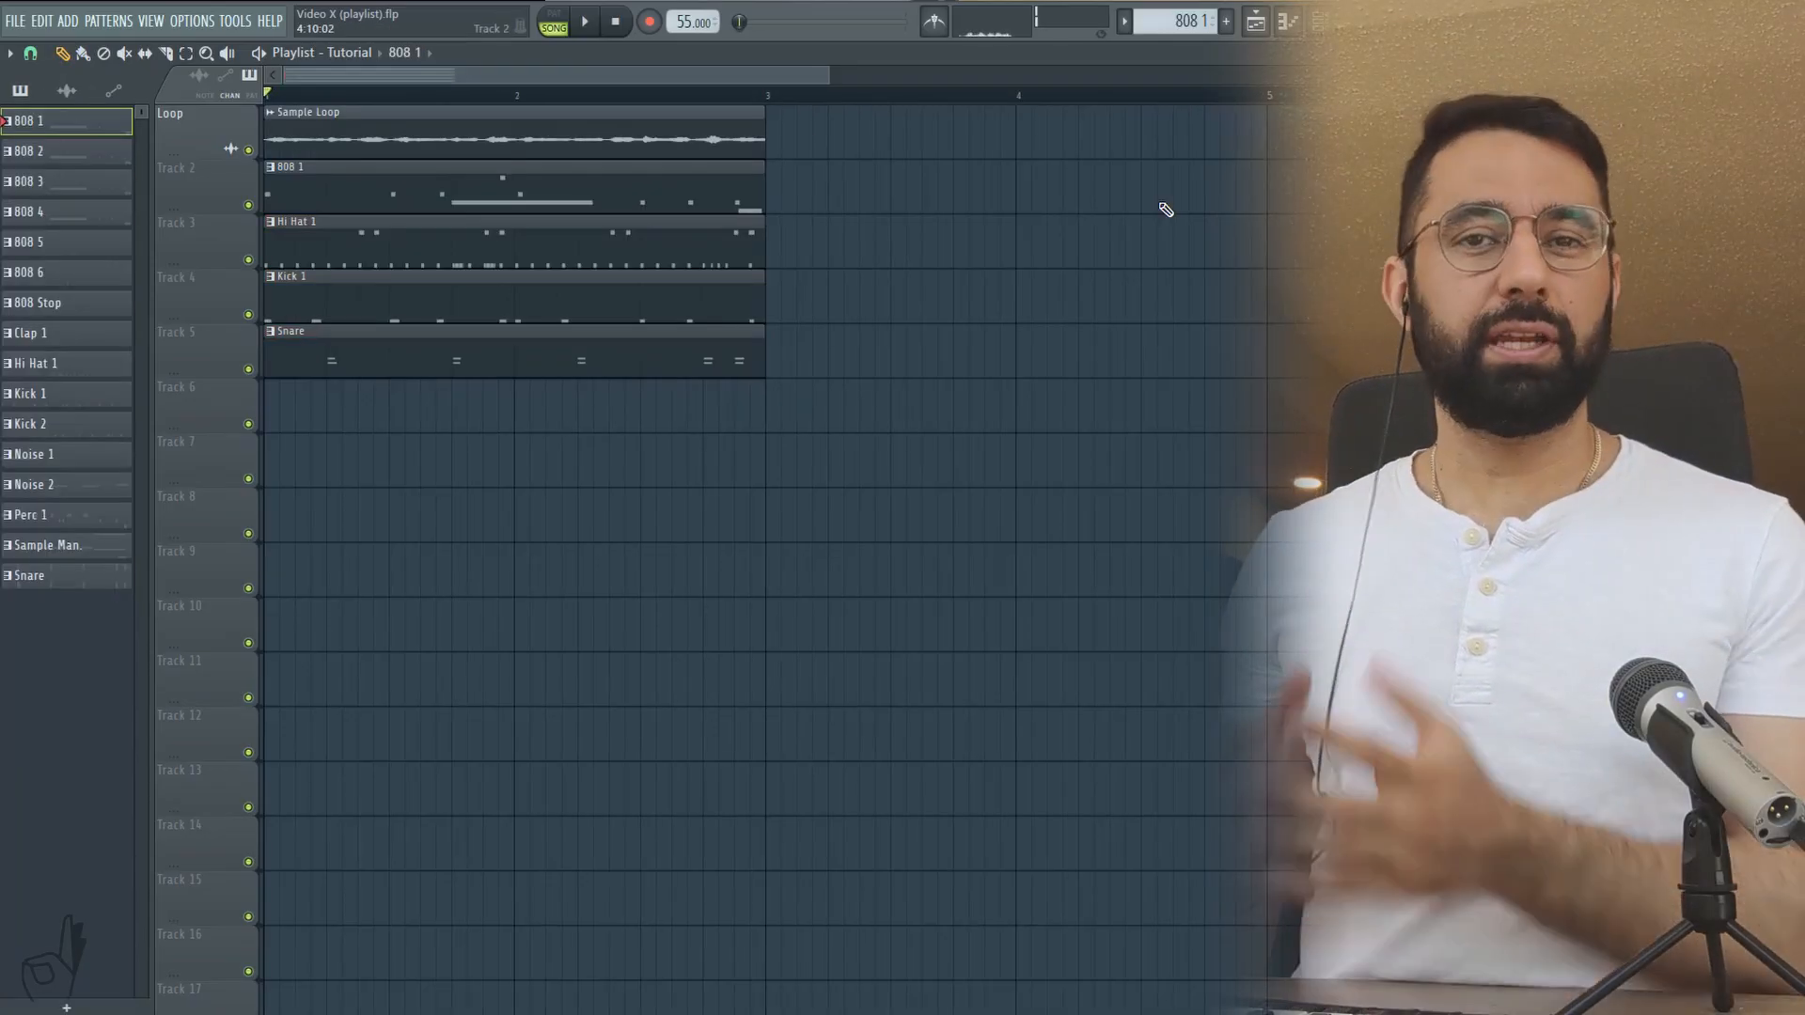
key(shift)
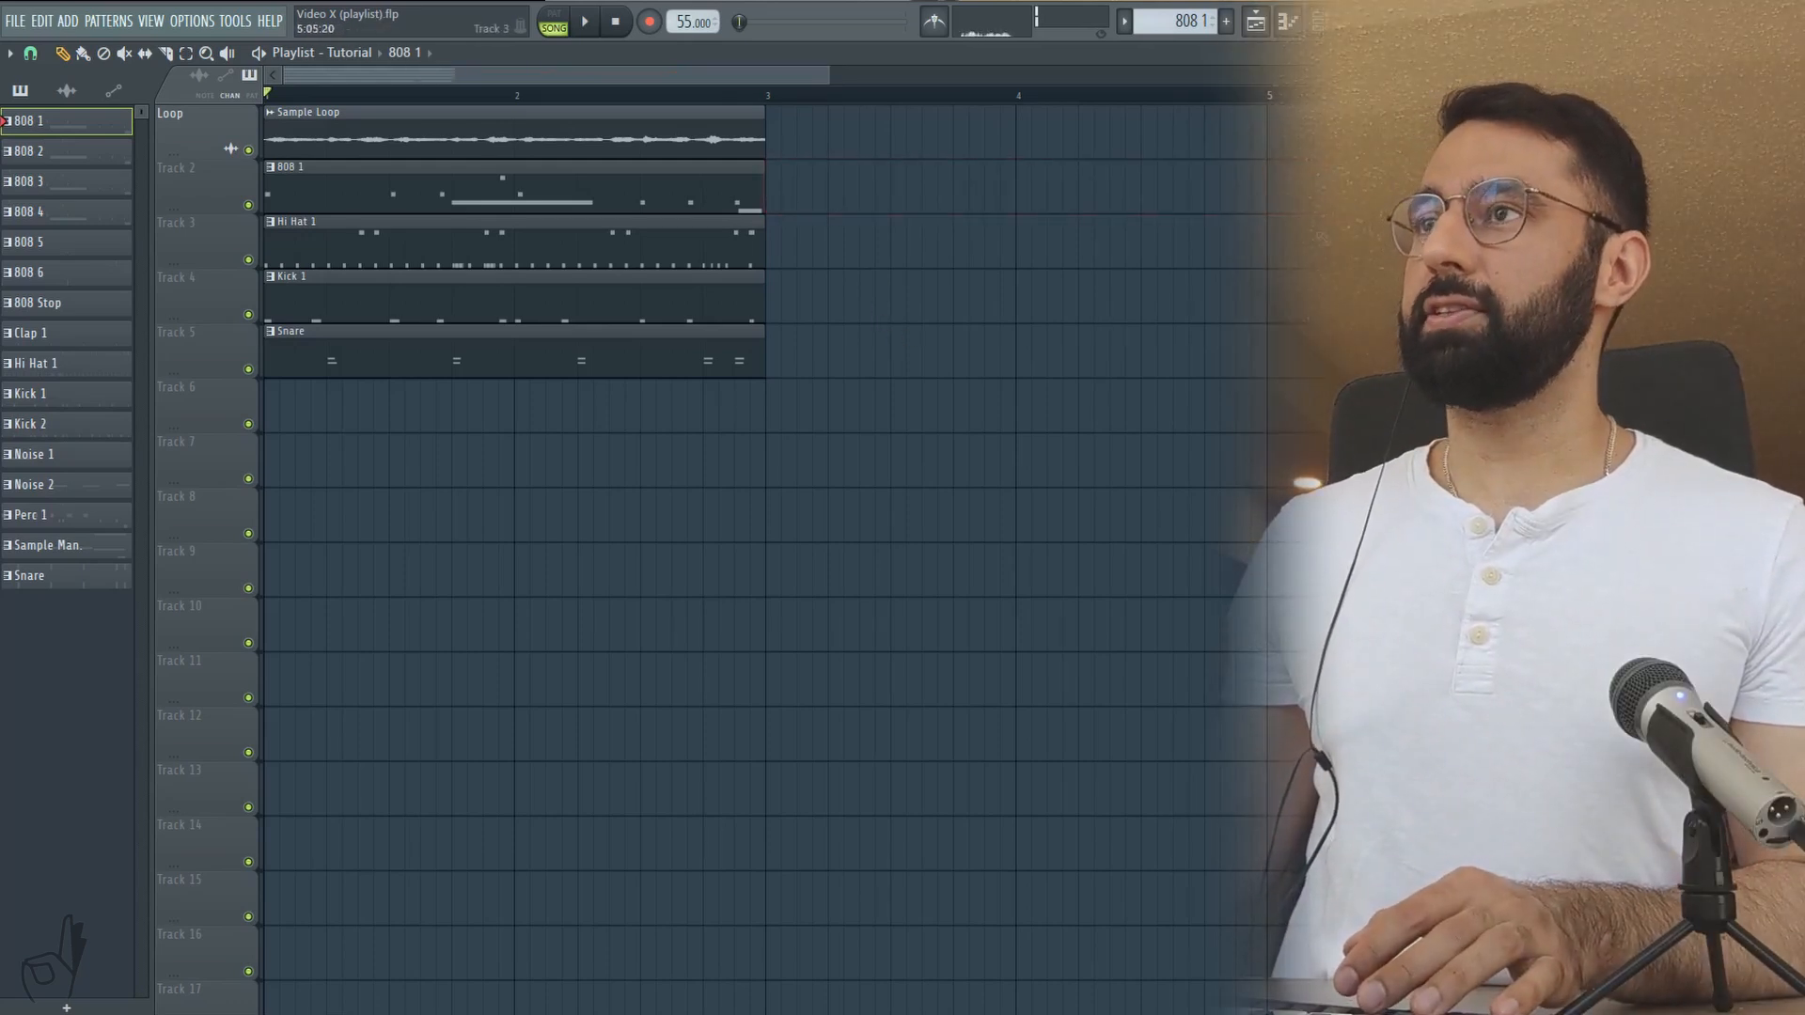
key(Alt)
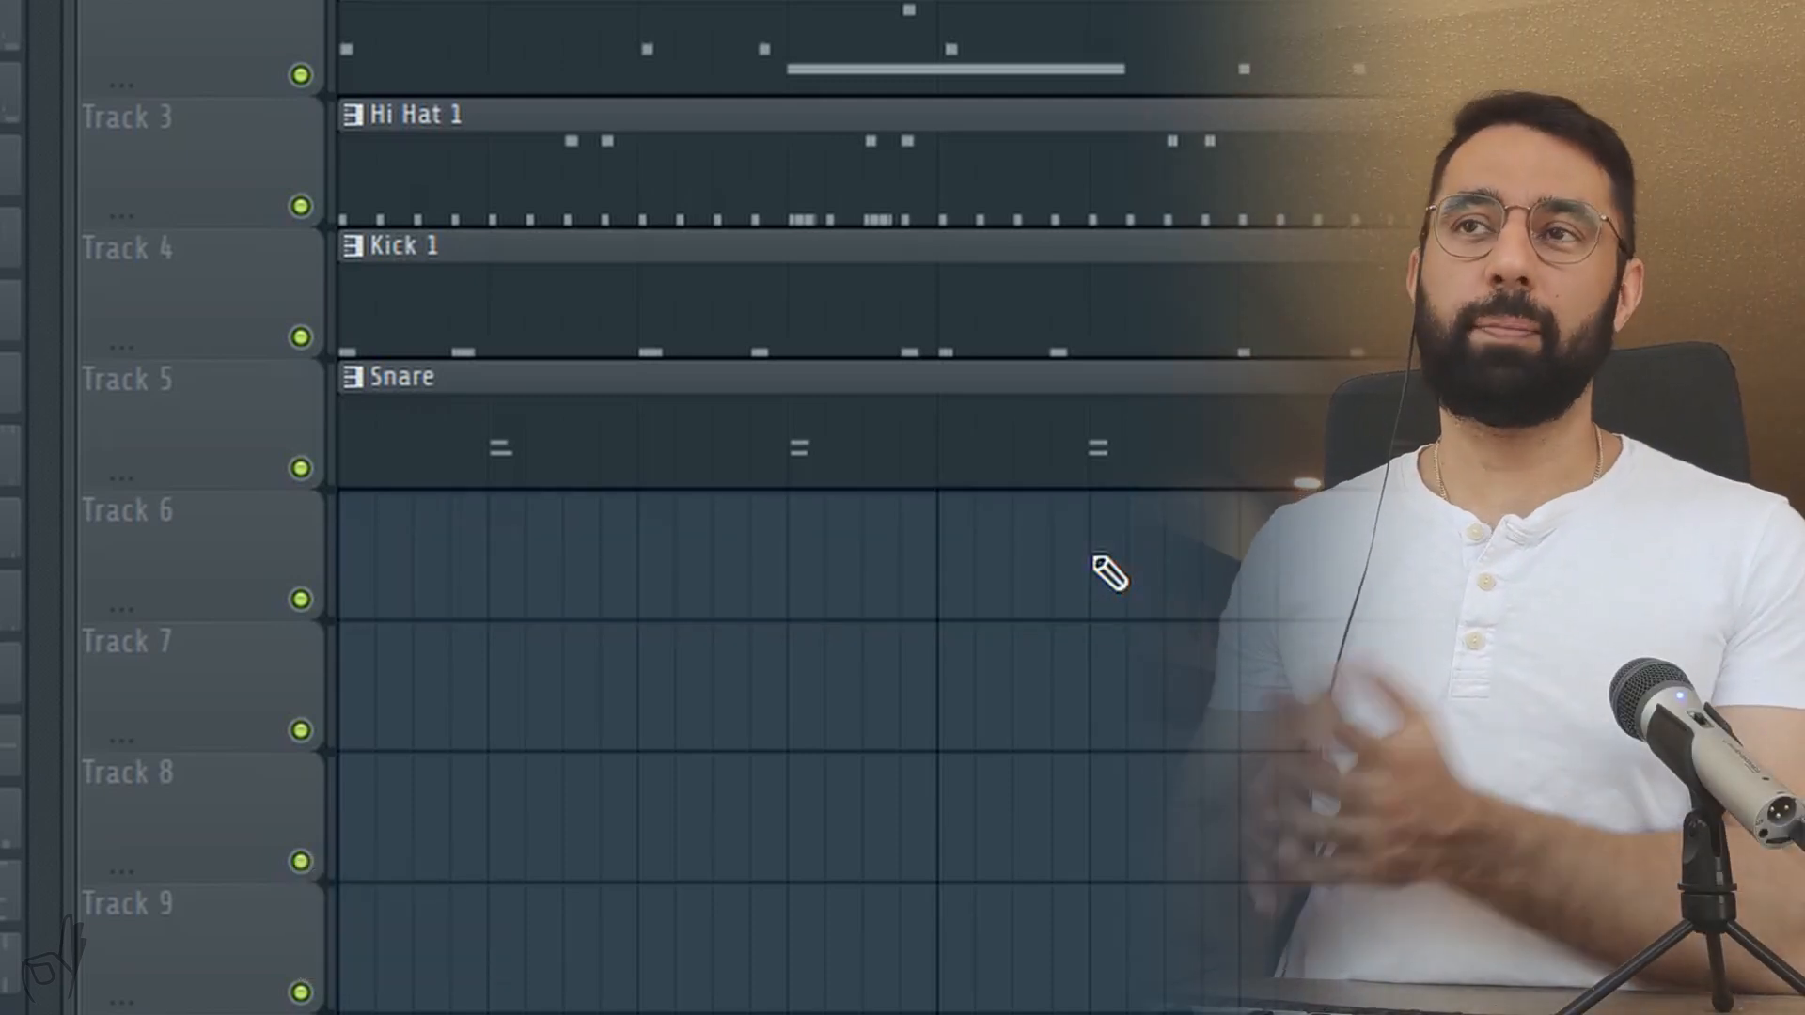
mouse_move(1094, 385)
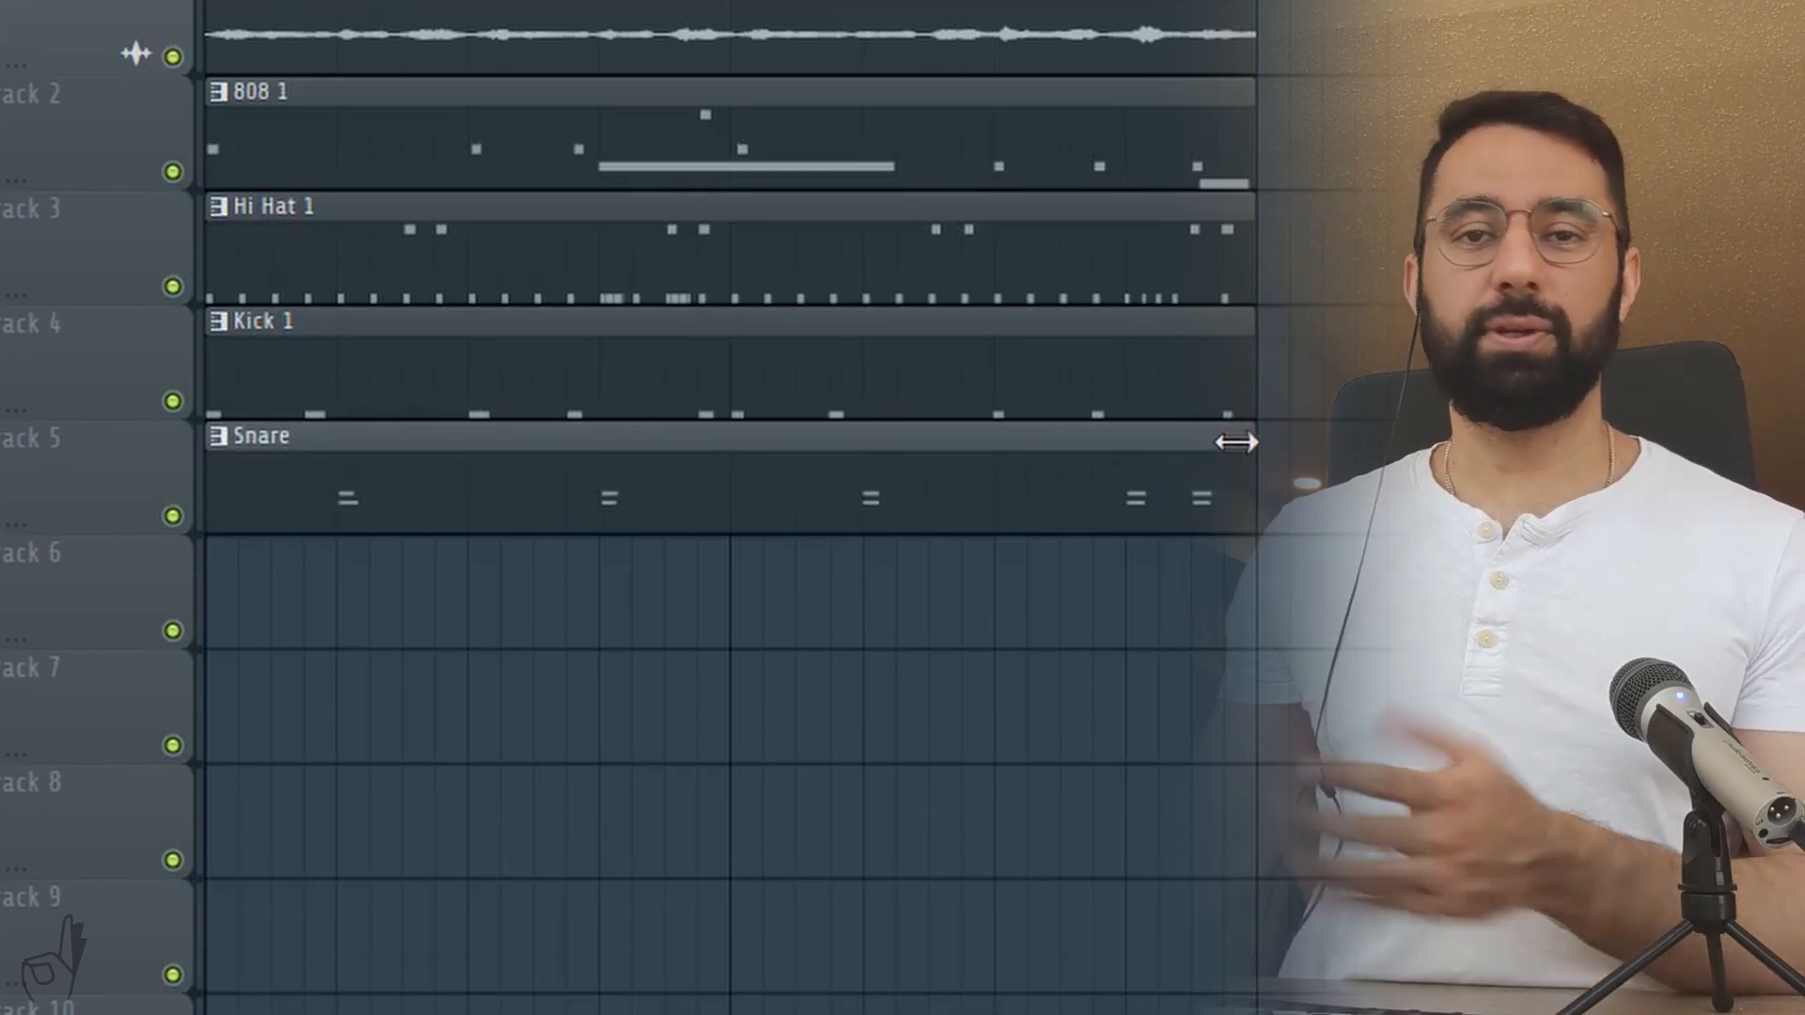
key(Alt)
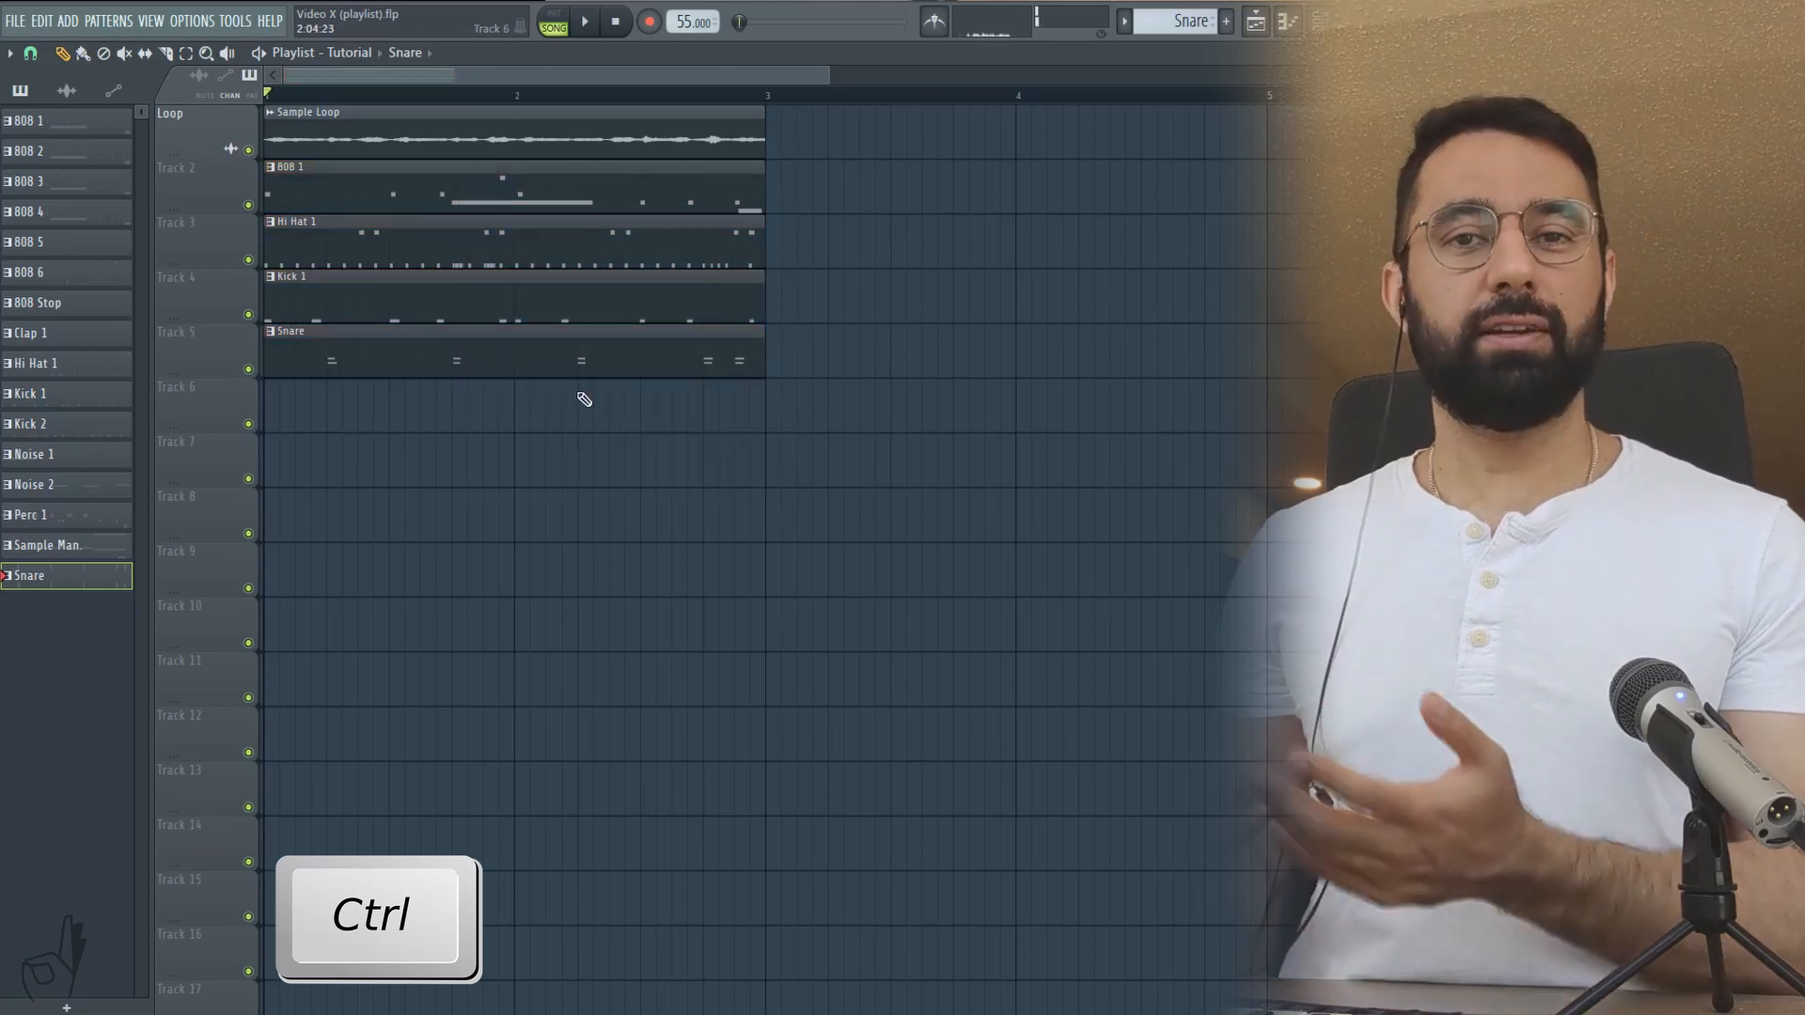
Step: Select all five clips and duplicate them with Ctrl+B into a four-bar beat
key(Shift)
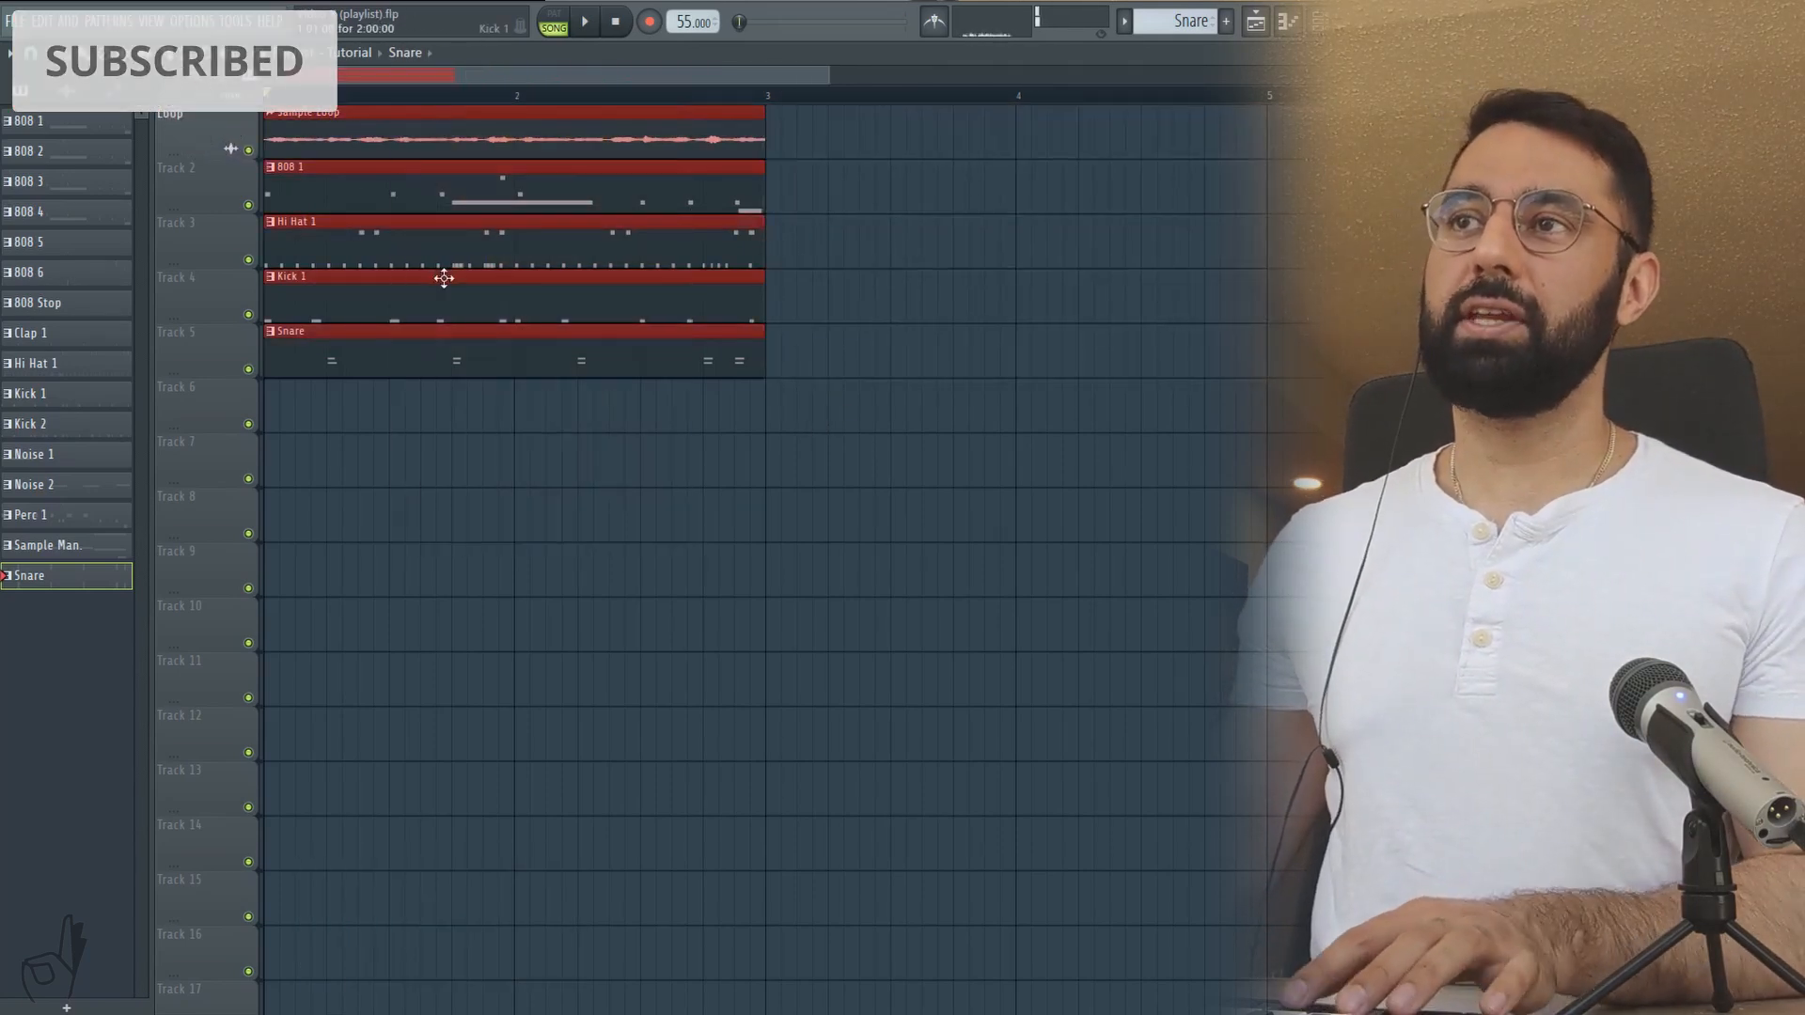
key(ctrl+b)
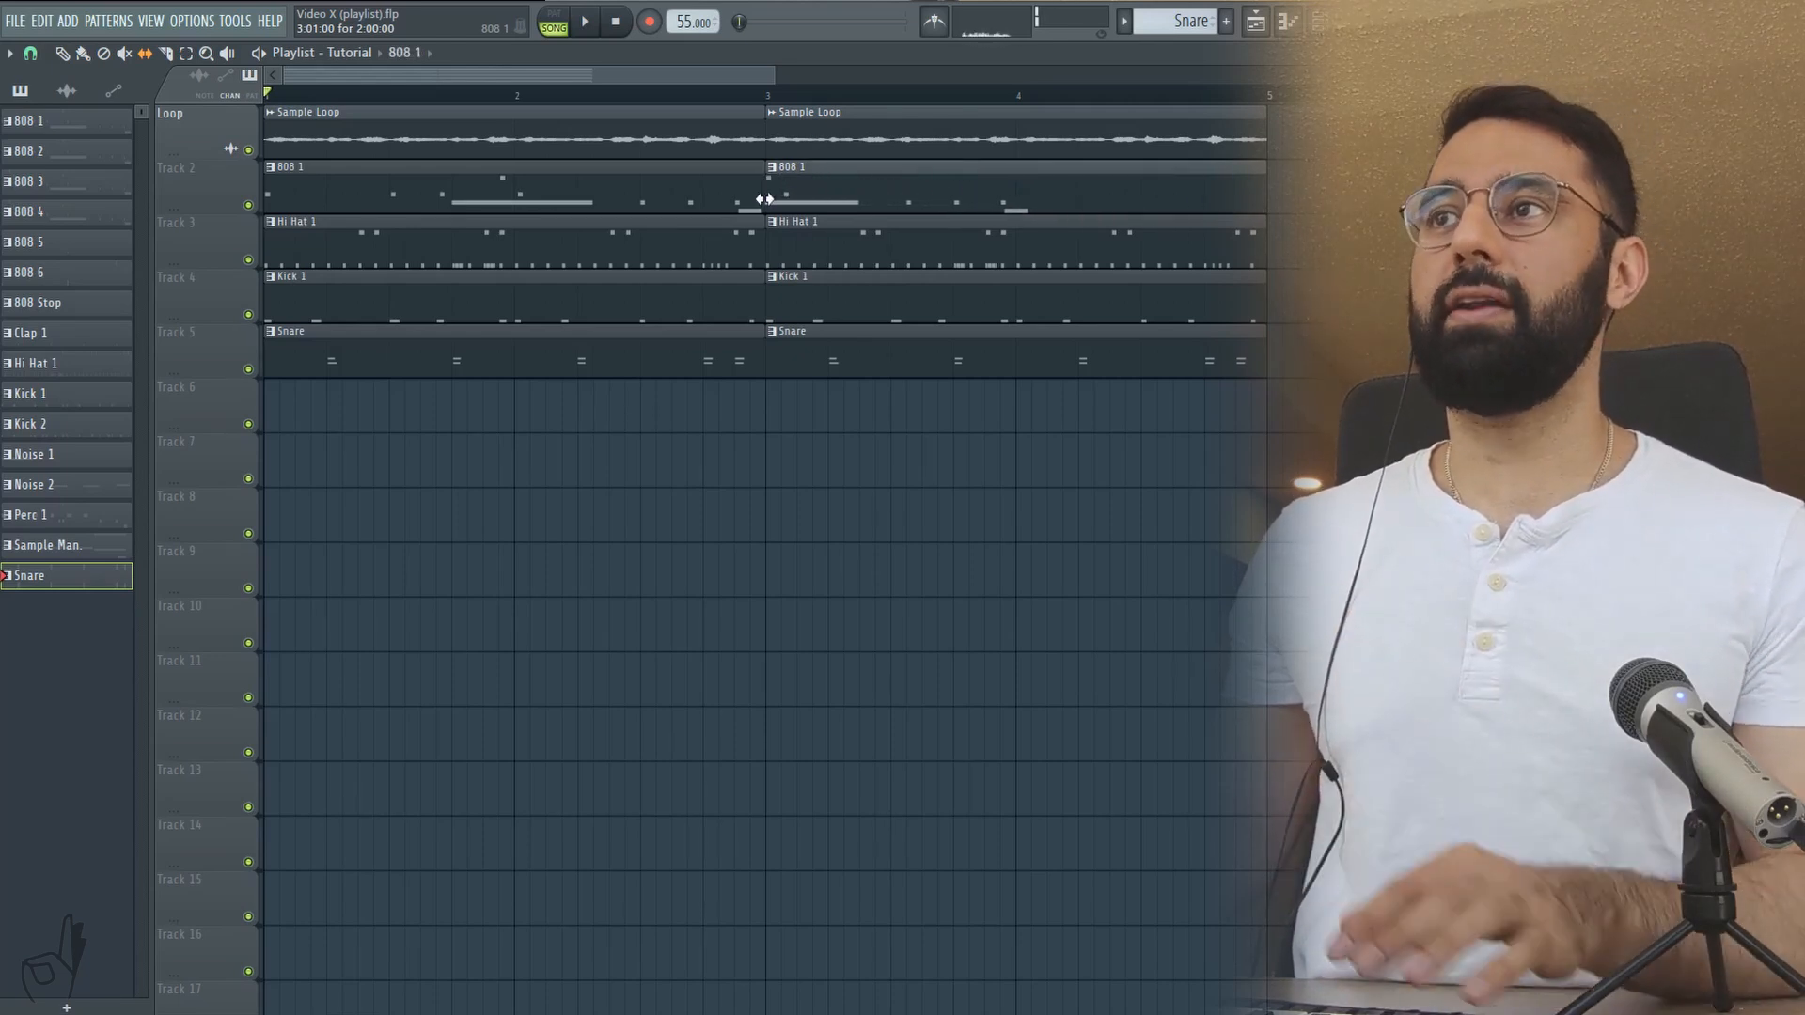
click(56, 120)
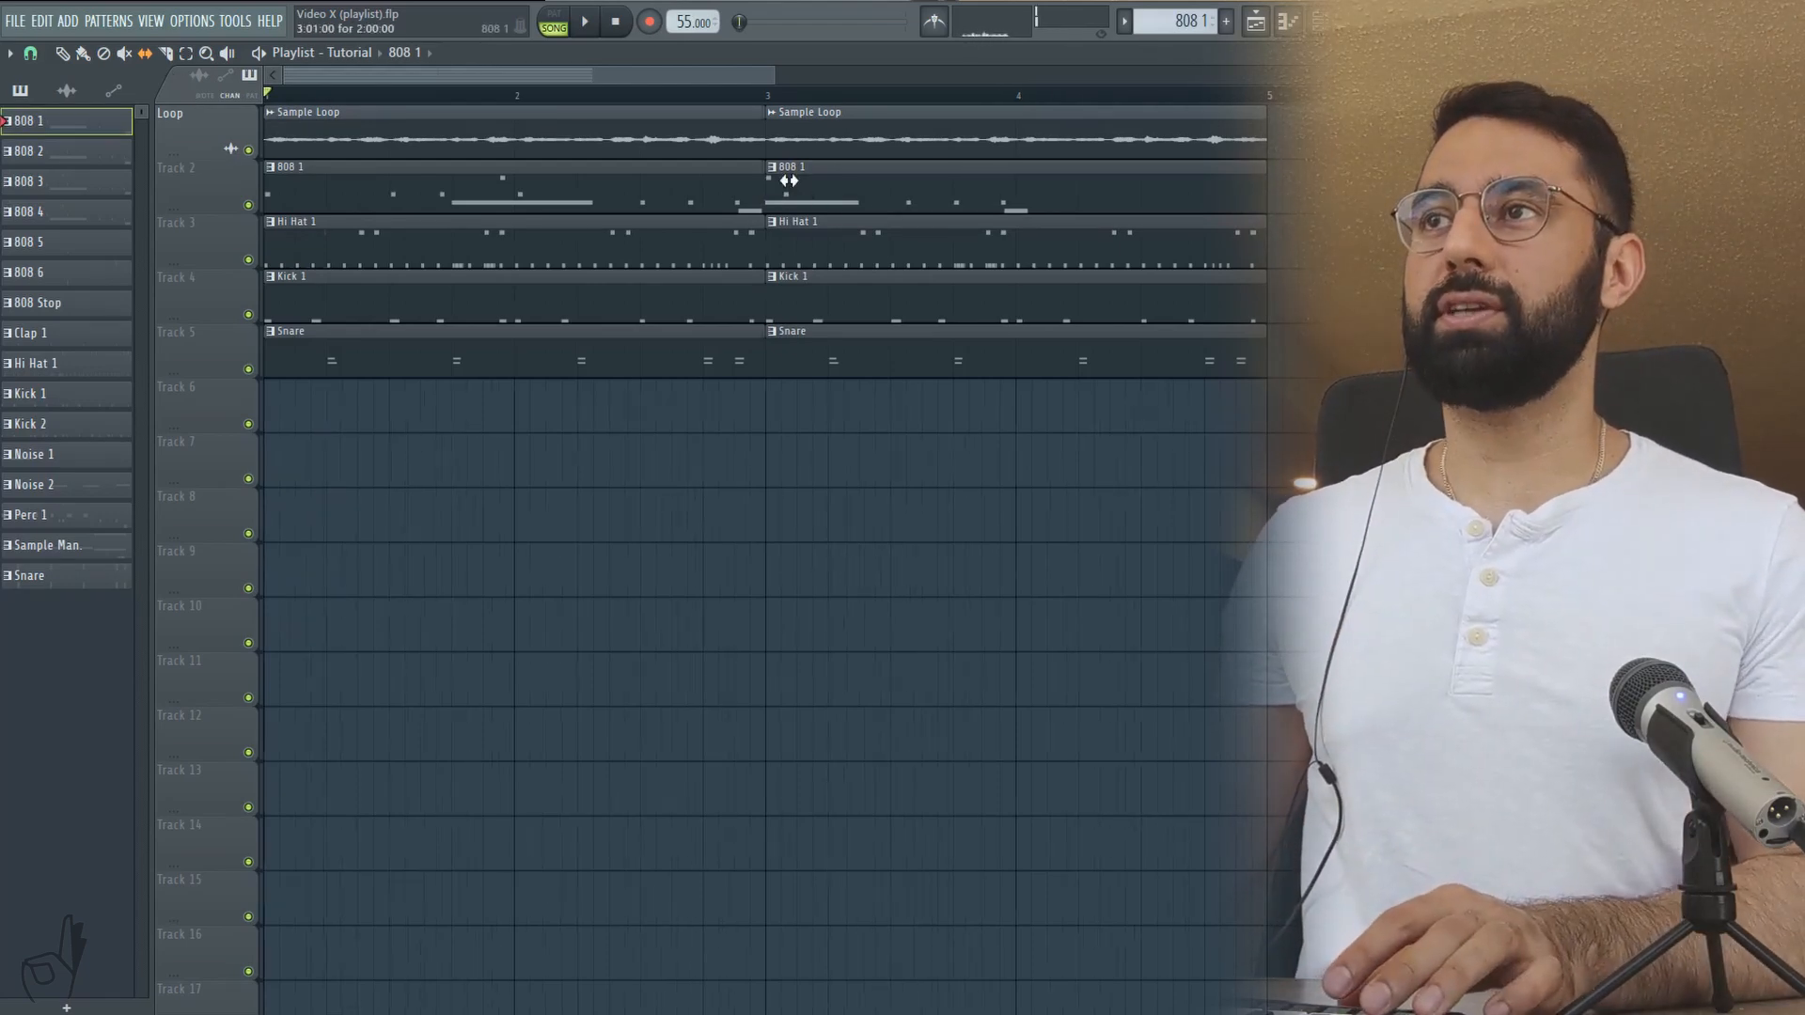
key(shift)
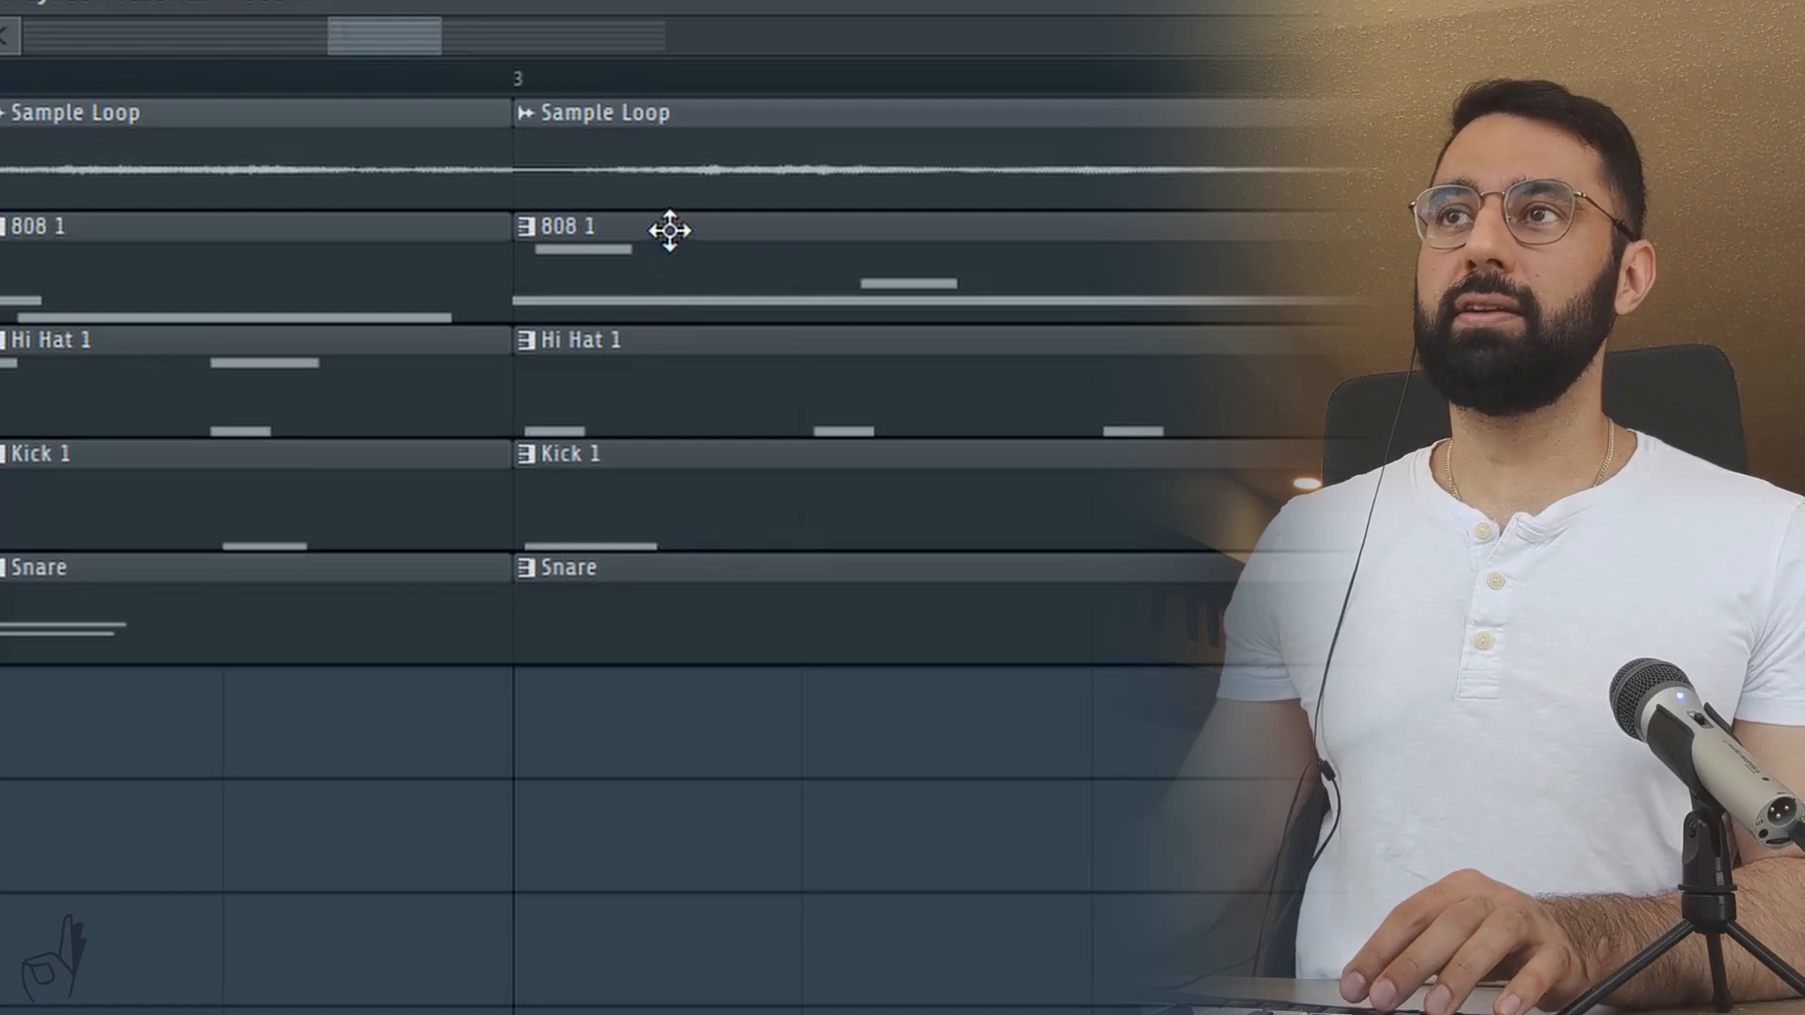
key(shift)
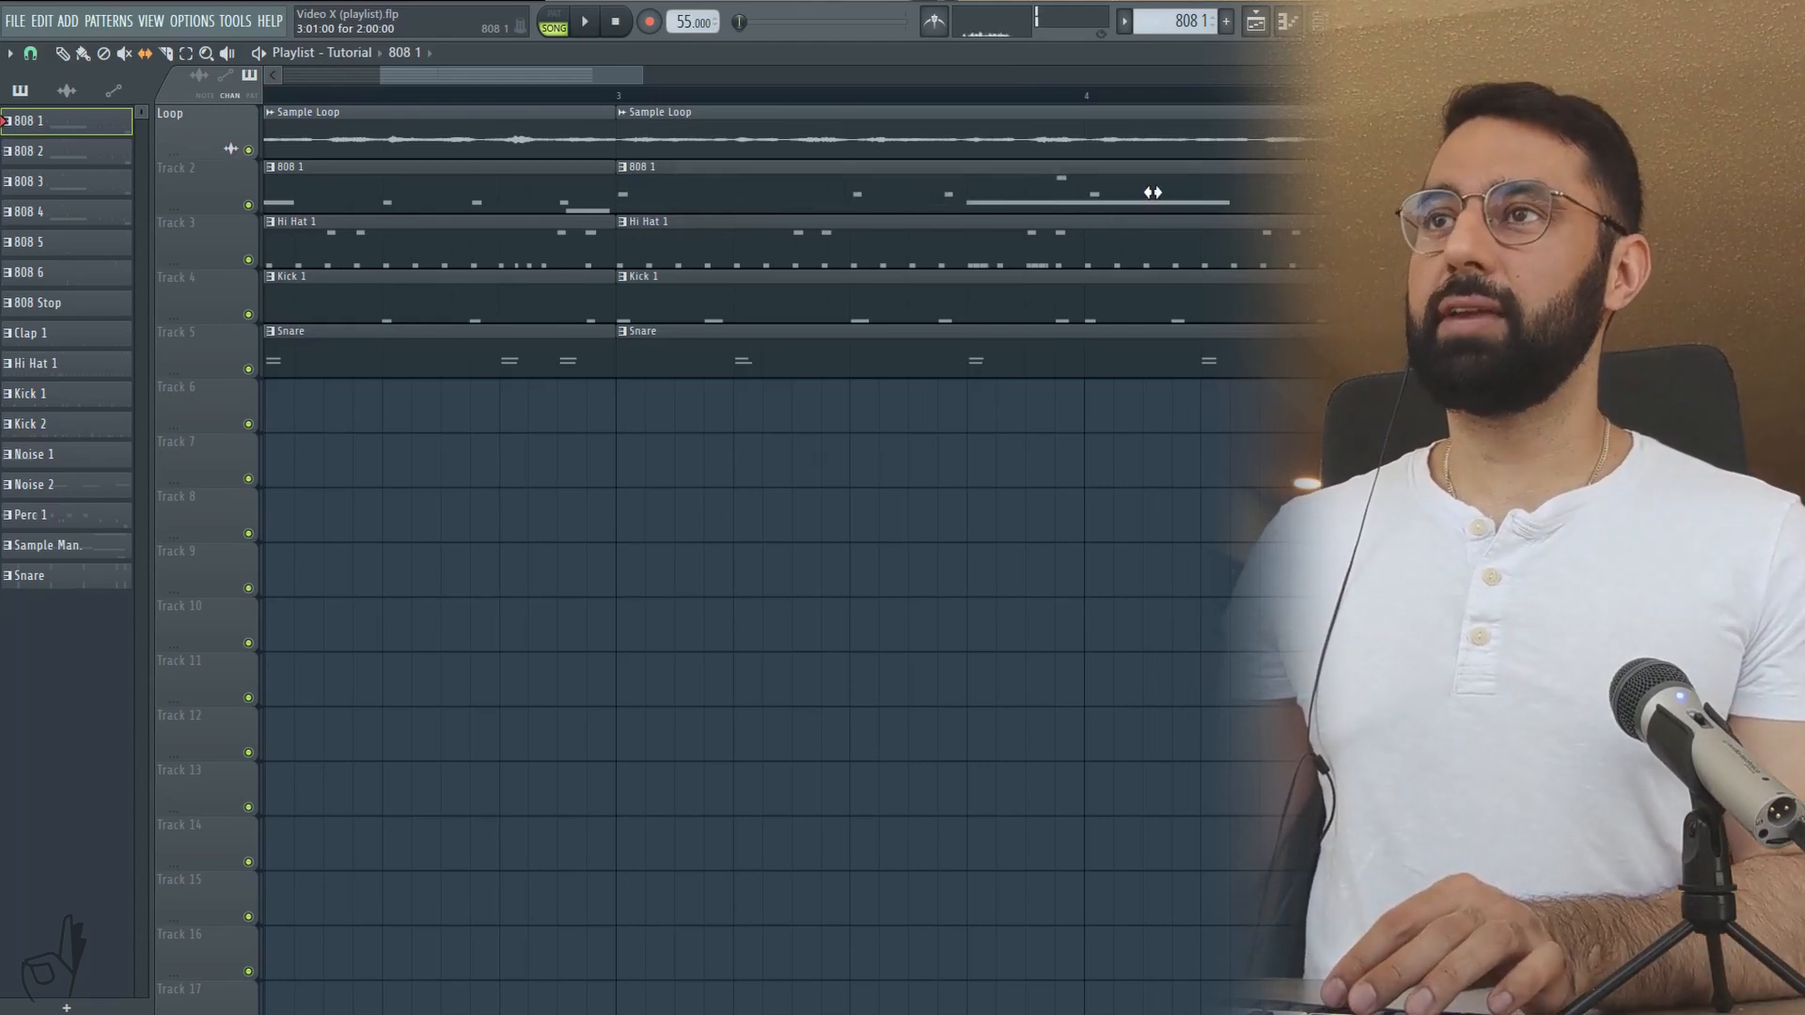
Step: Slice the second 808 1 clip on Track 2 just after bar 3 with the Slice tool
click(183, 54)
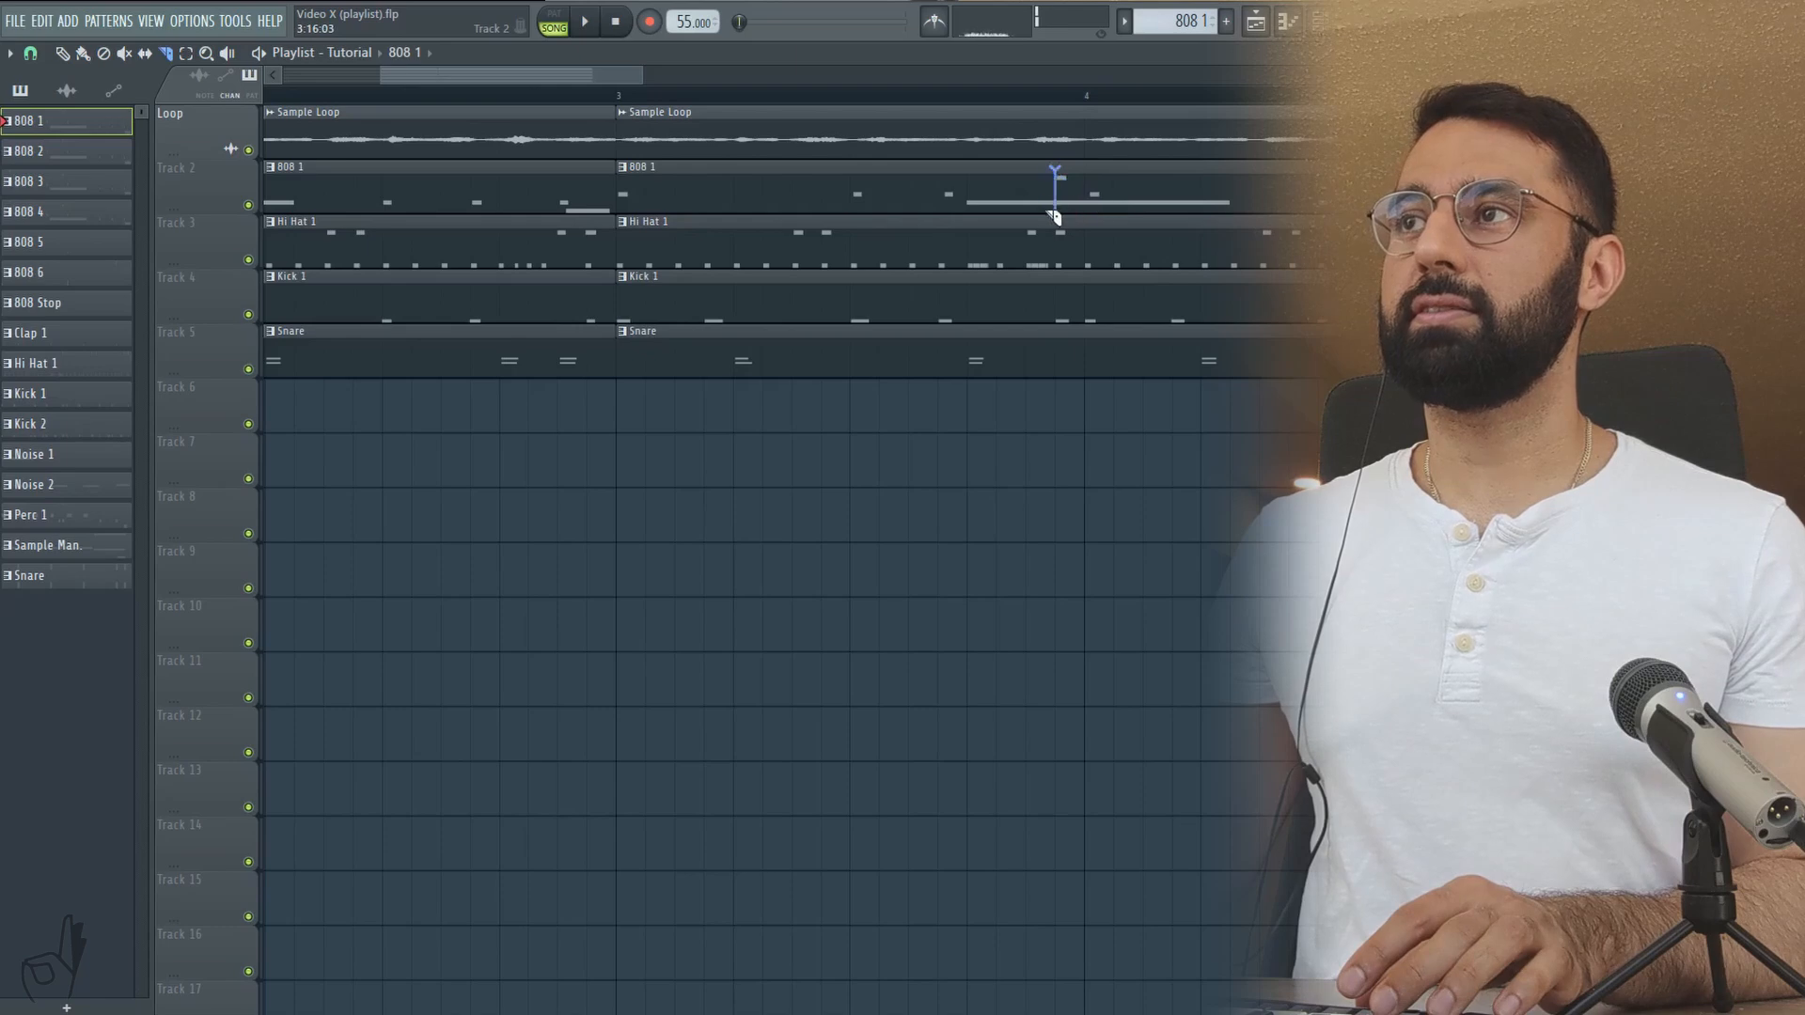
key(shift)
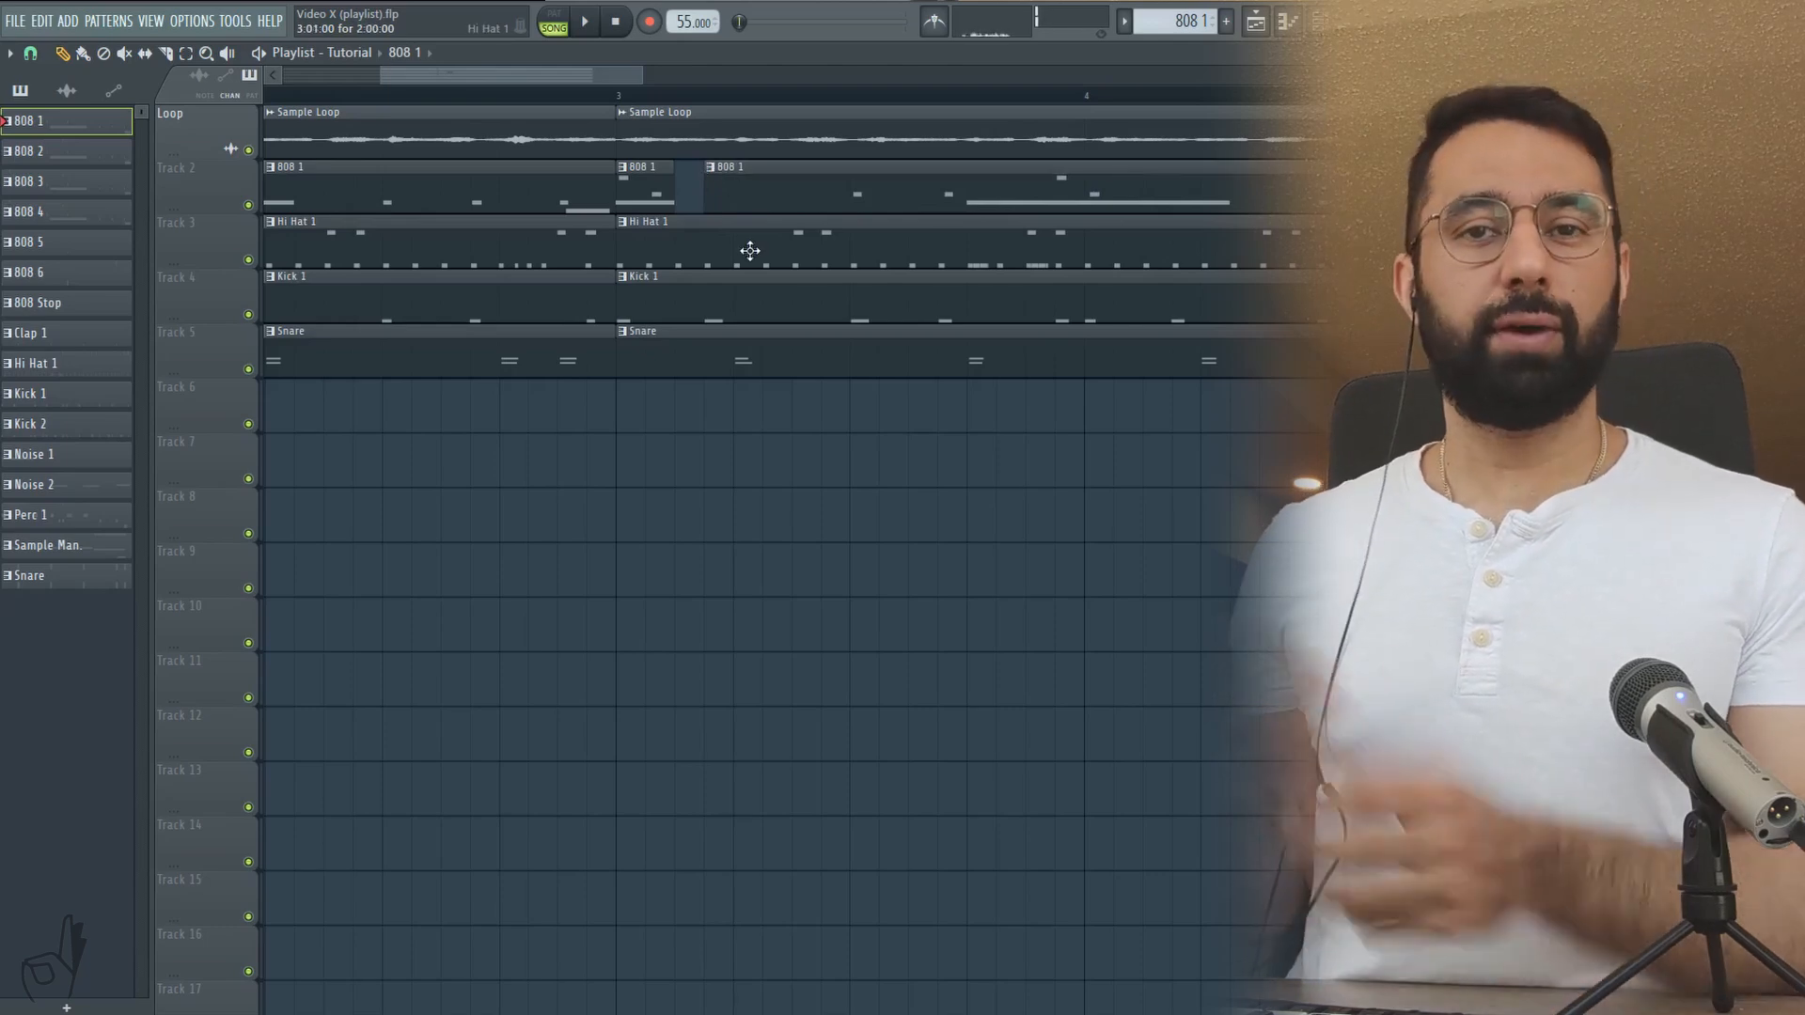
click(577, 21)
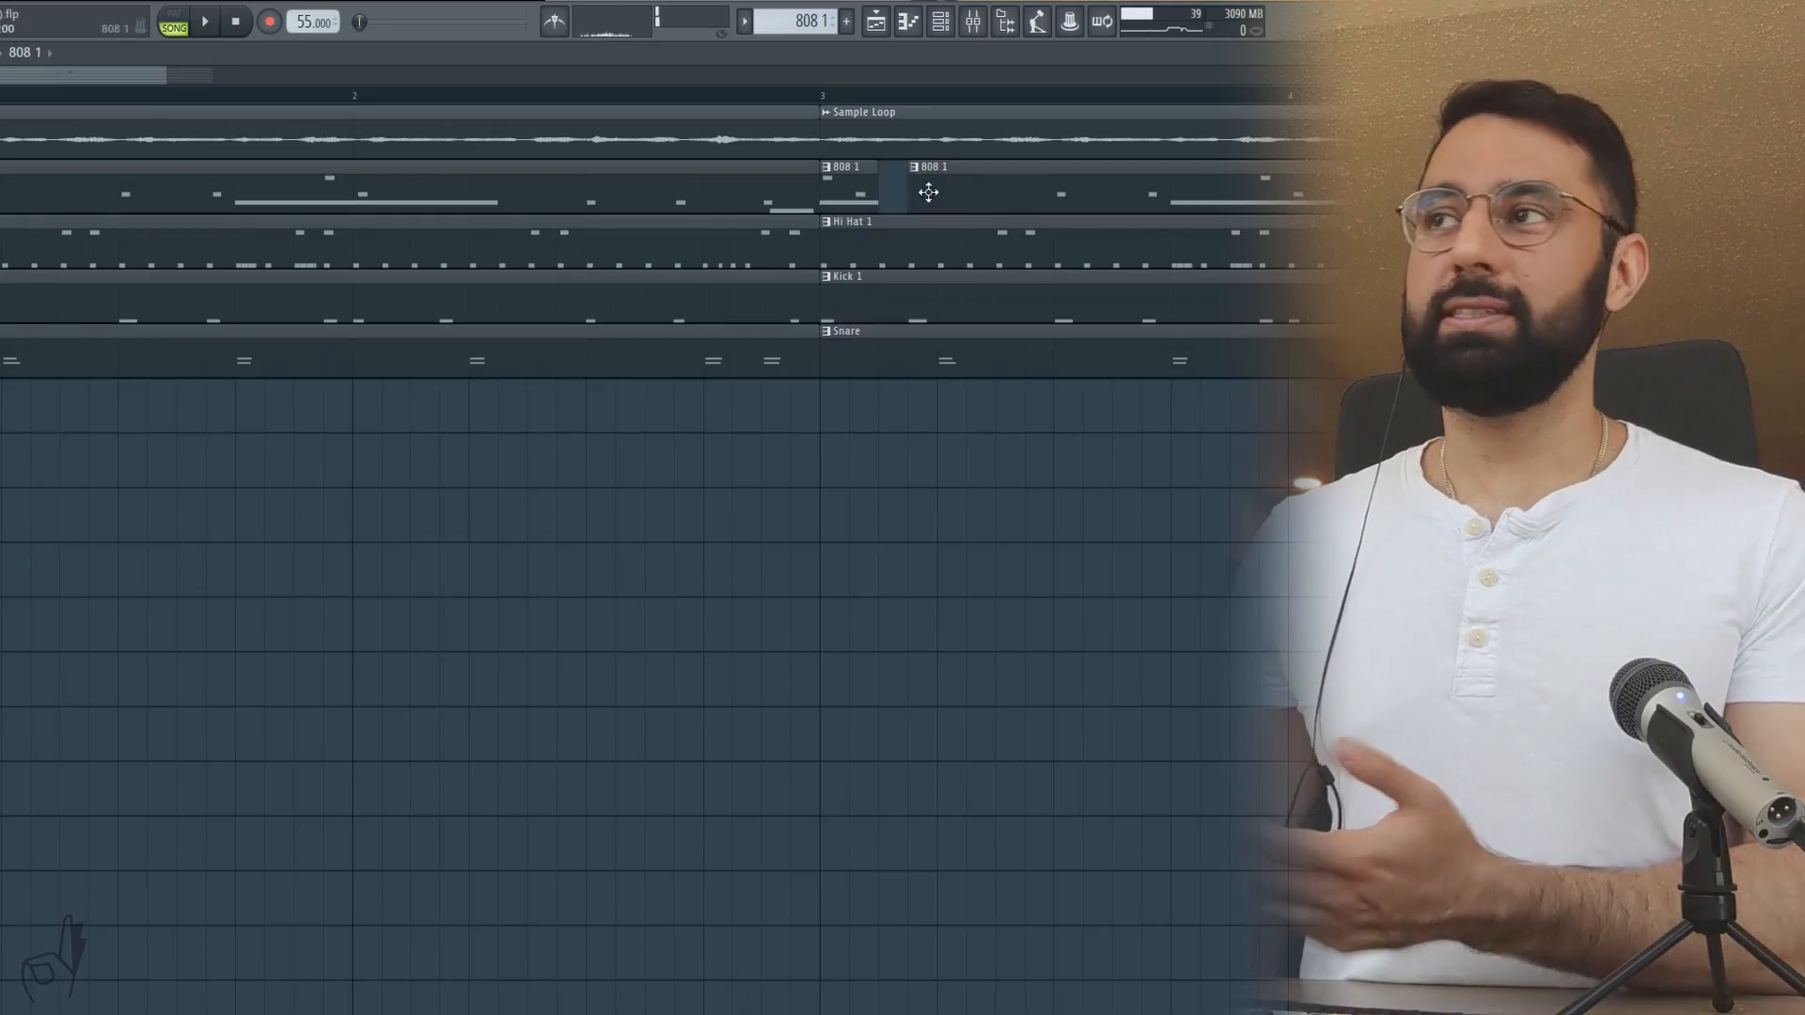
mouse_move(941, 186)
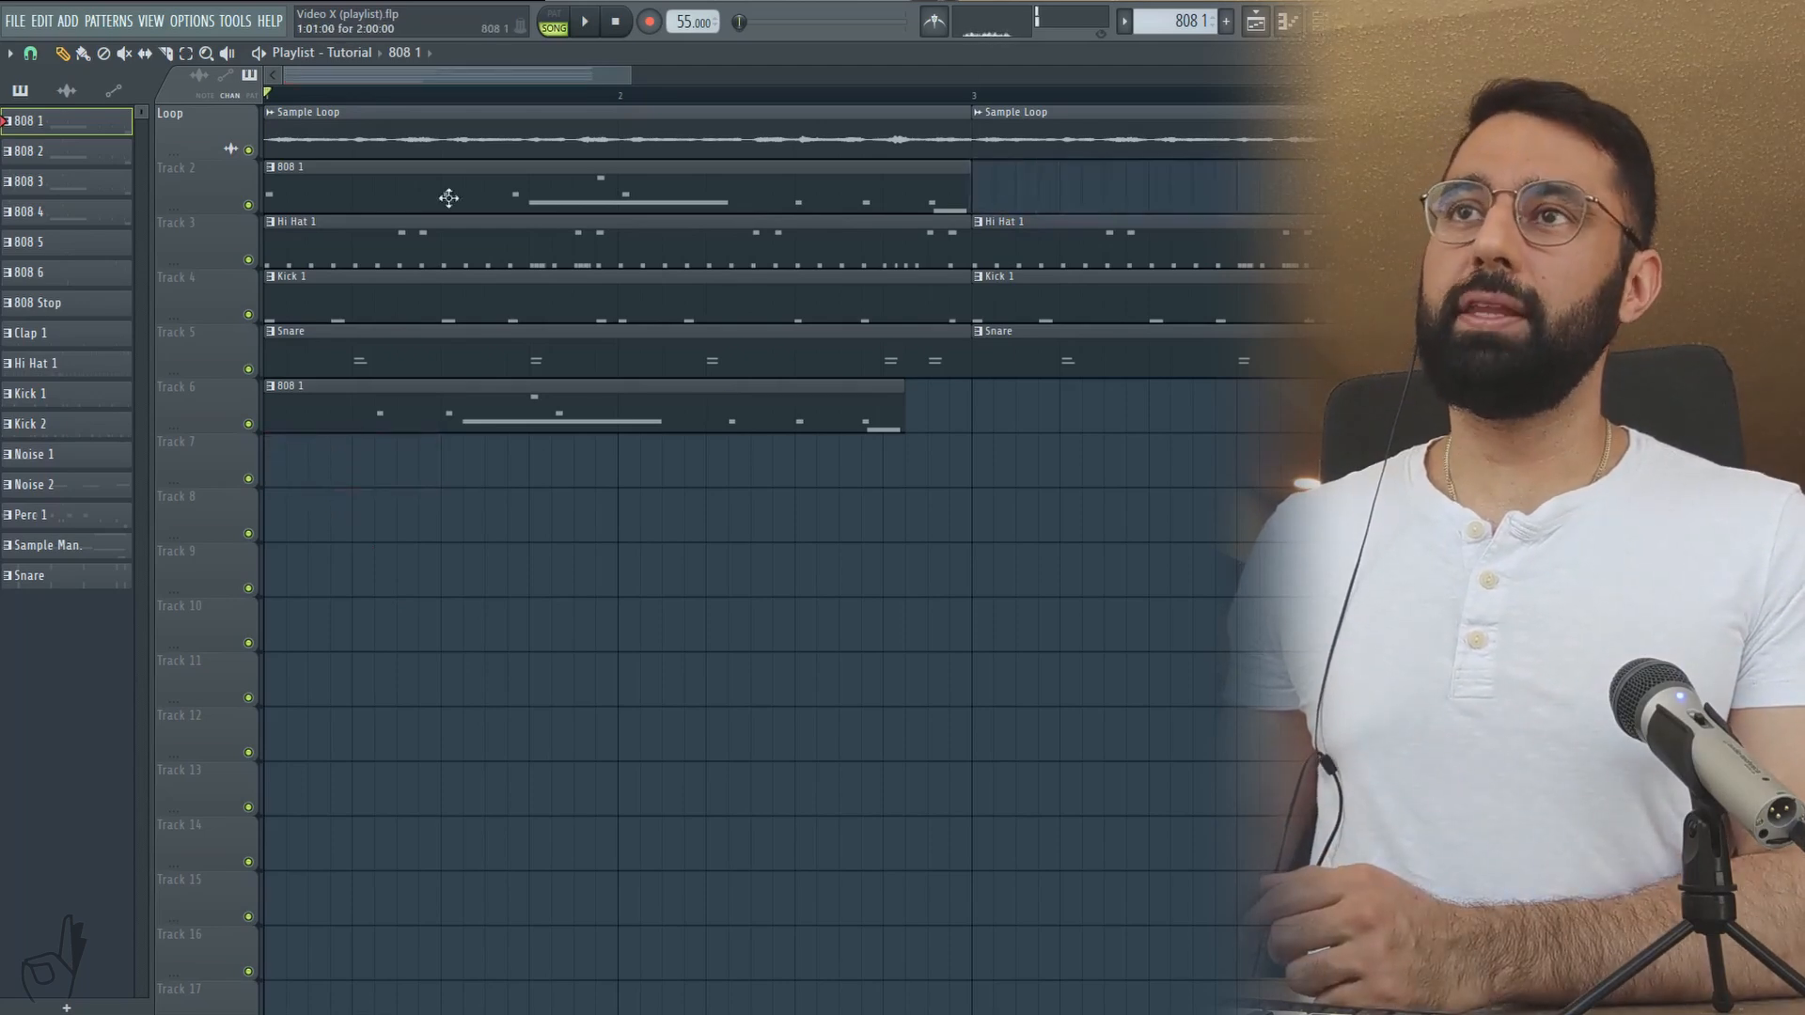
Step: Make the Track 2 clip unique as 808 1 #2, then point the first clip back to 808 1
right_click(275, 166)
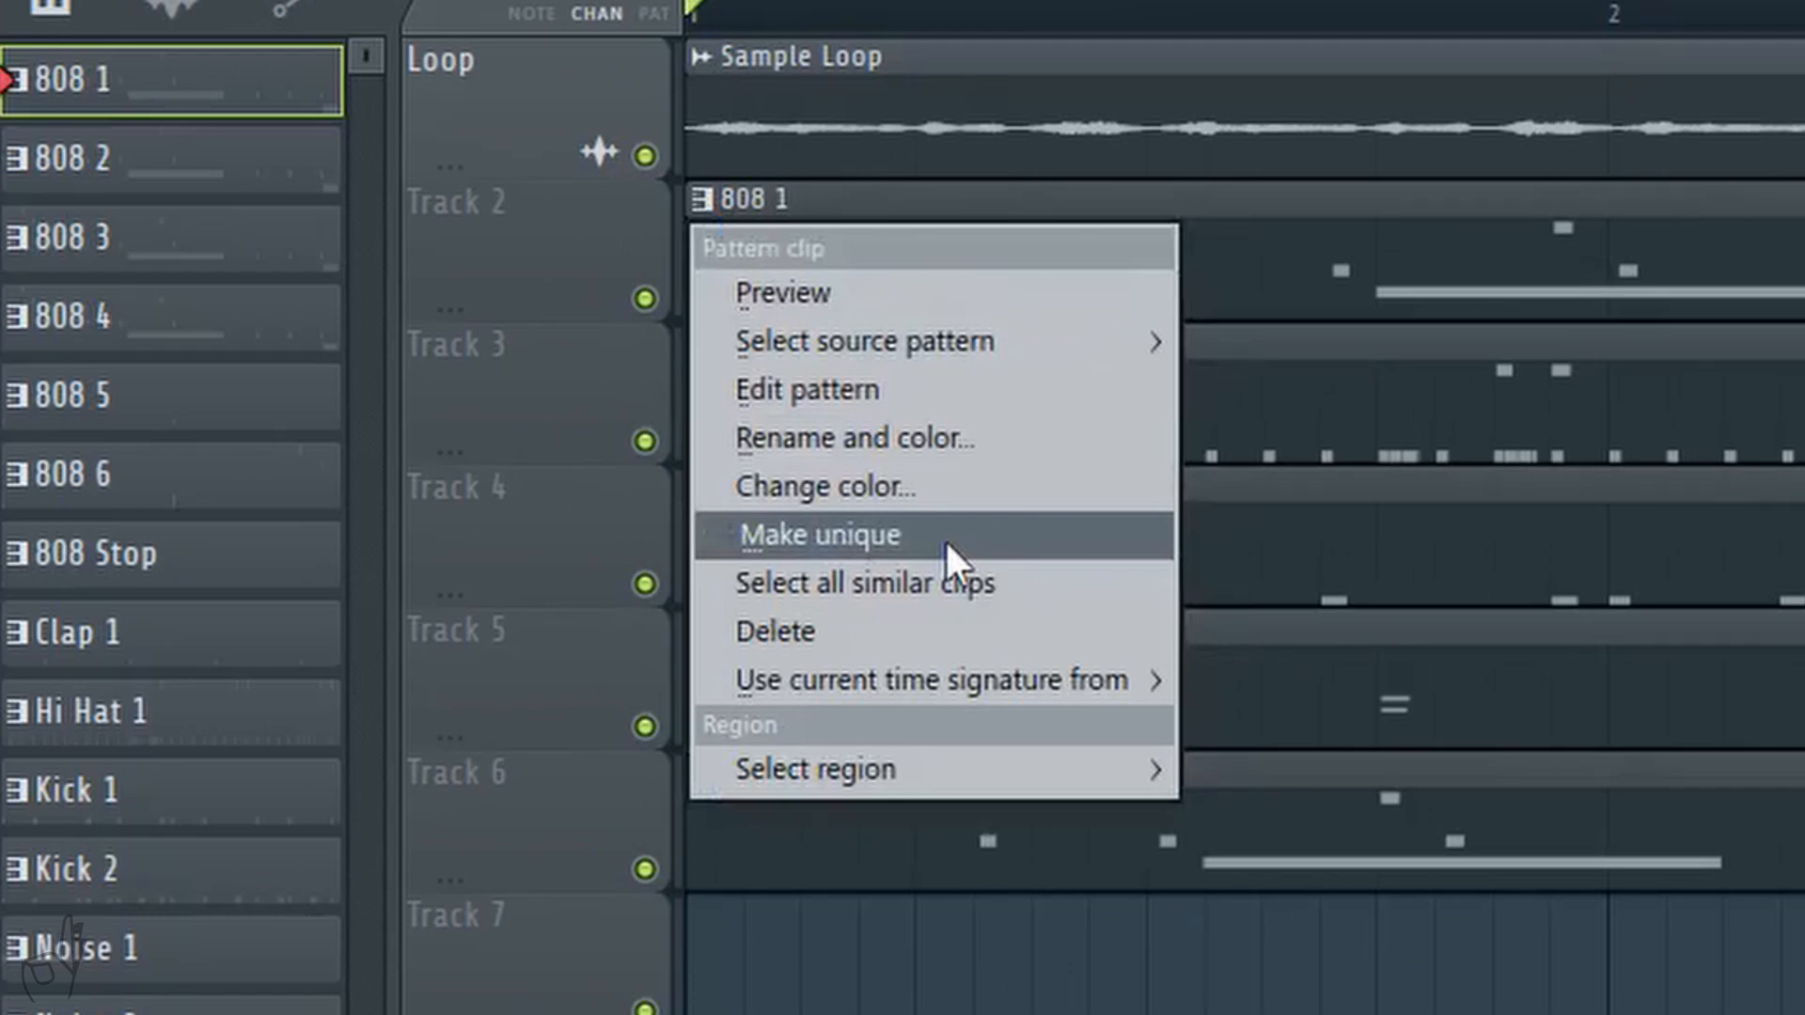
click(820, 534)
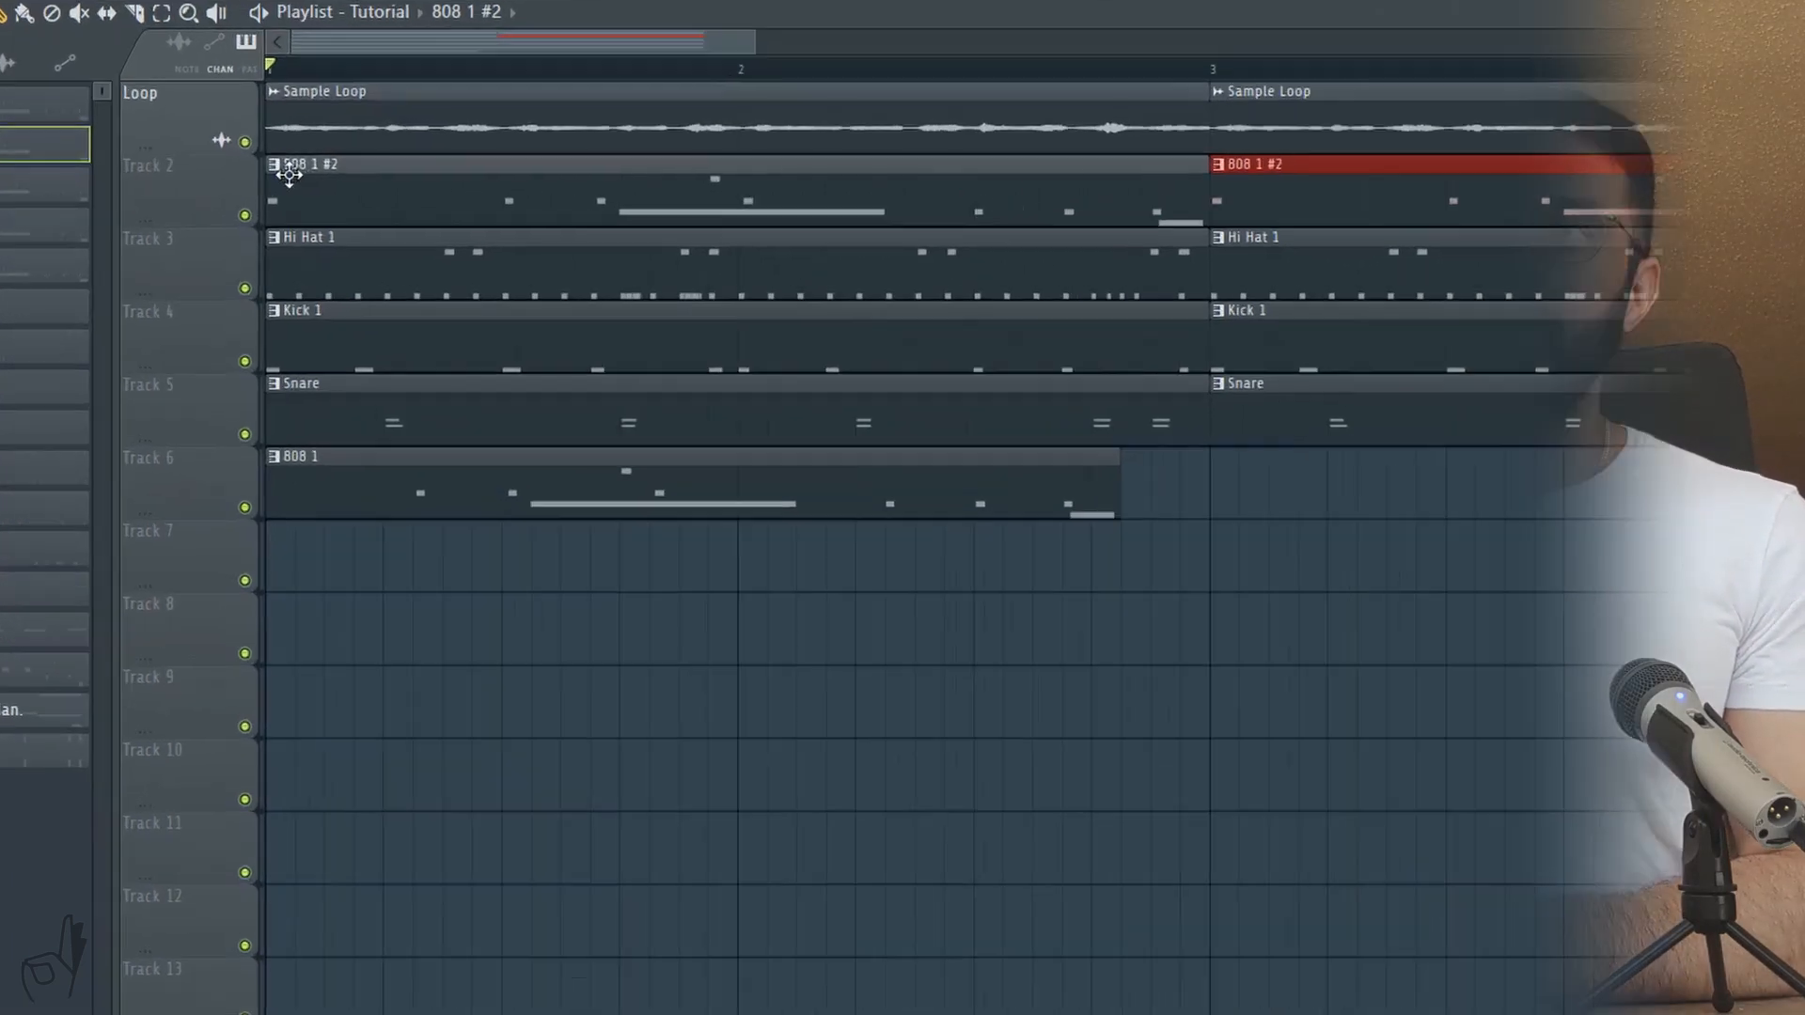
right_click(291, 167)
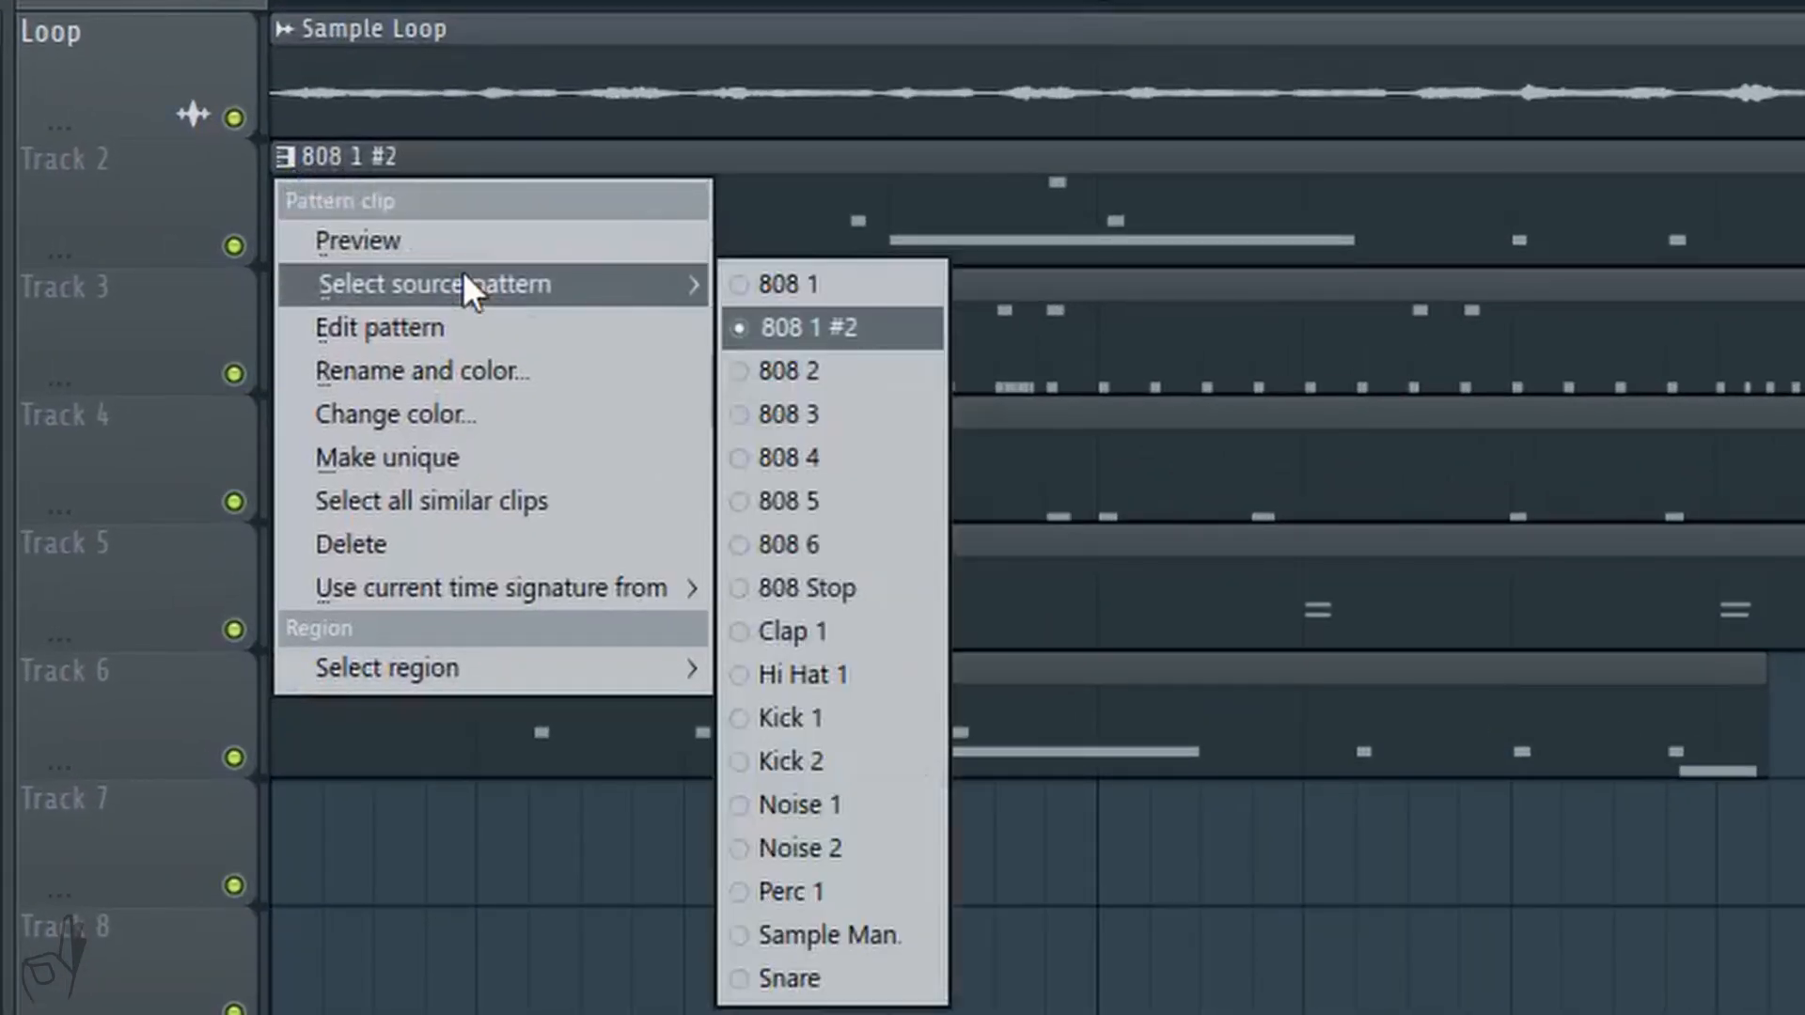
click(779, 284)
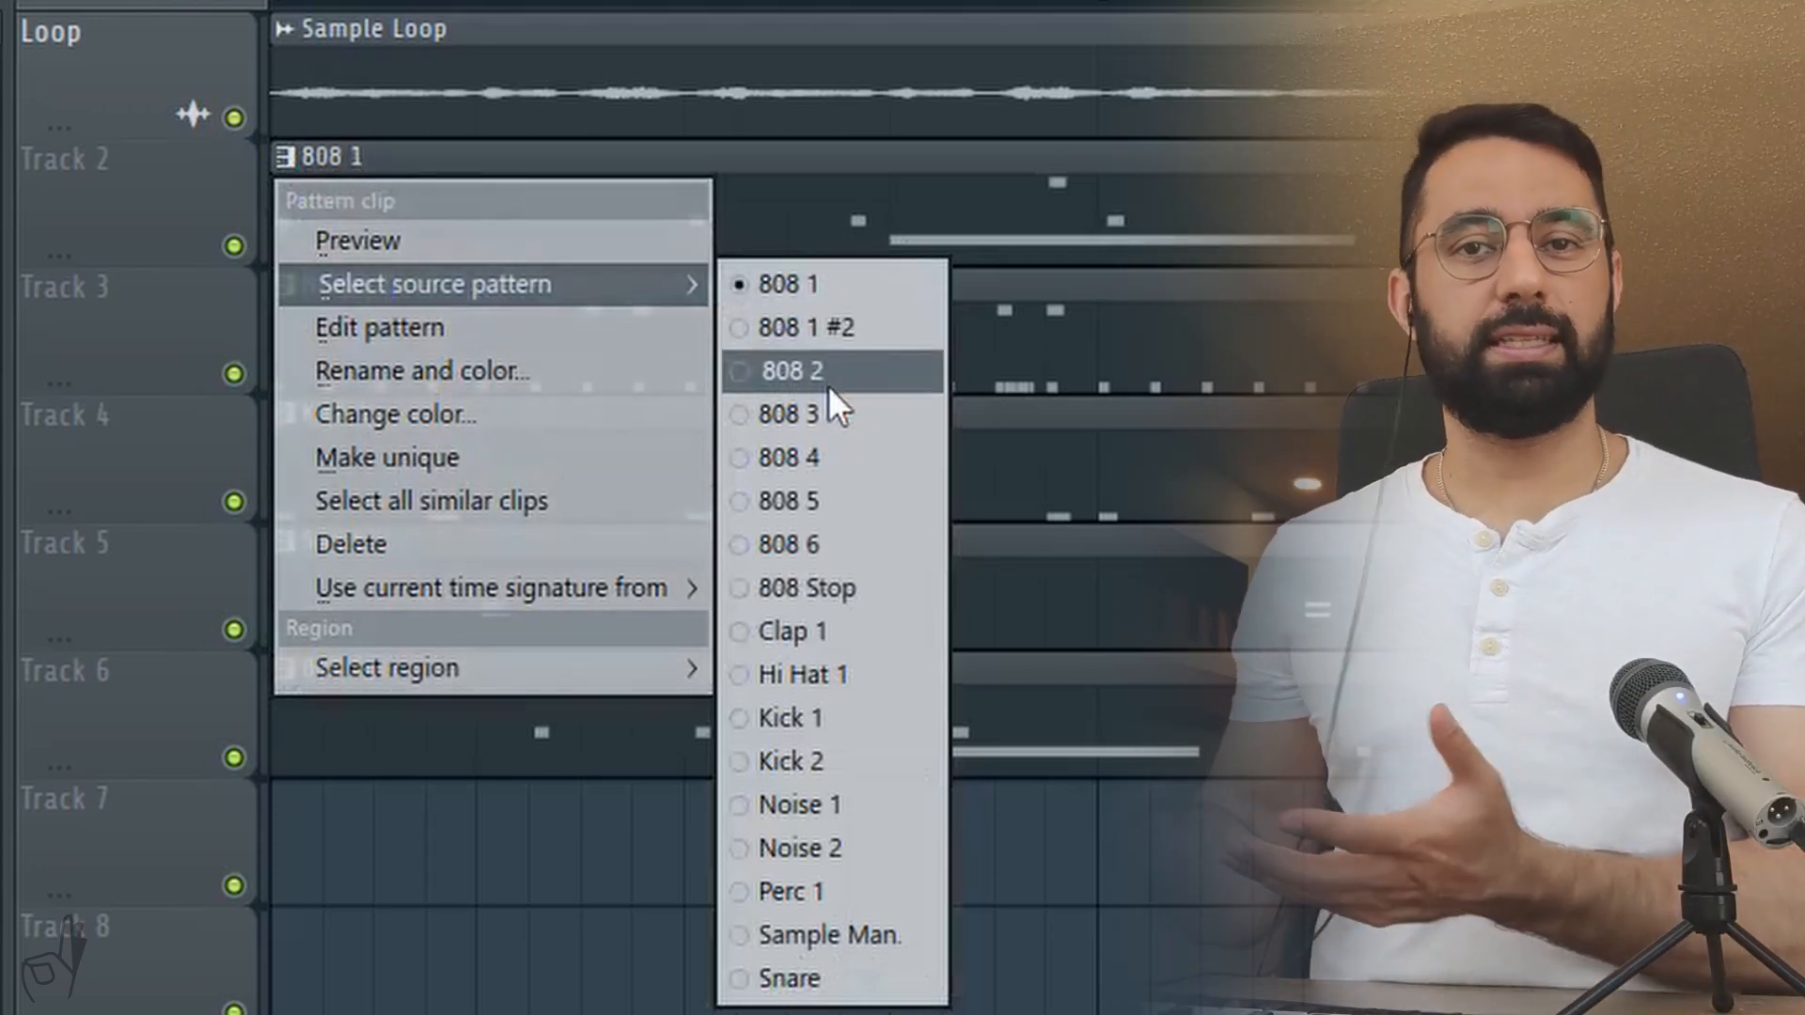
mouse_move(815, 519)
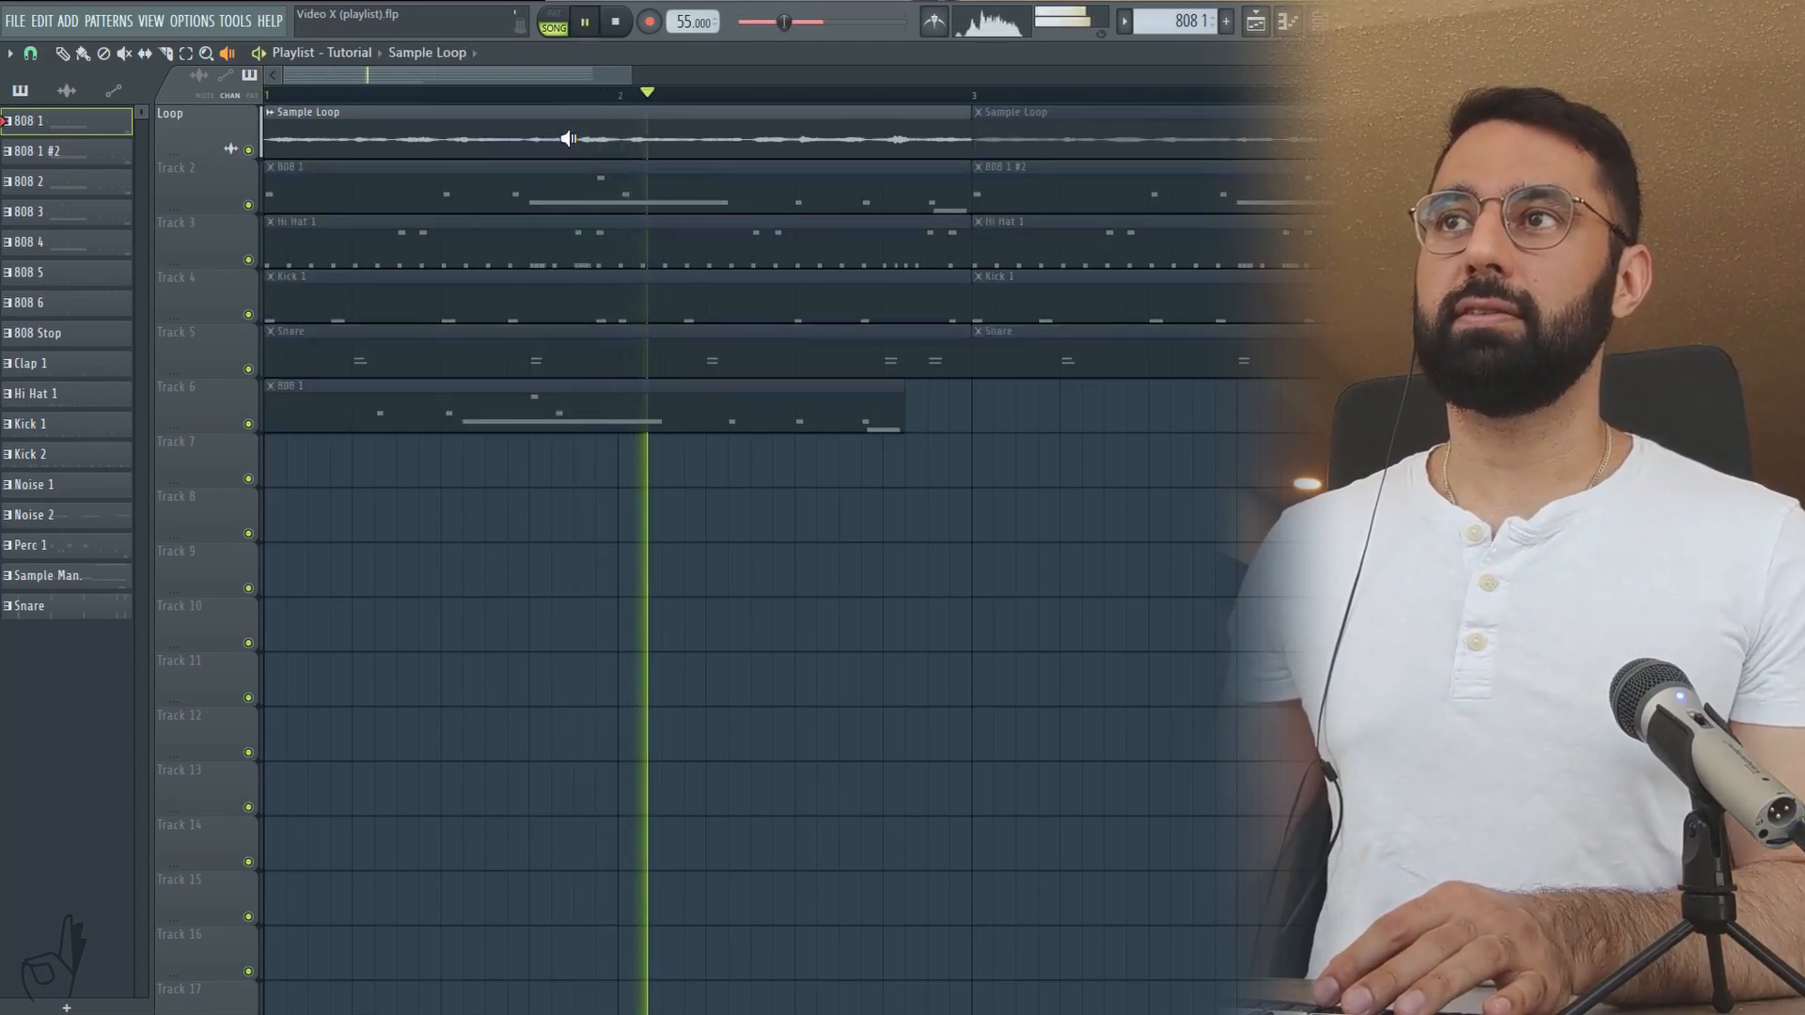
Step: Stop playback, preview the Hi Hat 1 and 808 1 clips, and show Hi Hat 1's channel list
click(590, 23)
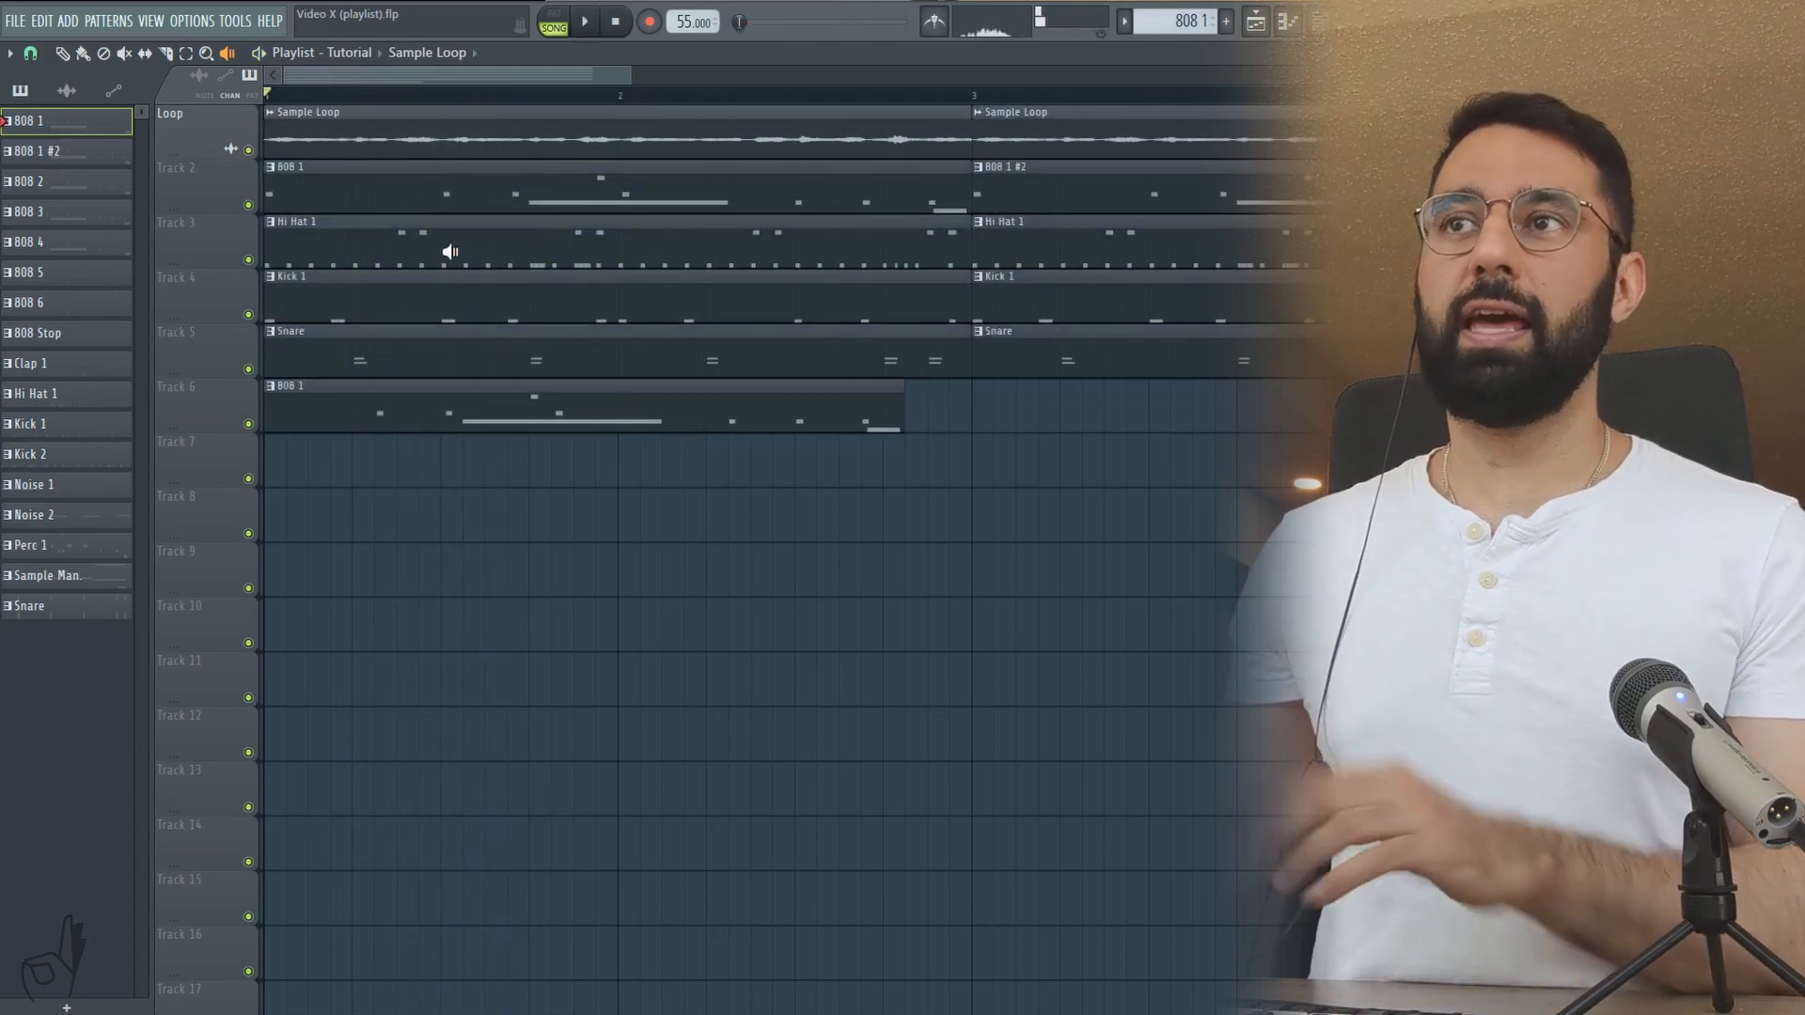
click(581, 21)
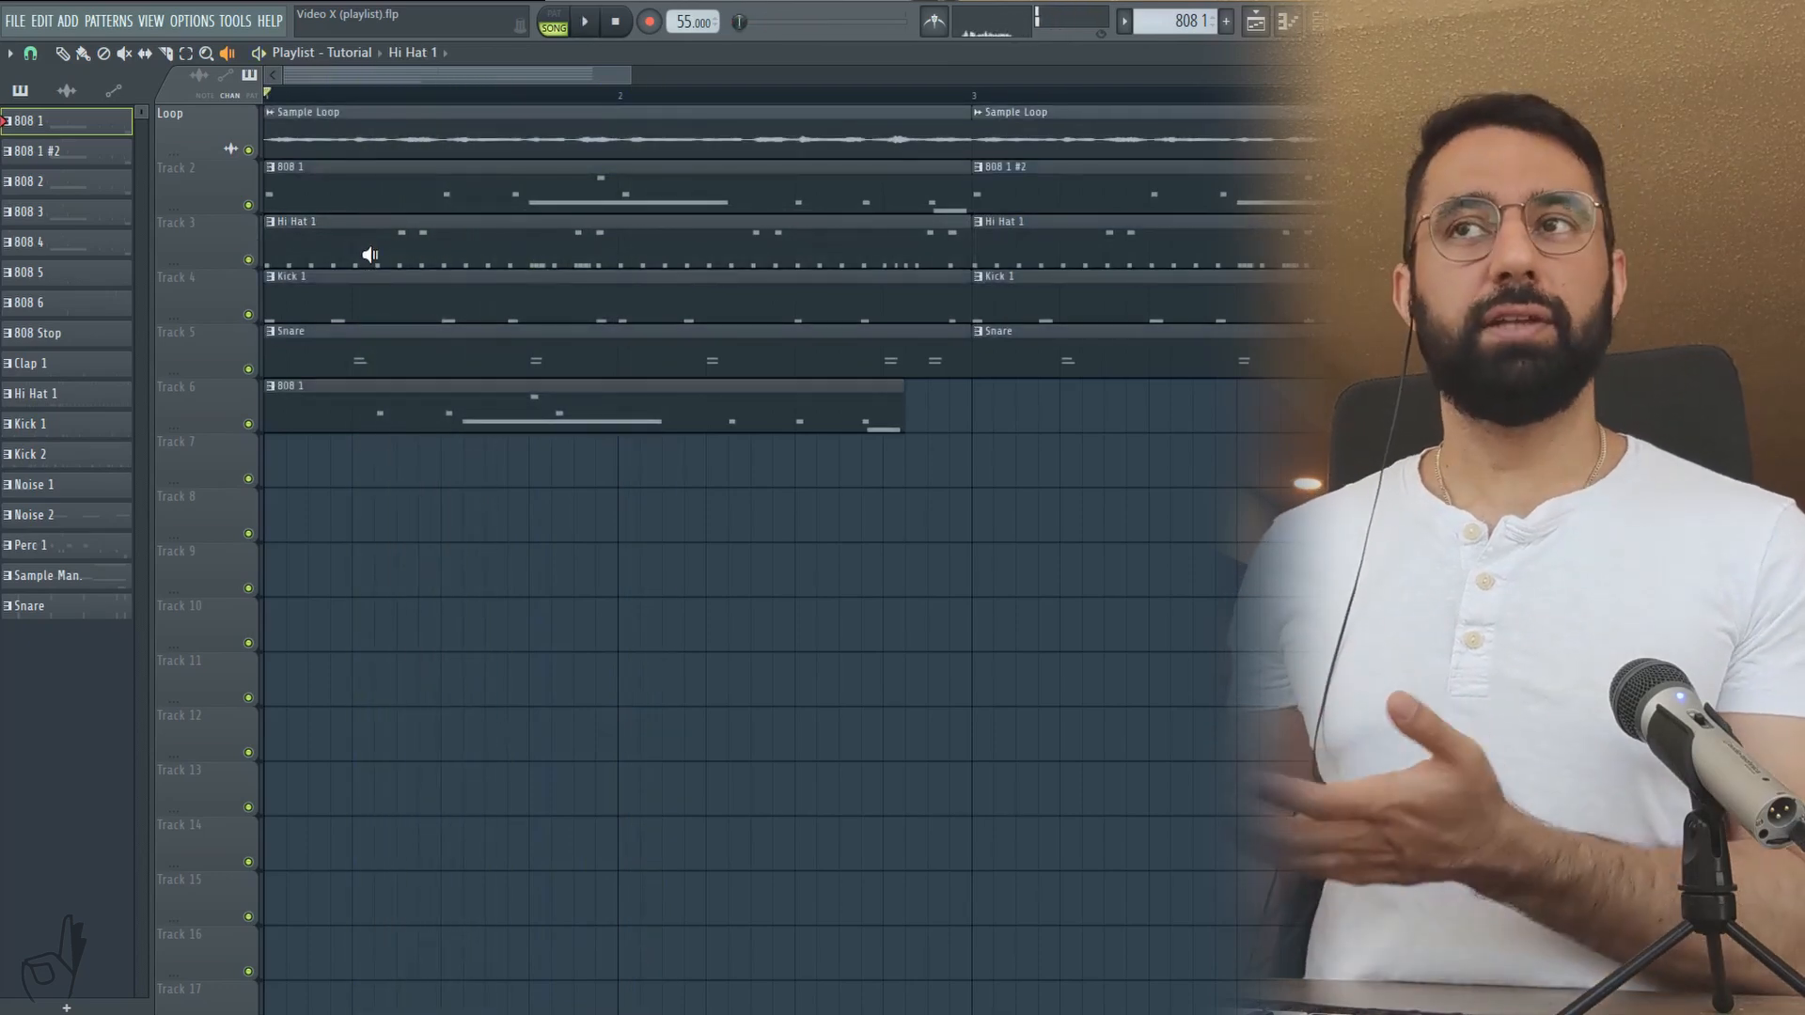
key(shift)
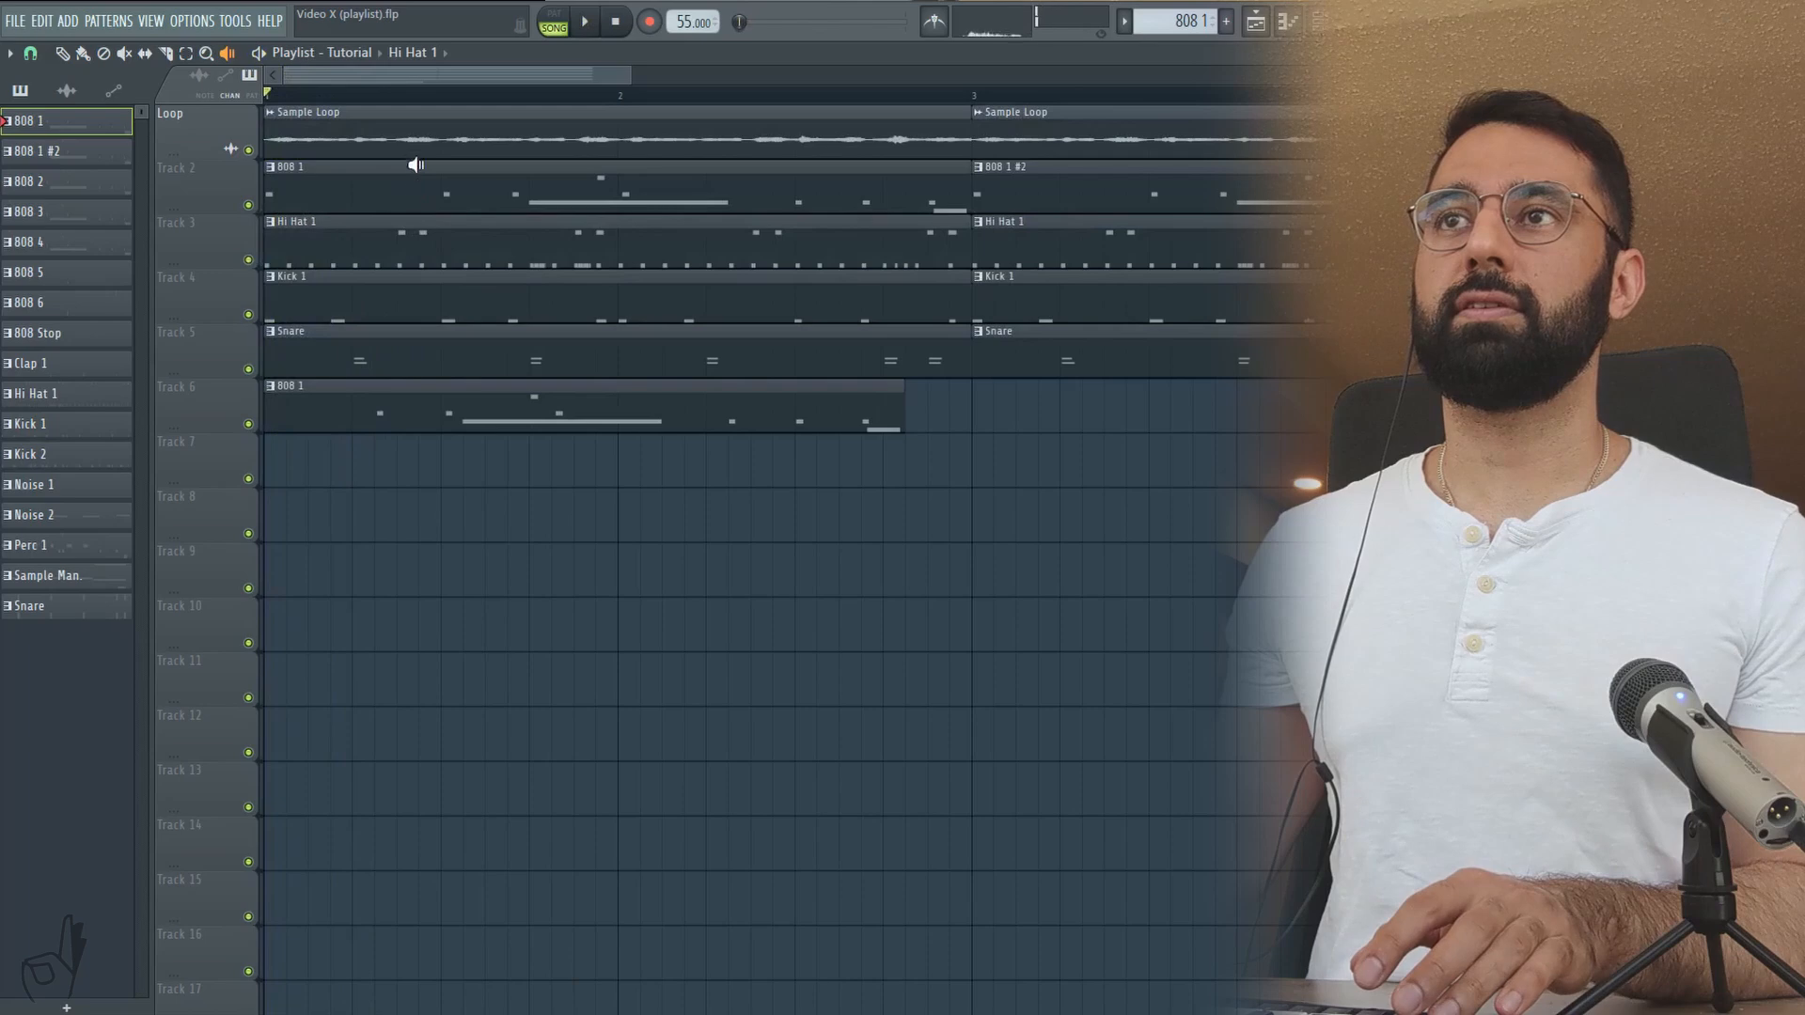
click(582, 22)
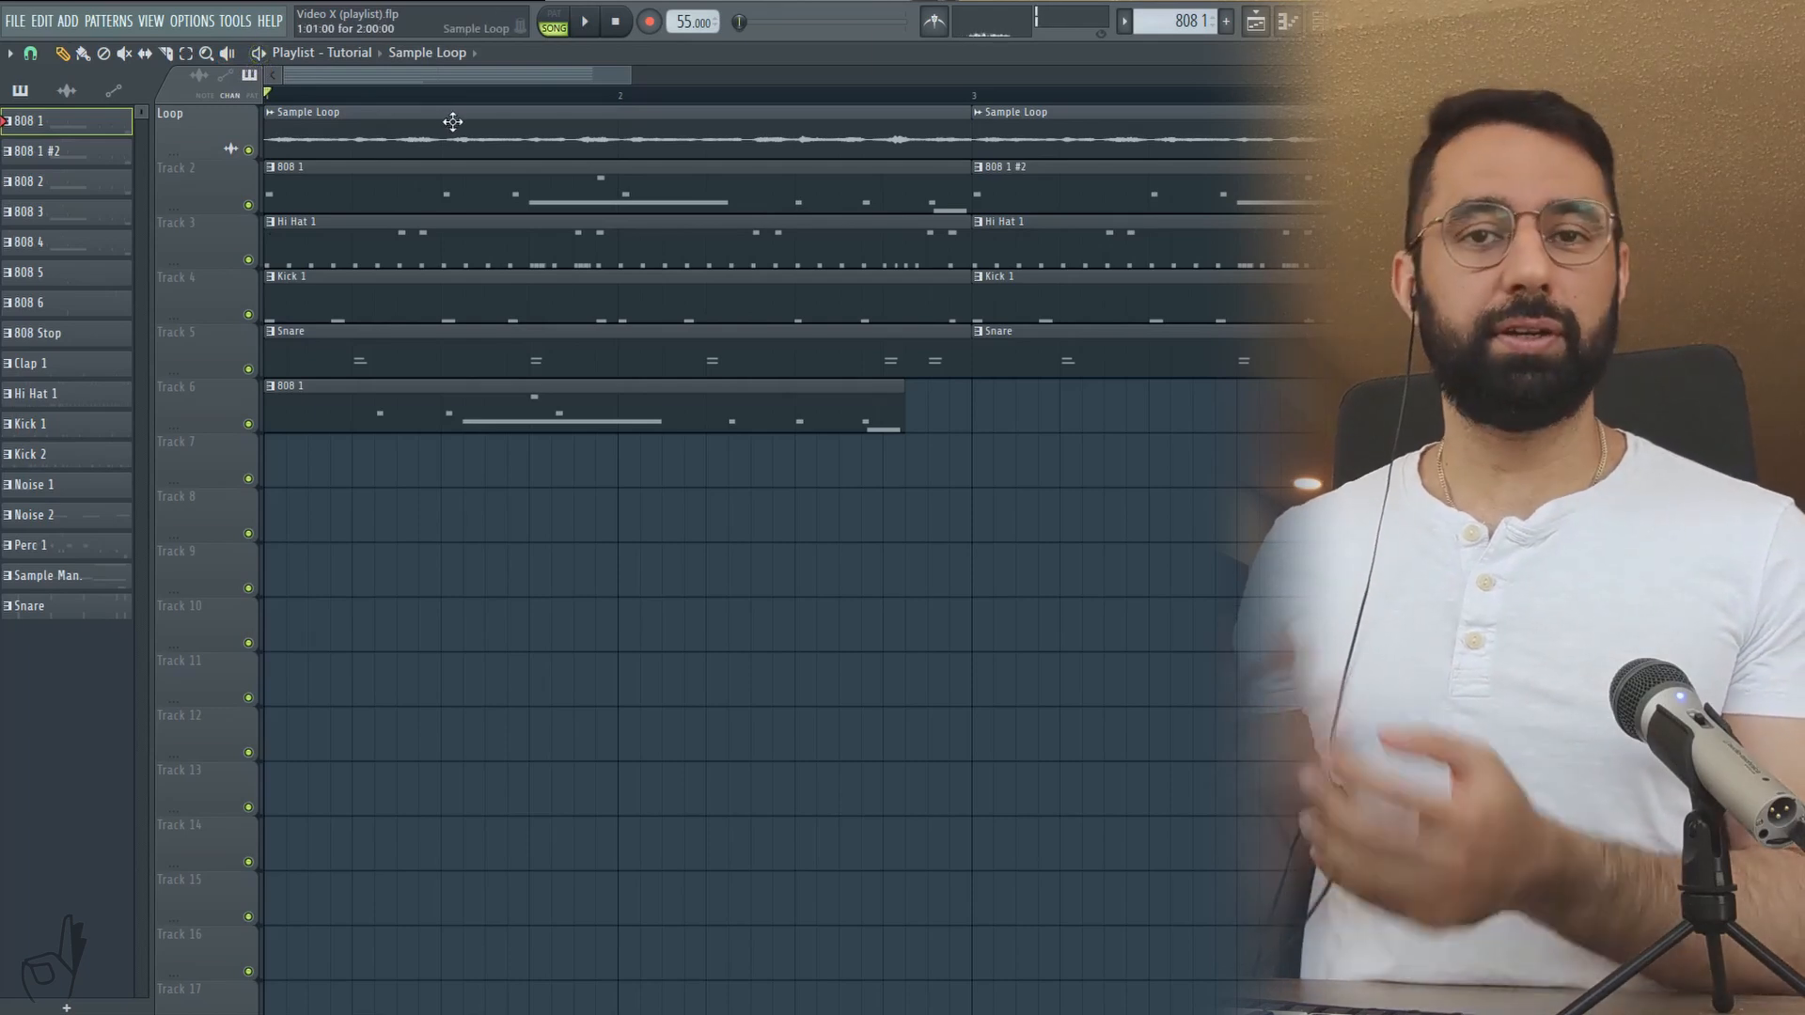
key(alt)
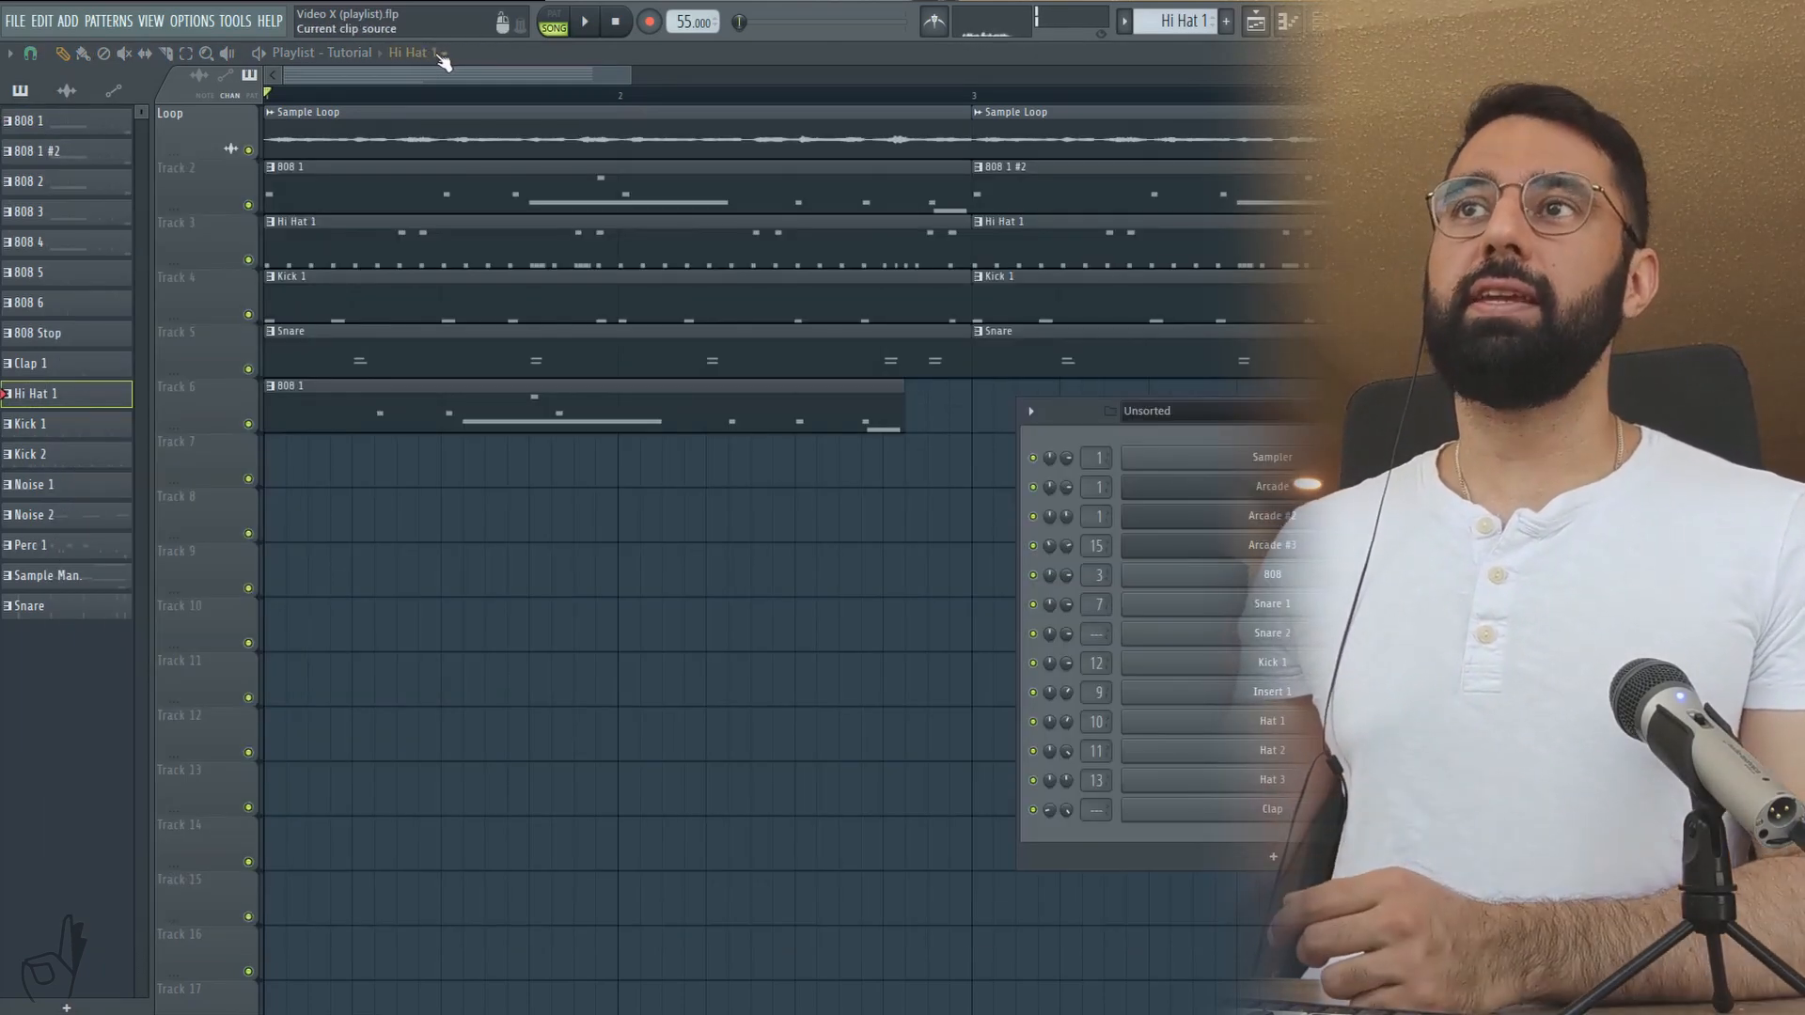
Step: Browse all patterns and audio clips in the picker overview and pick Noise 2
click(417, 53)
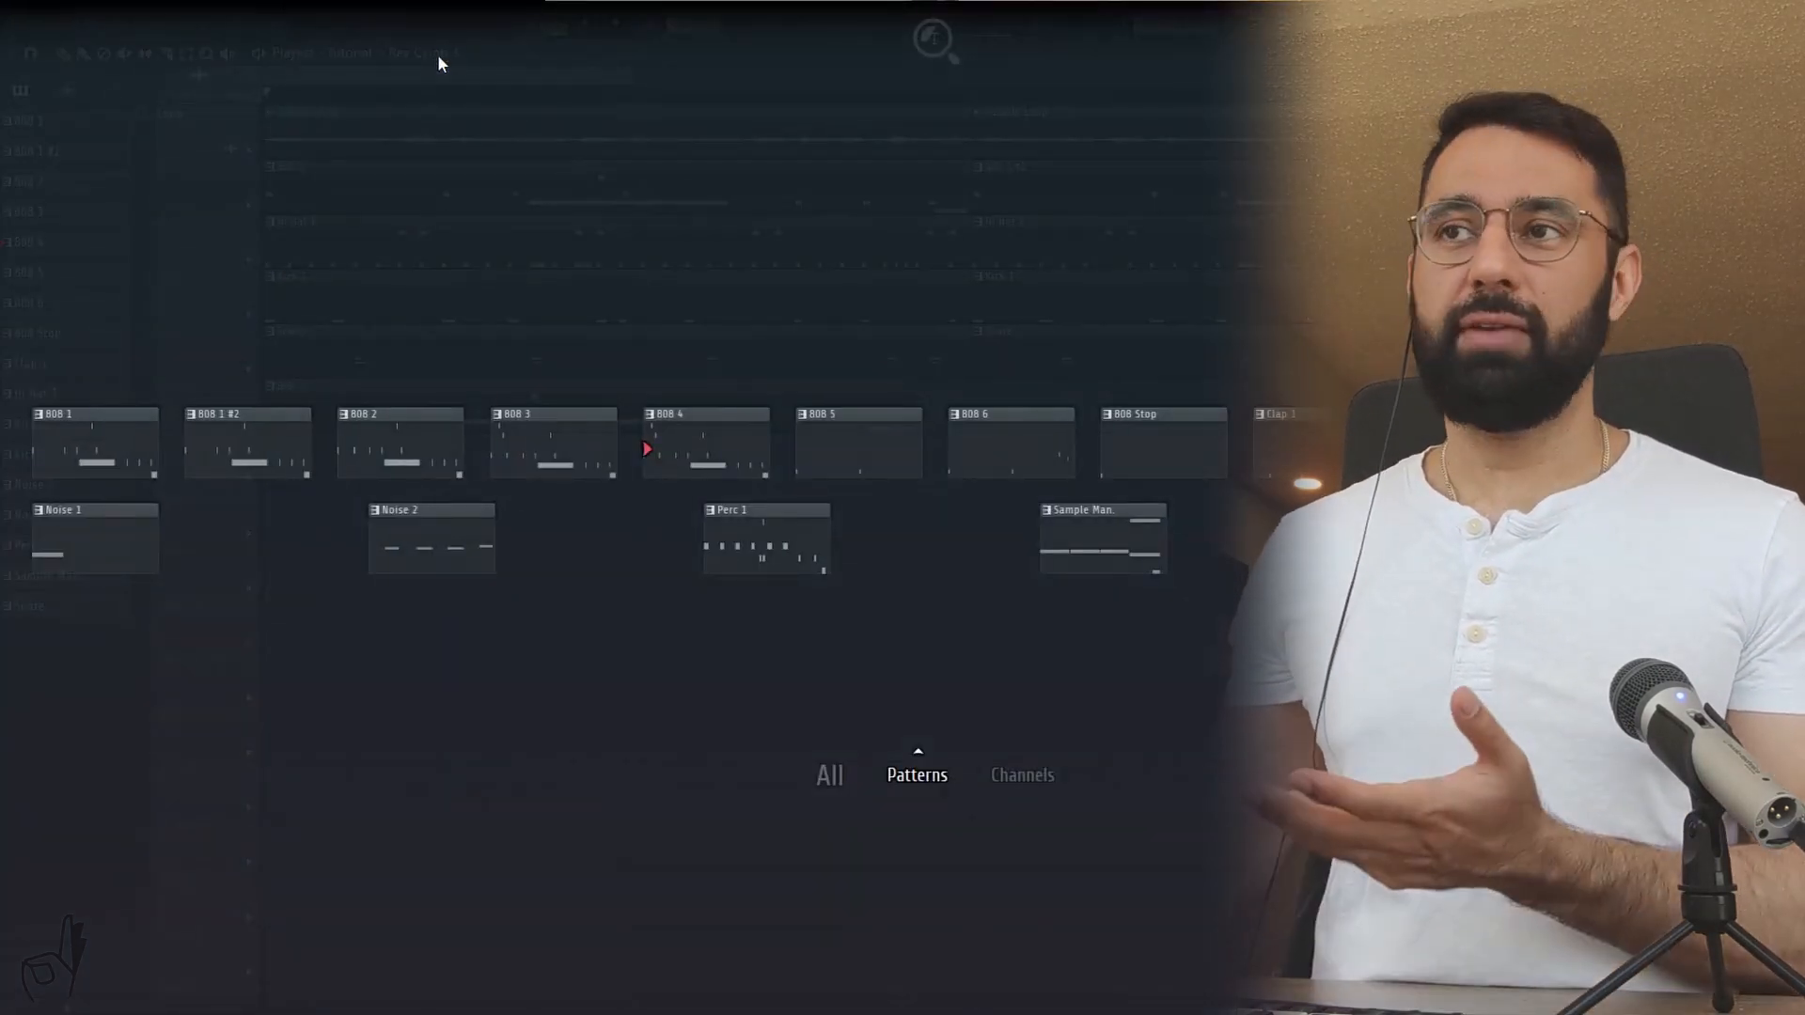
click(830, 774)
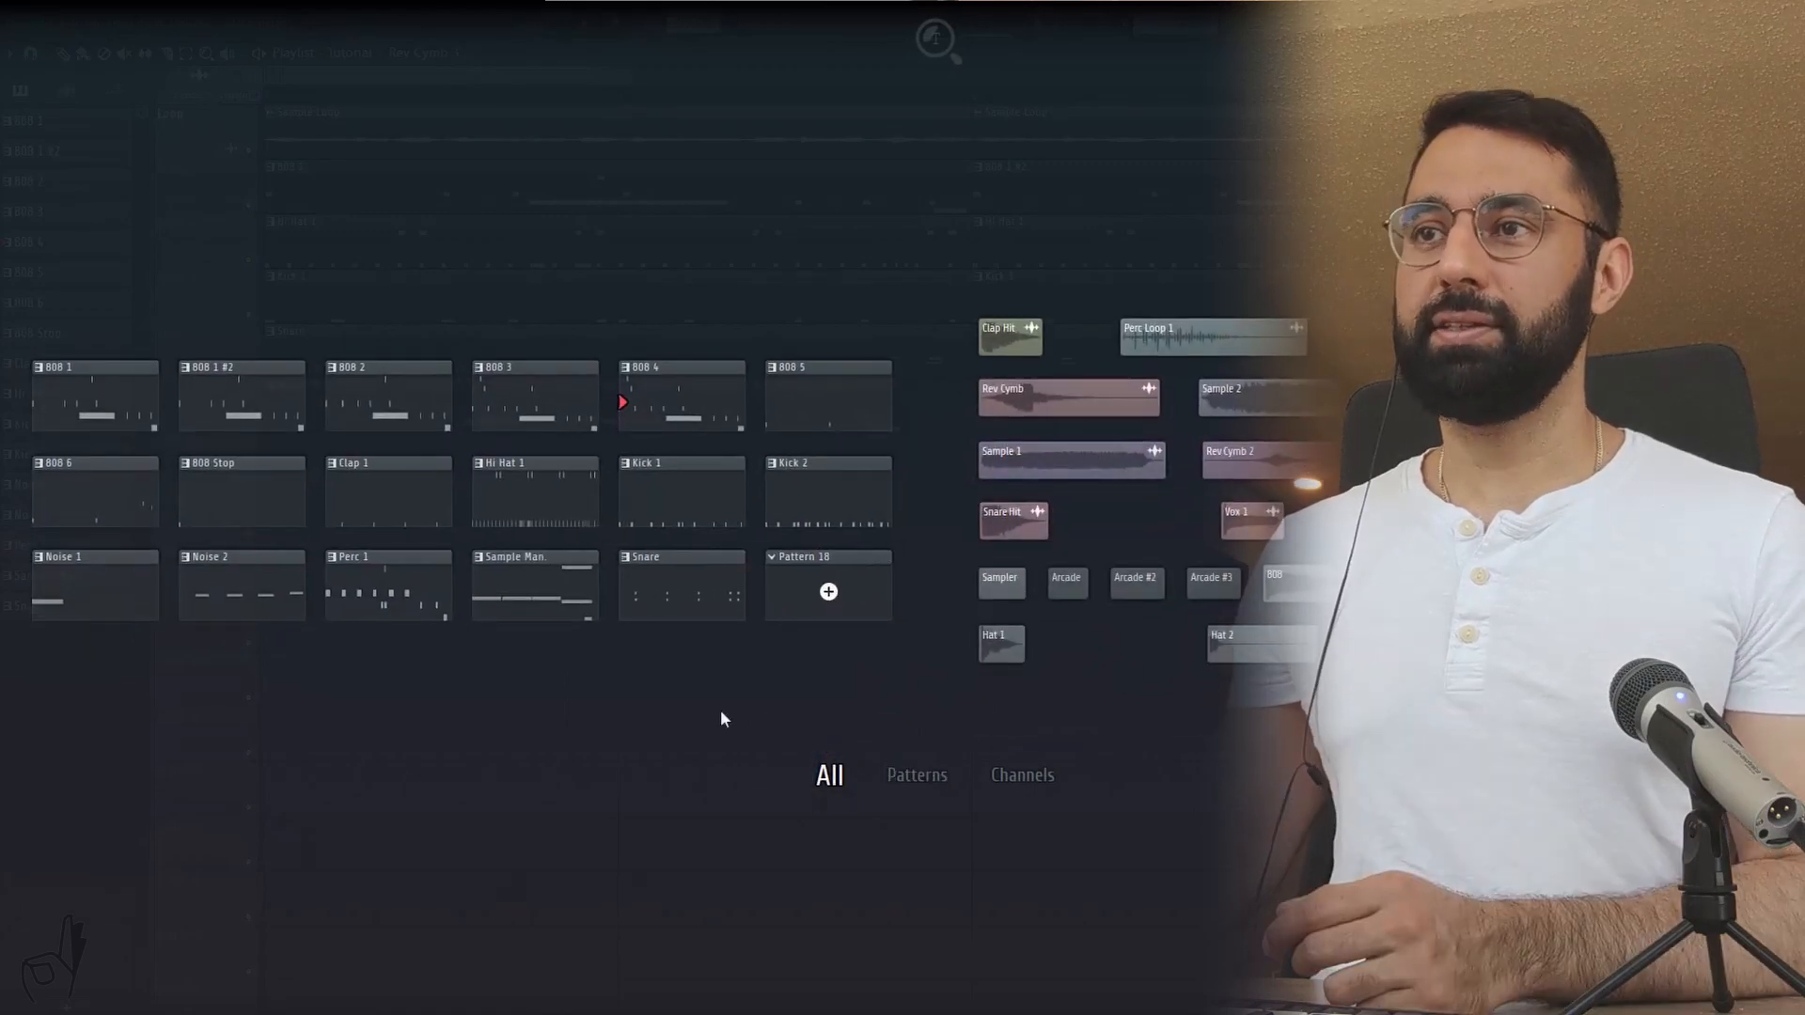
mouse_move(556, 688)
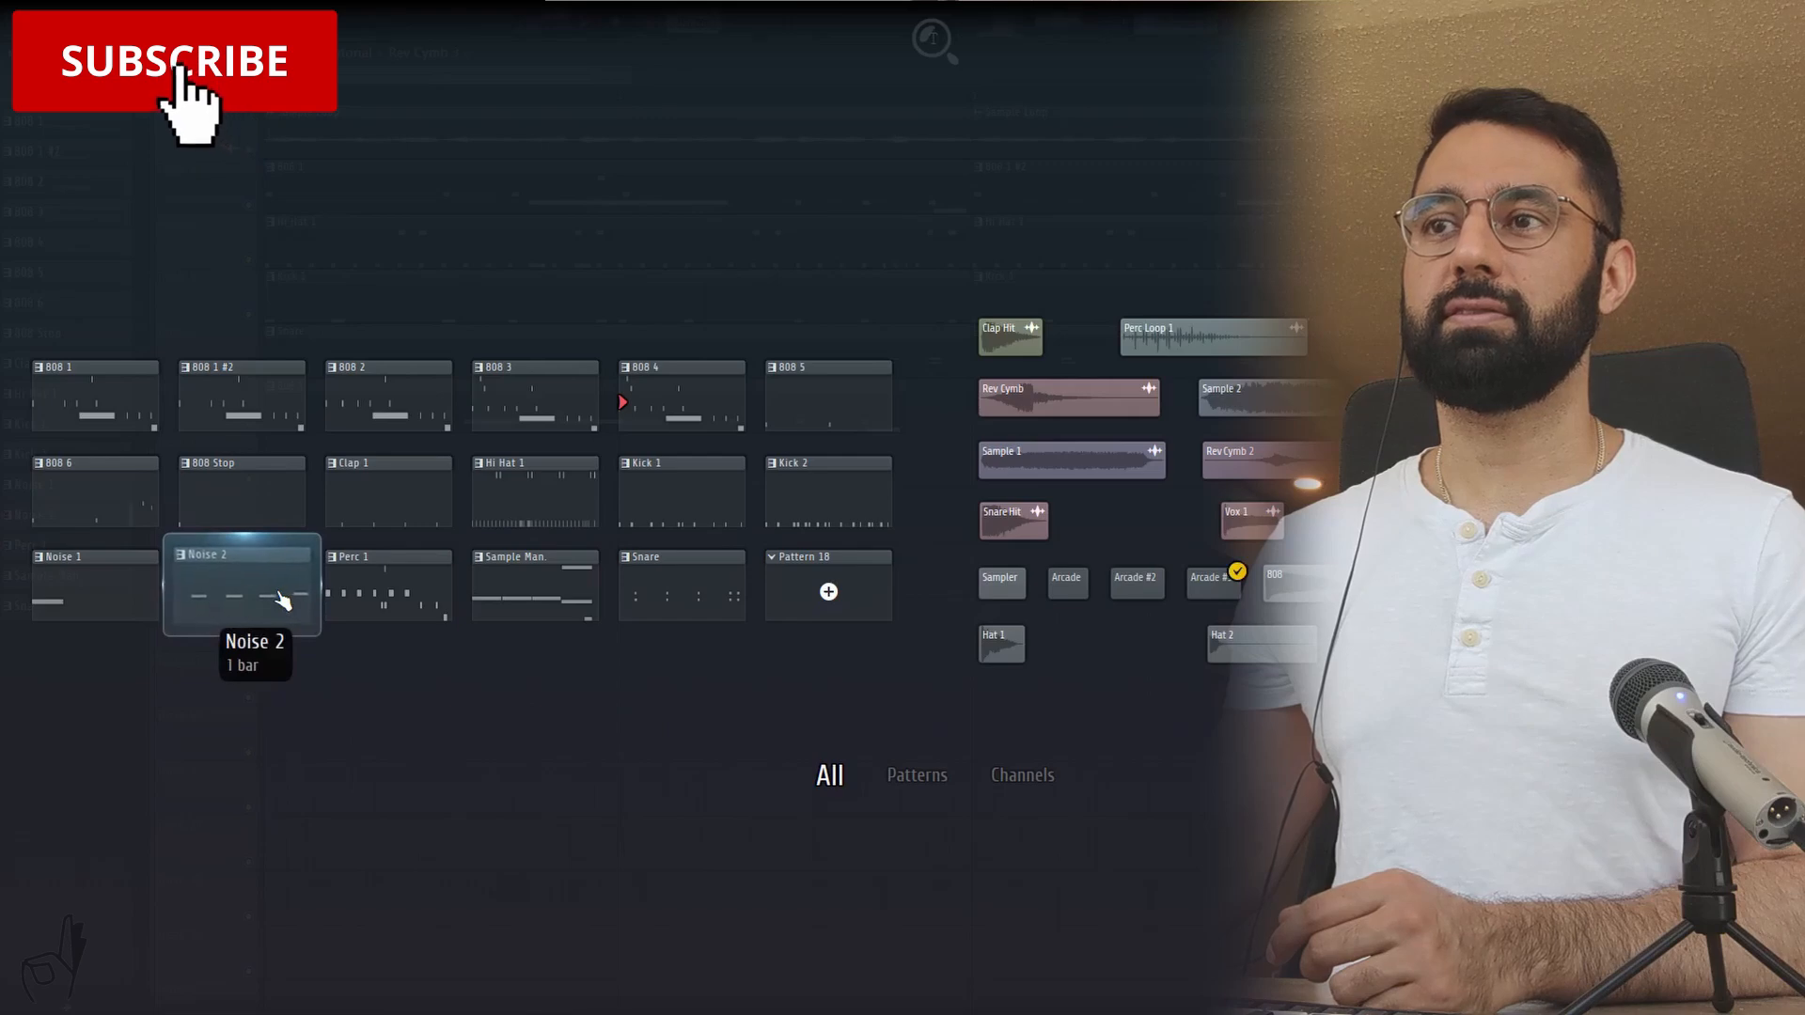
click(181, 89)
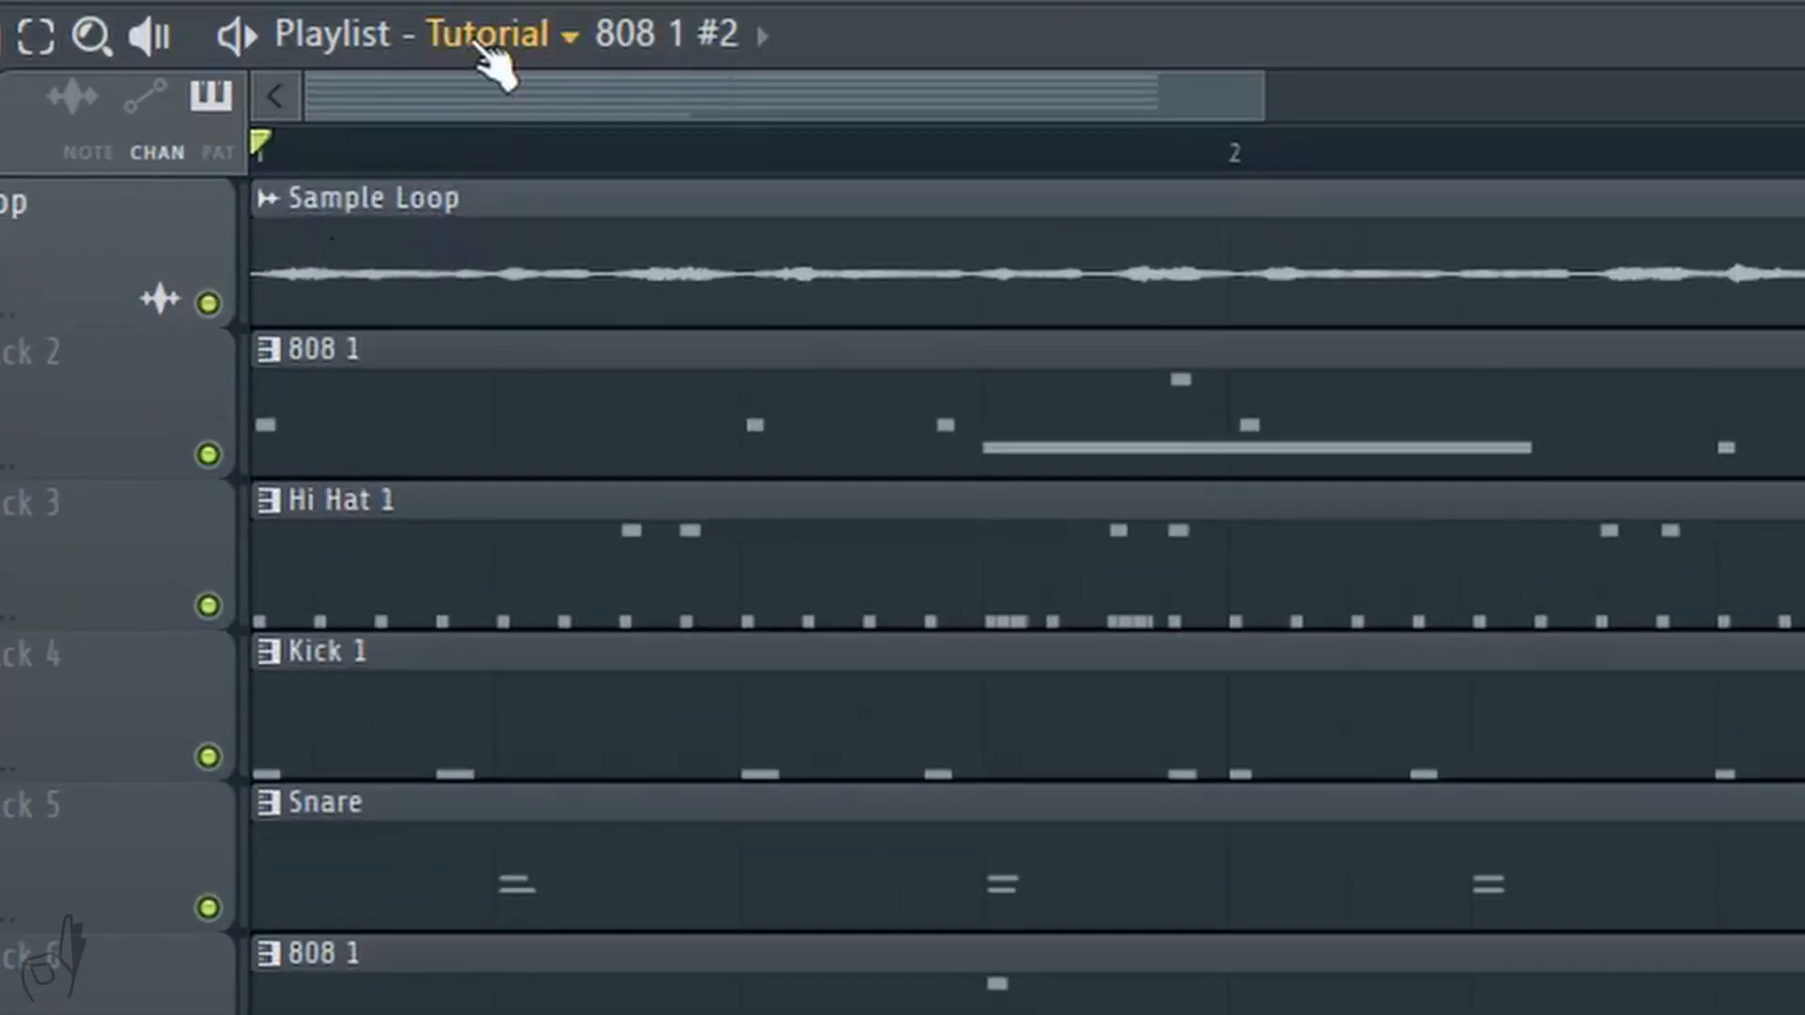
Step: Add a new Beat_2 arrangement from the arrangement list, then return to Beat
click(484, 33)
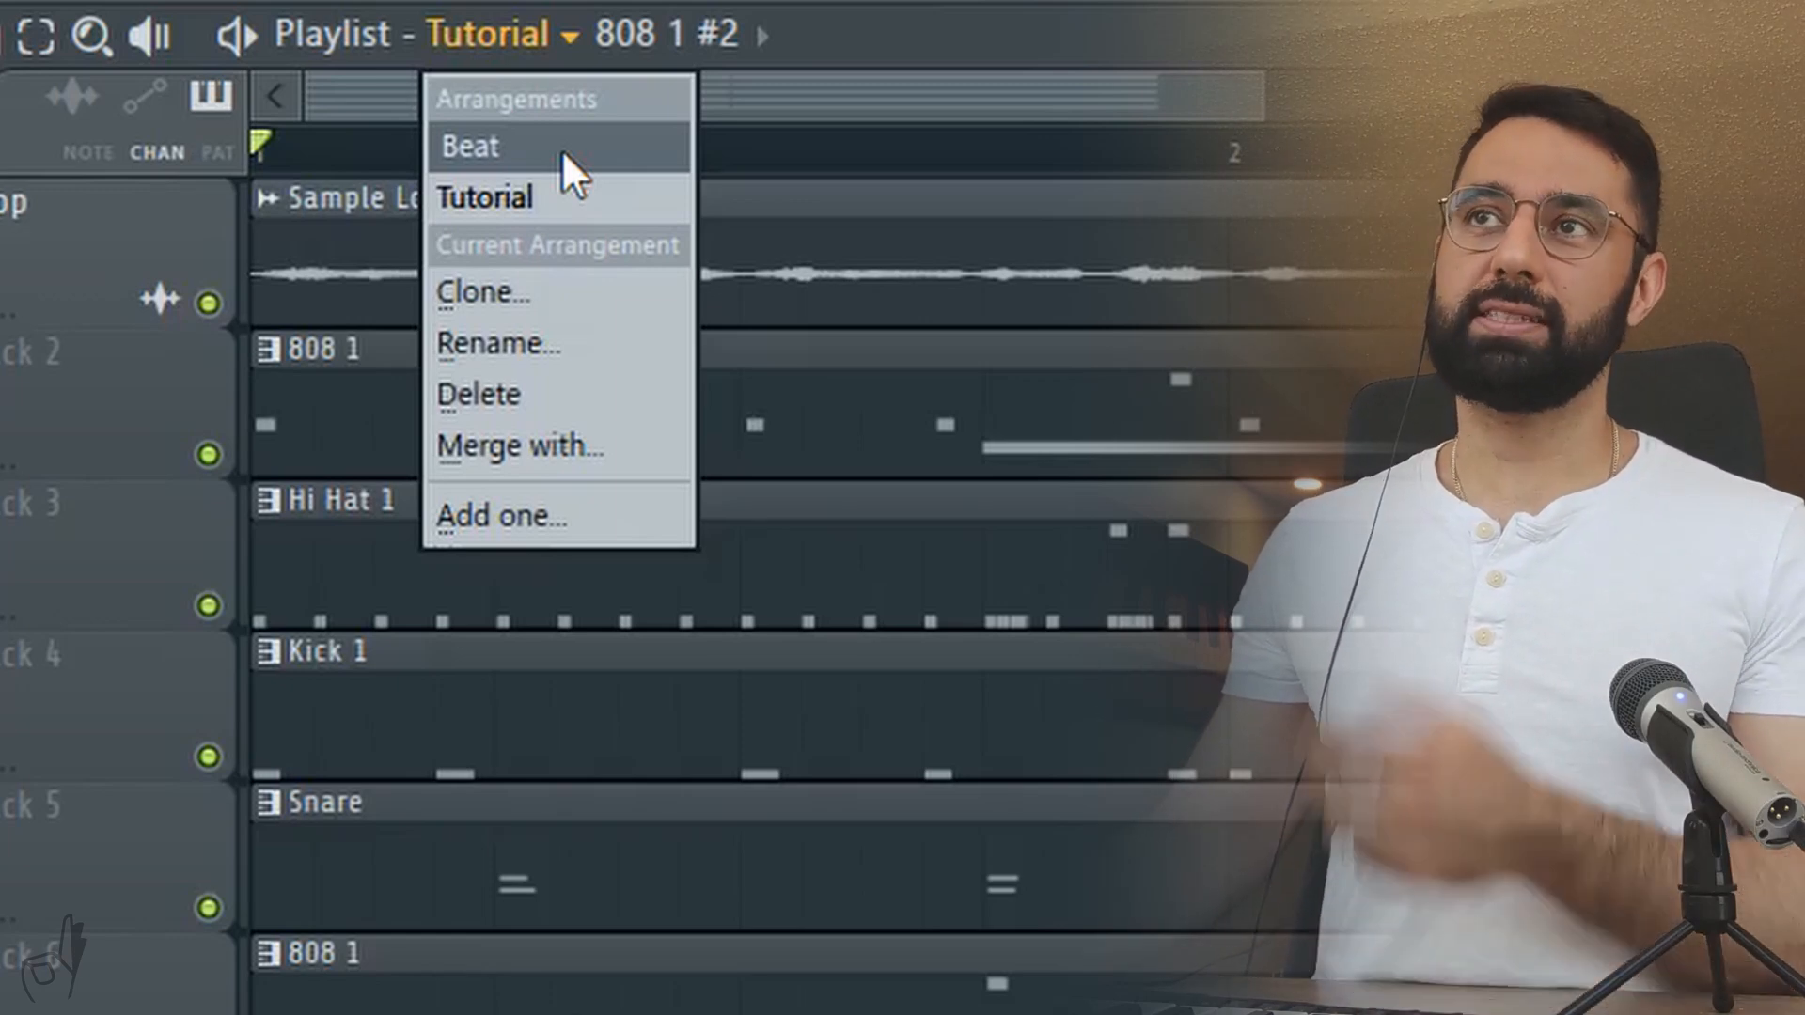
click(472, 145)
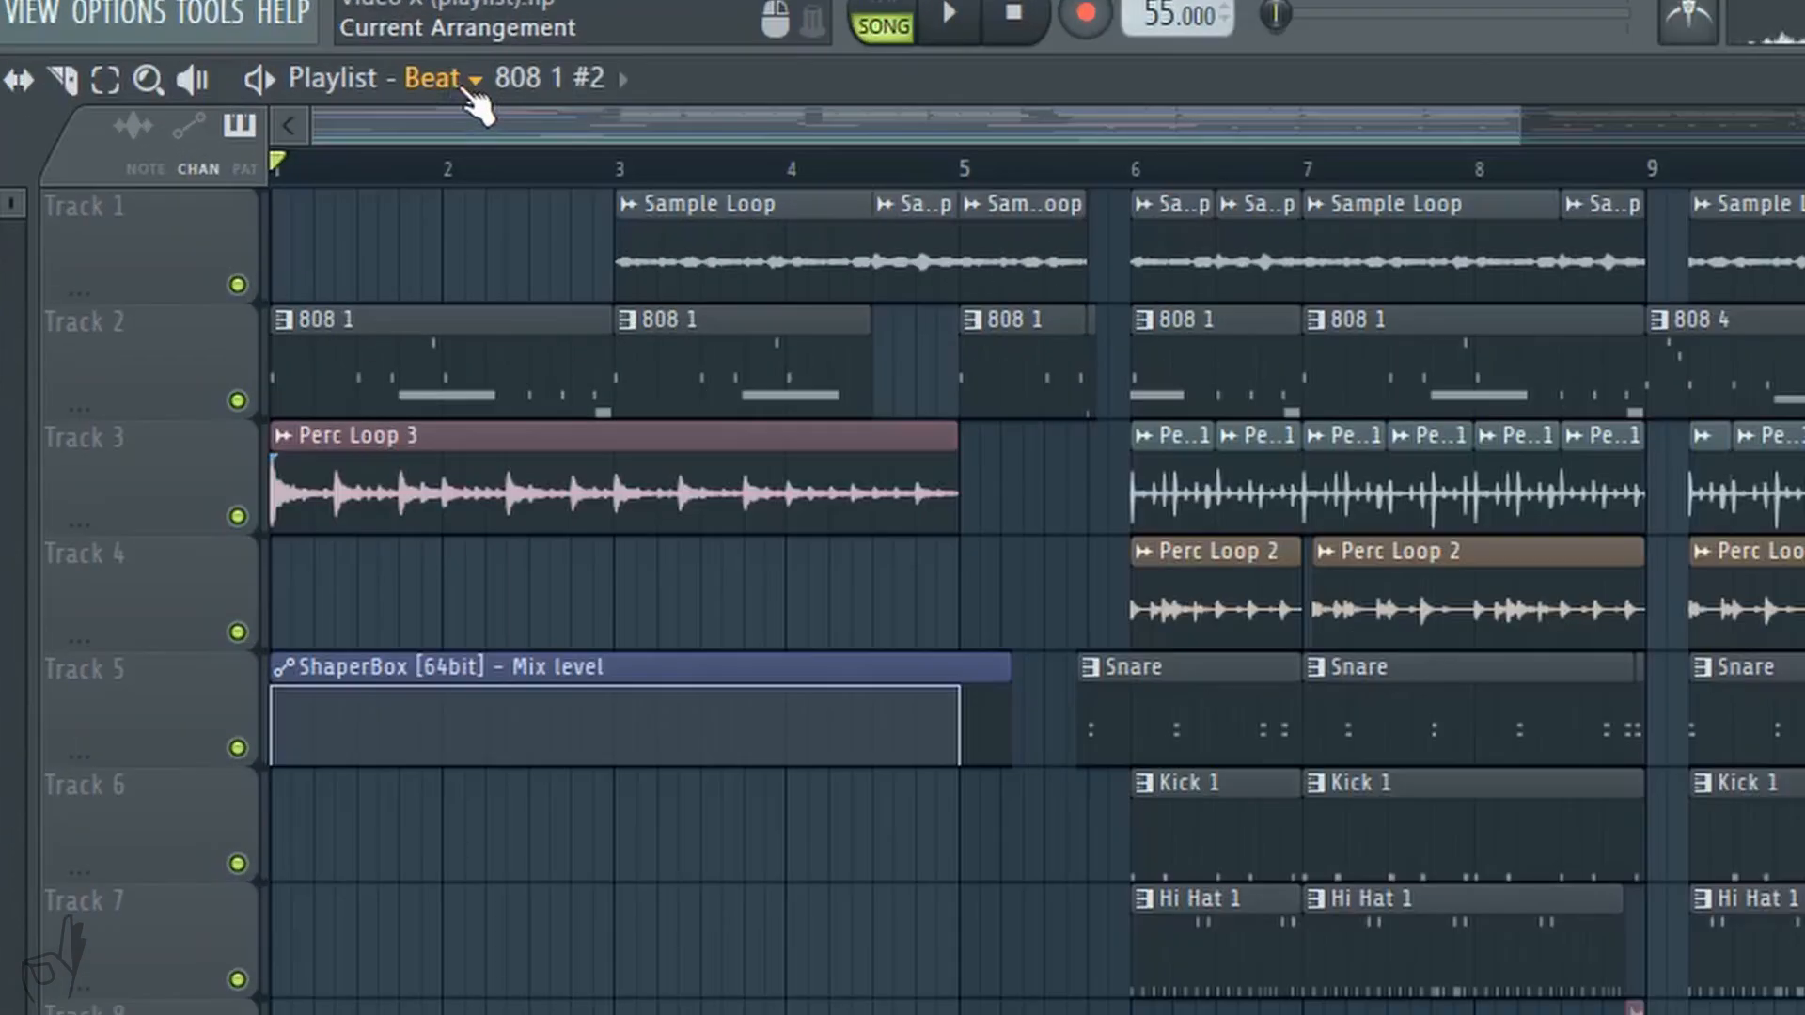
click(435, 79)
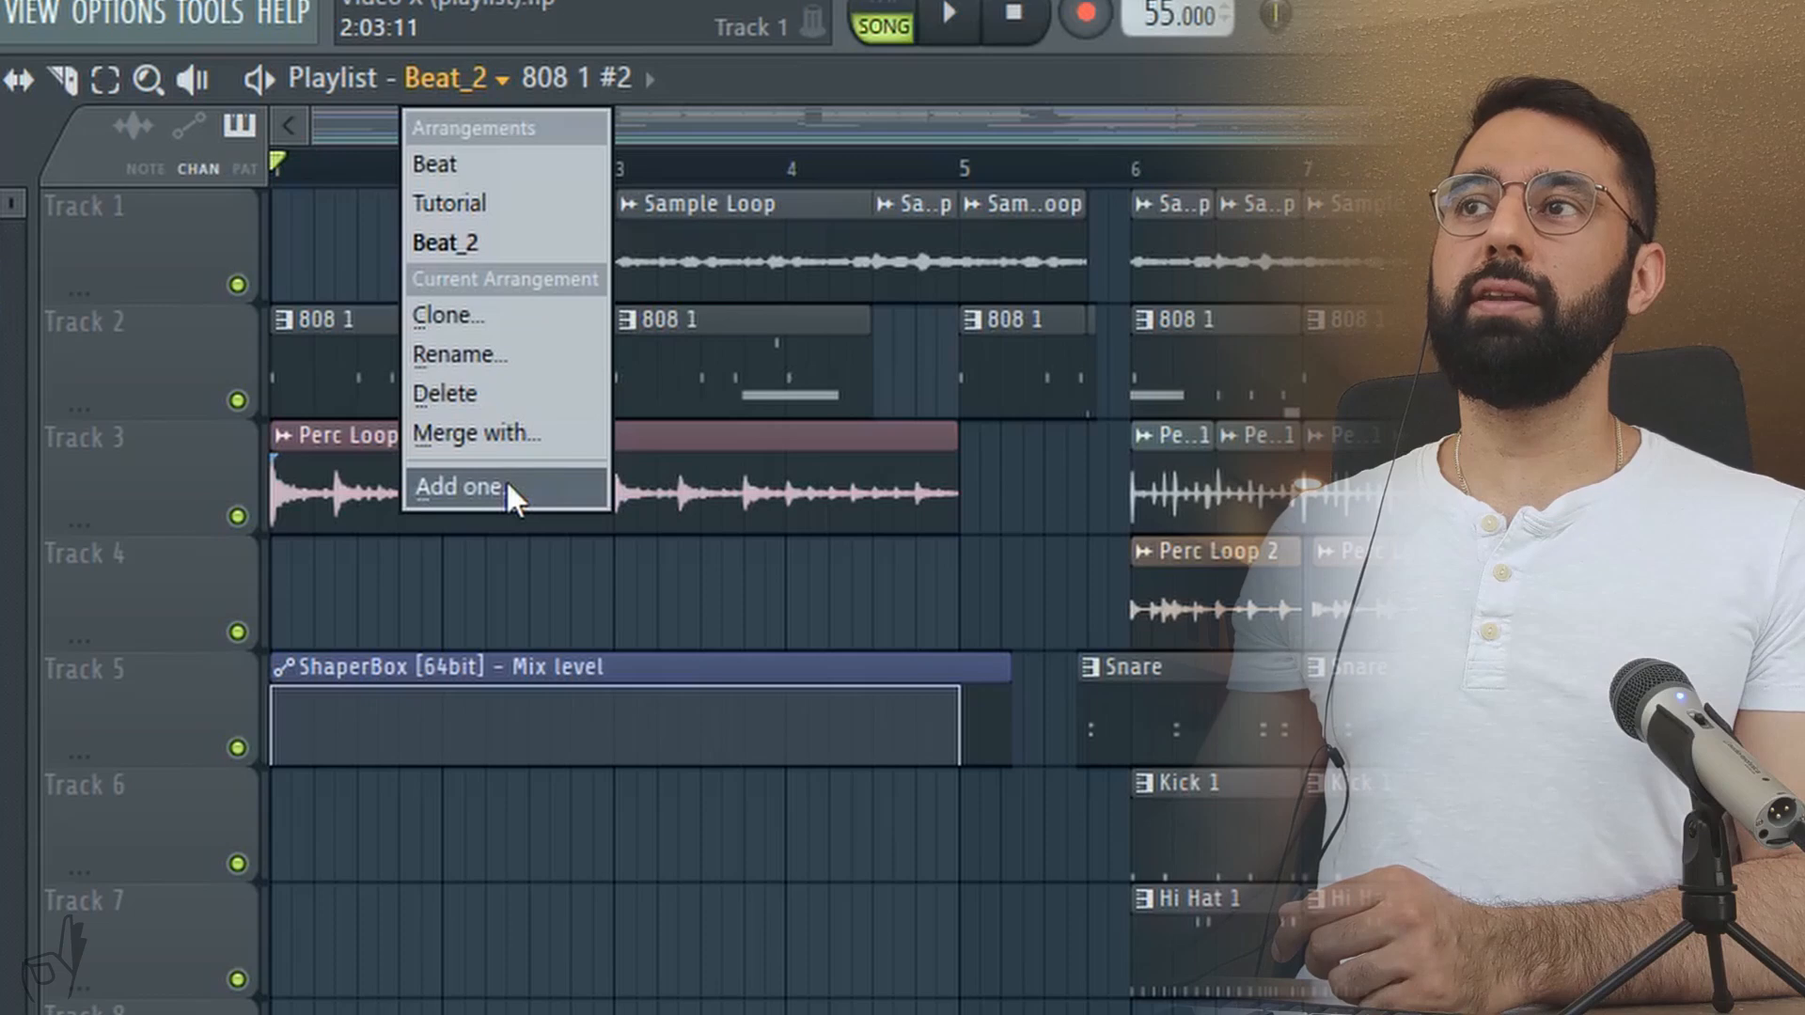
click(458, 487)
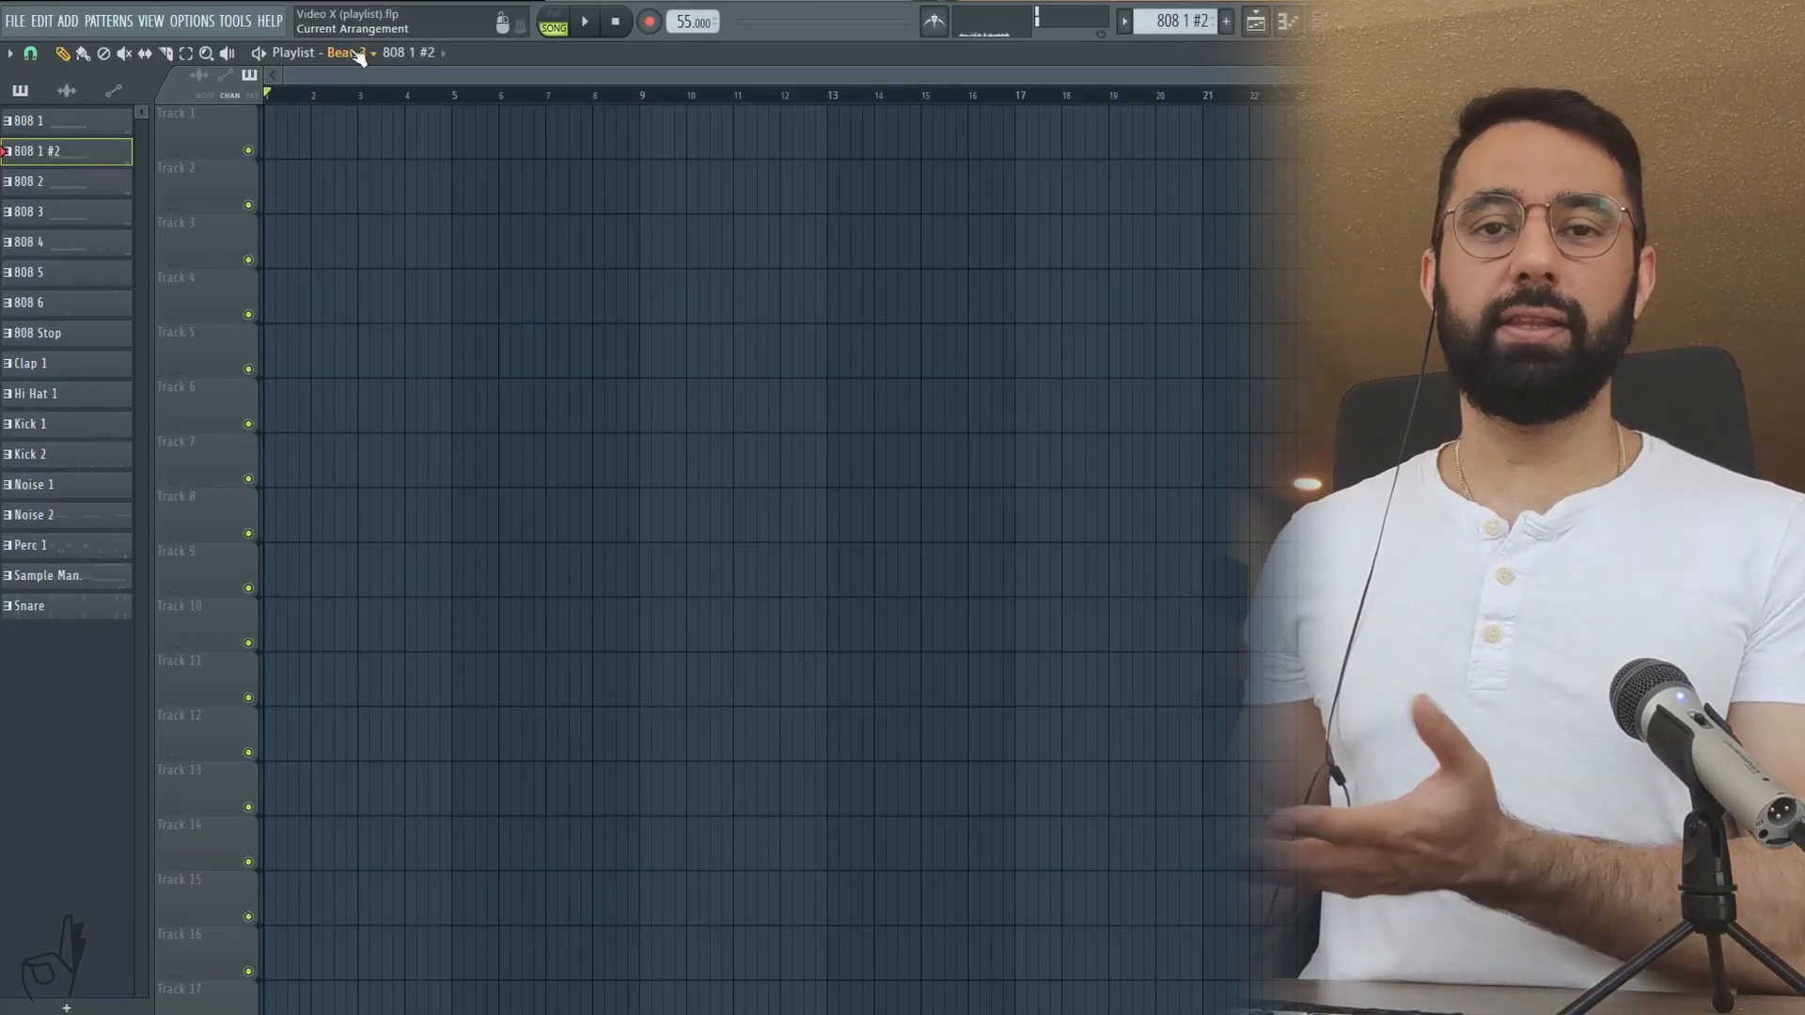
click(339, 53)
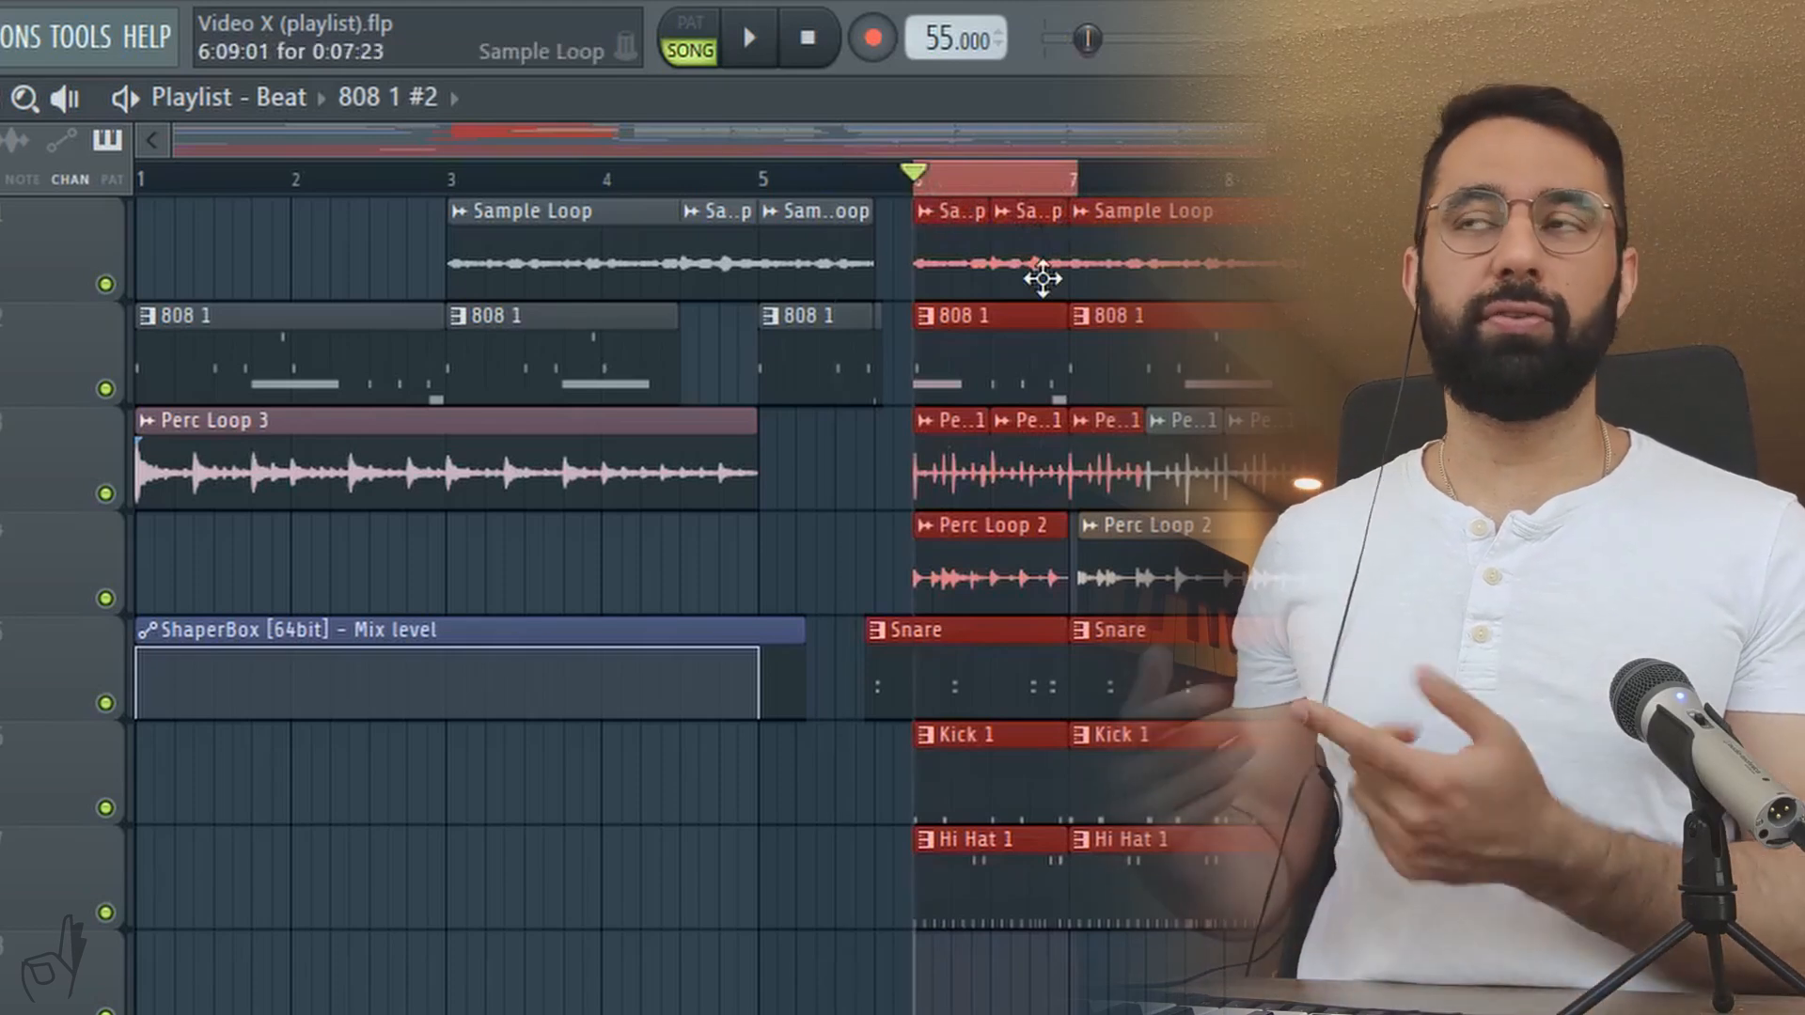
Step: Unmute Tracks 1–4 with their mute LEDs, leaving the lower tracks muted
click(749, 38)
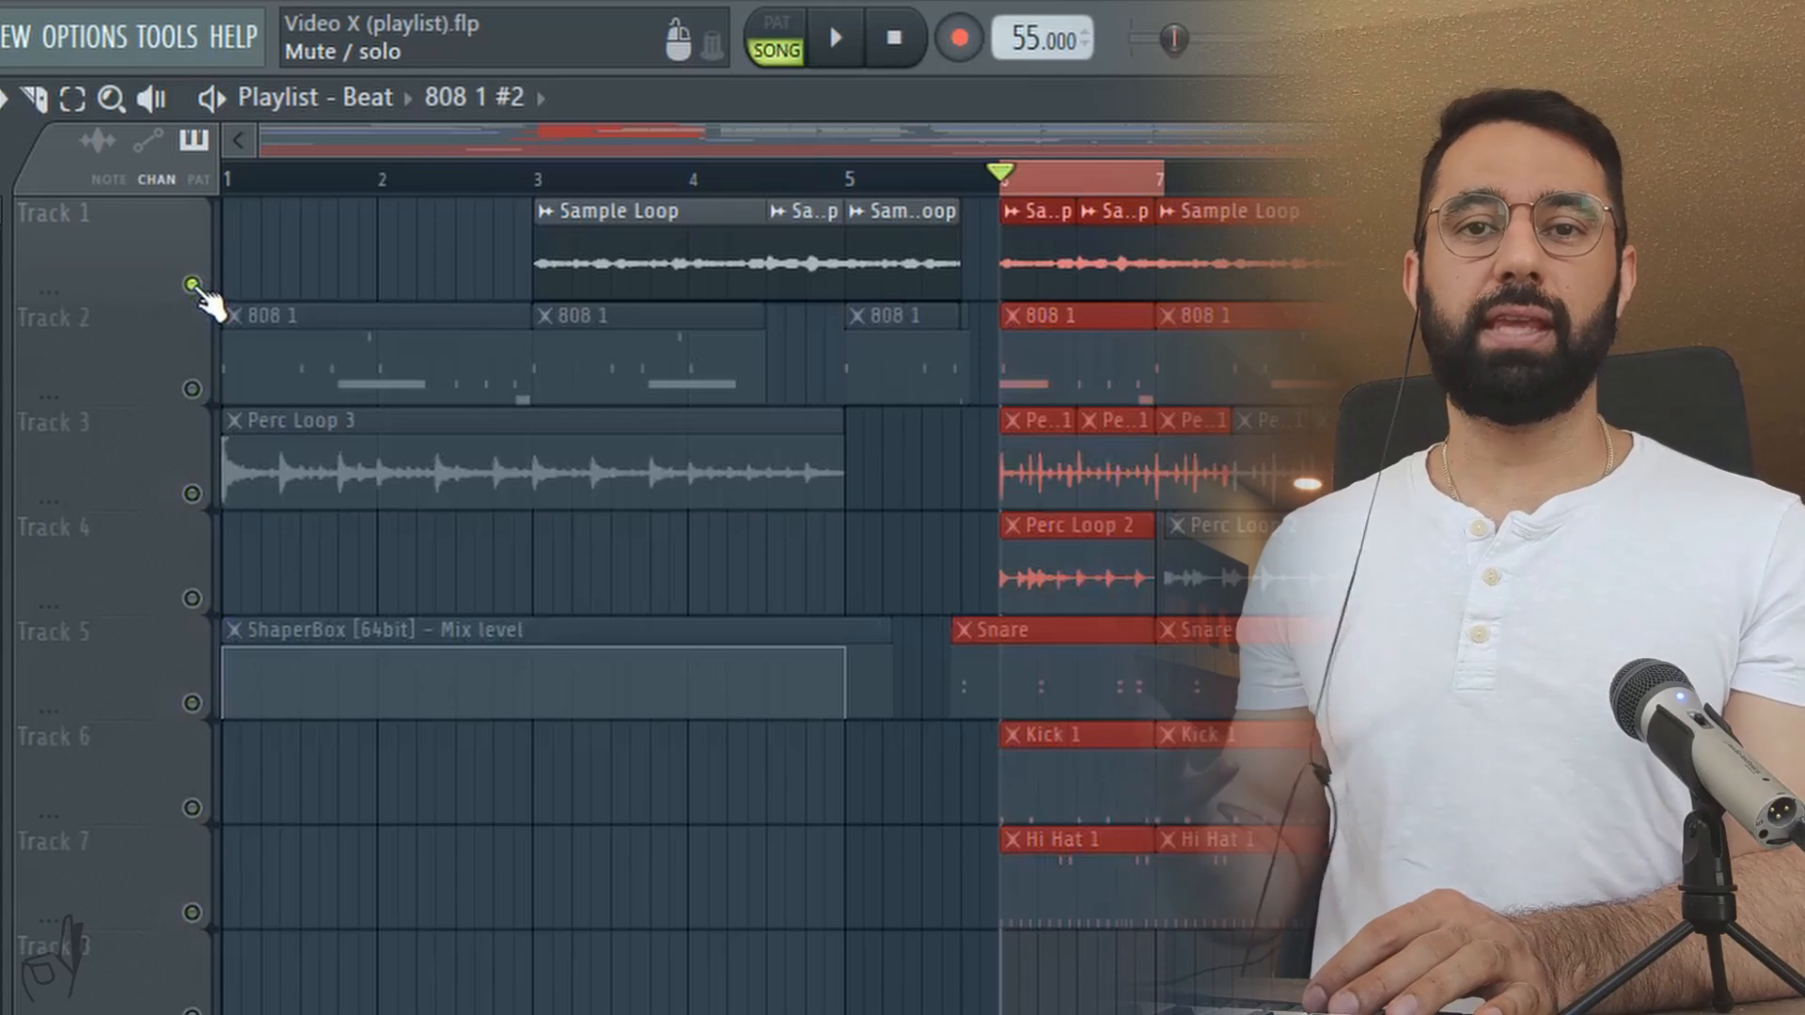
click(839, 40)
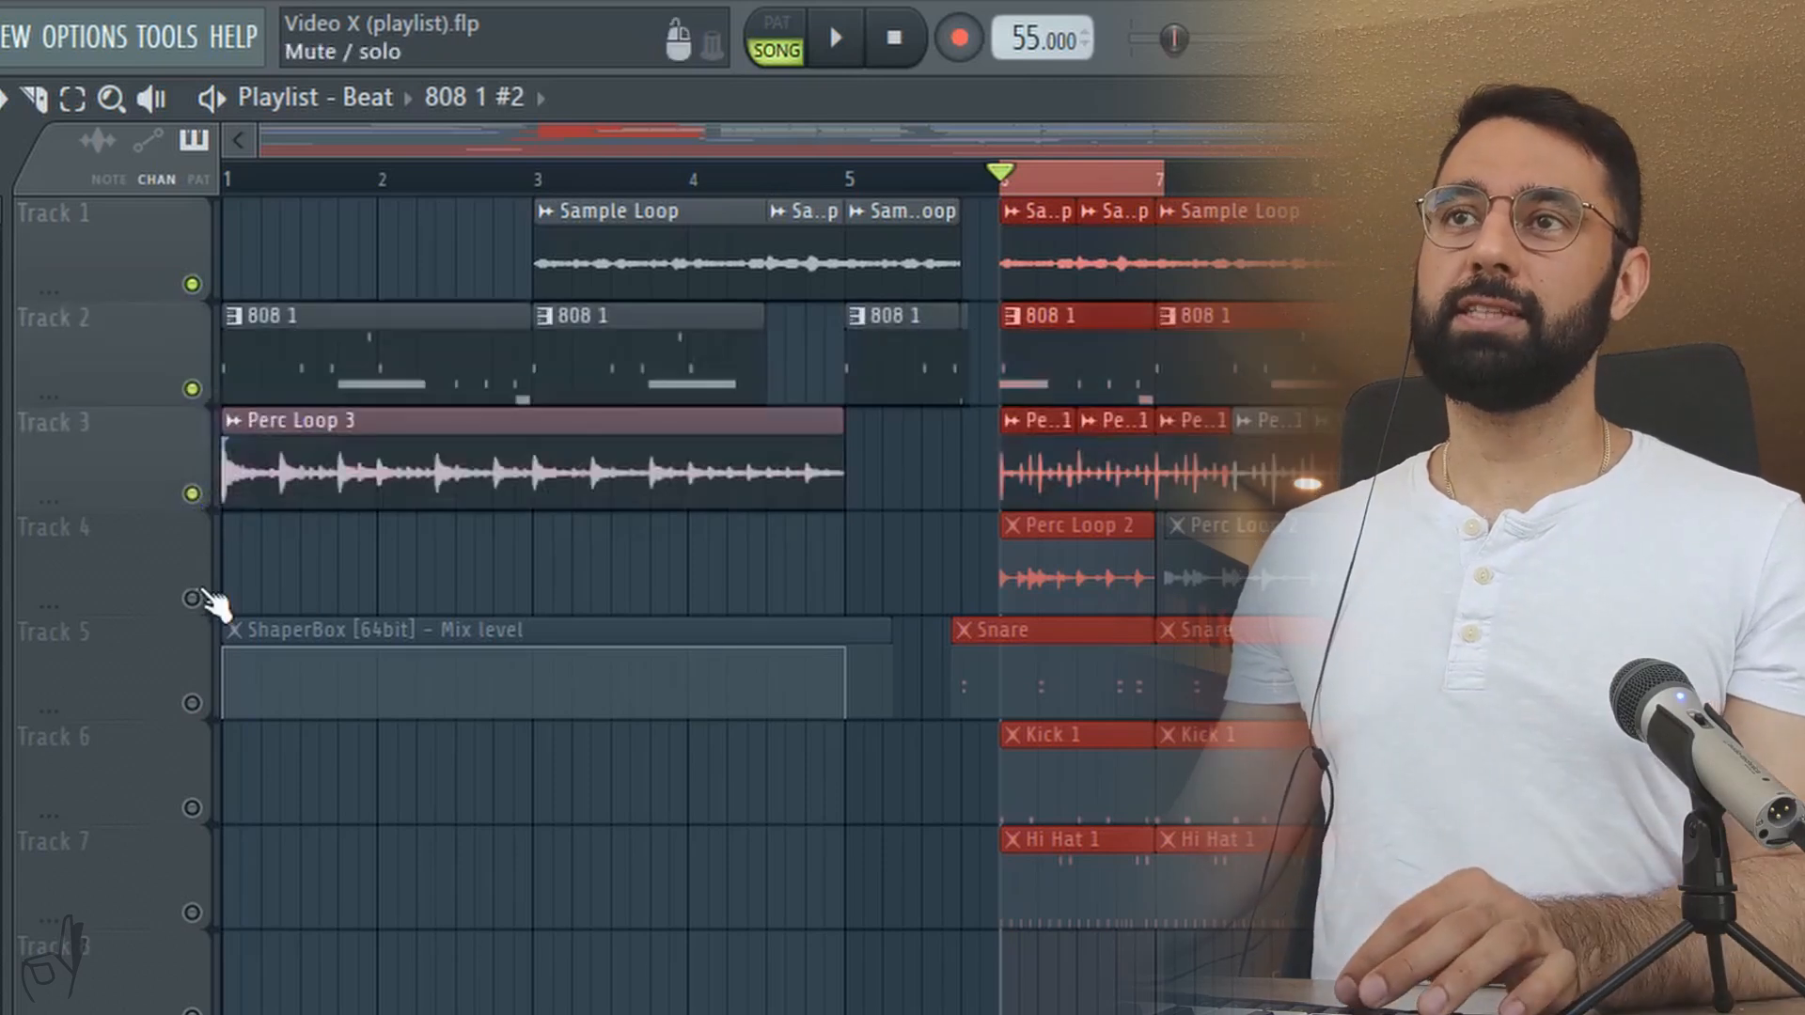
click(835, 39)
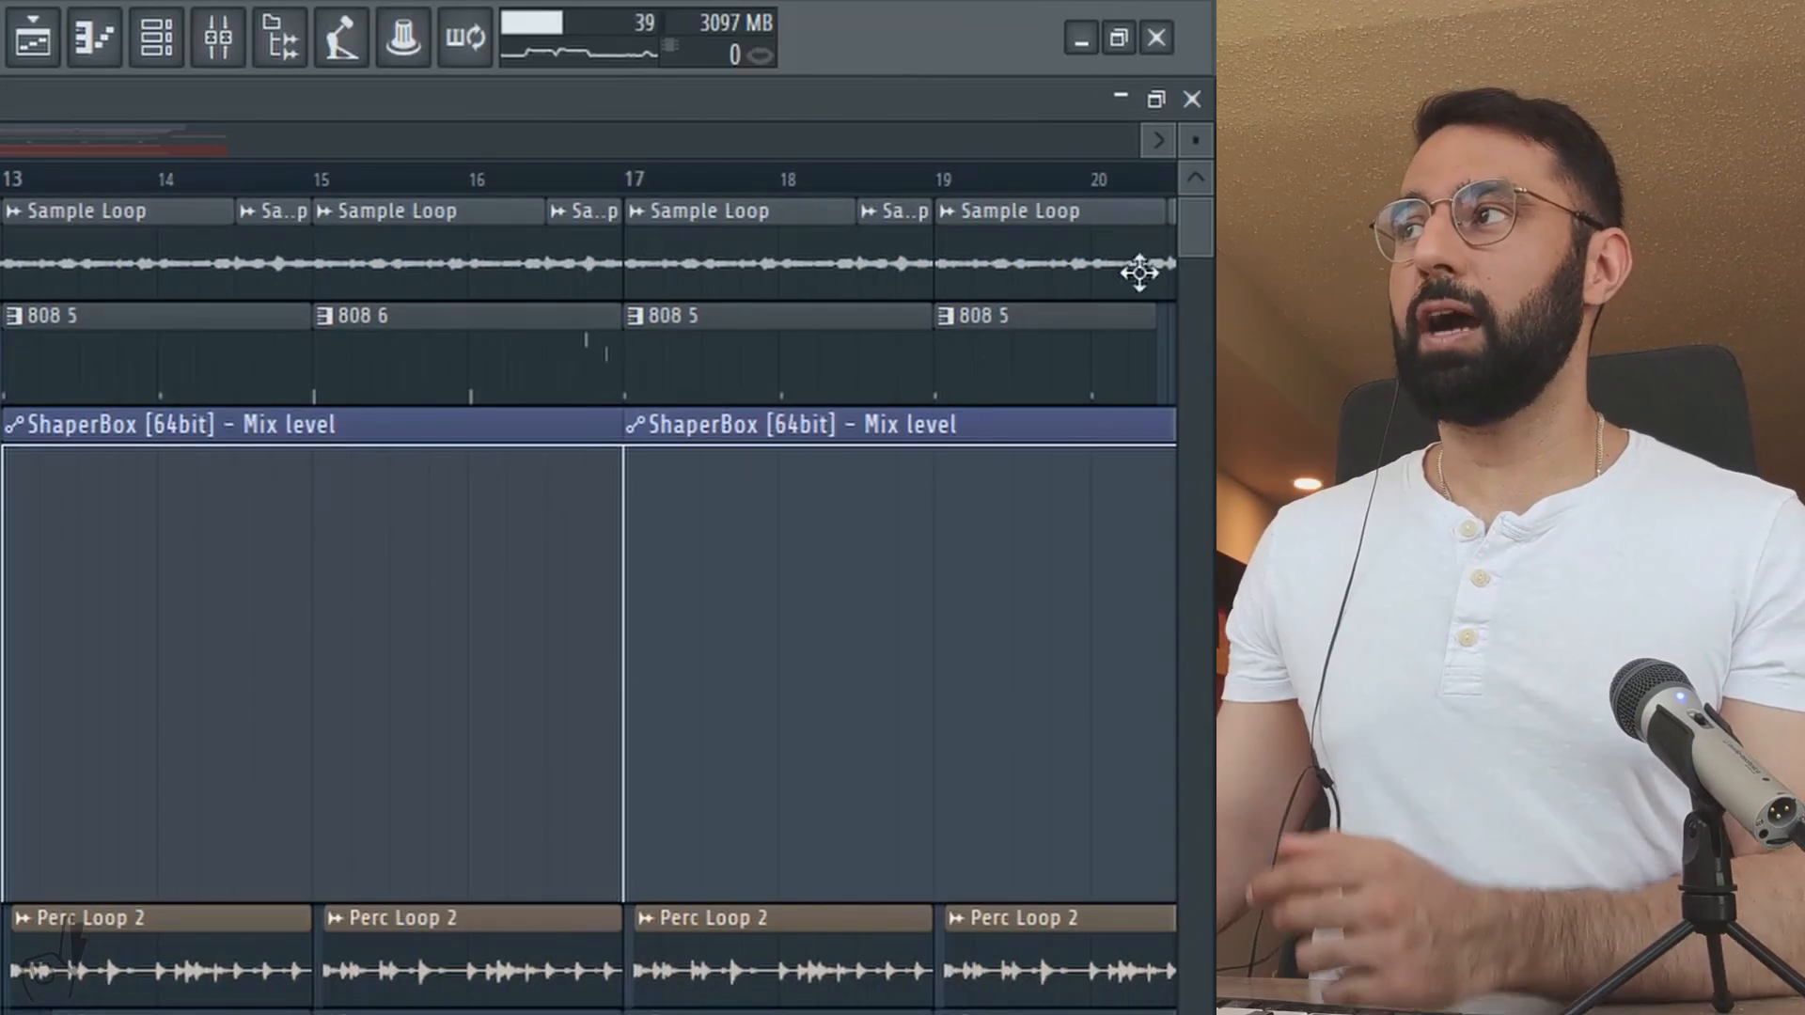
mouse_move(1188, 141)
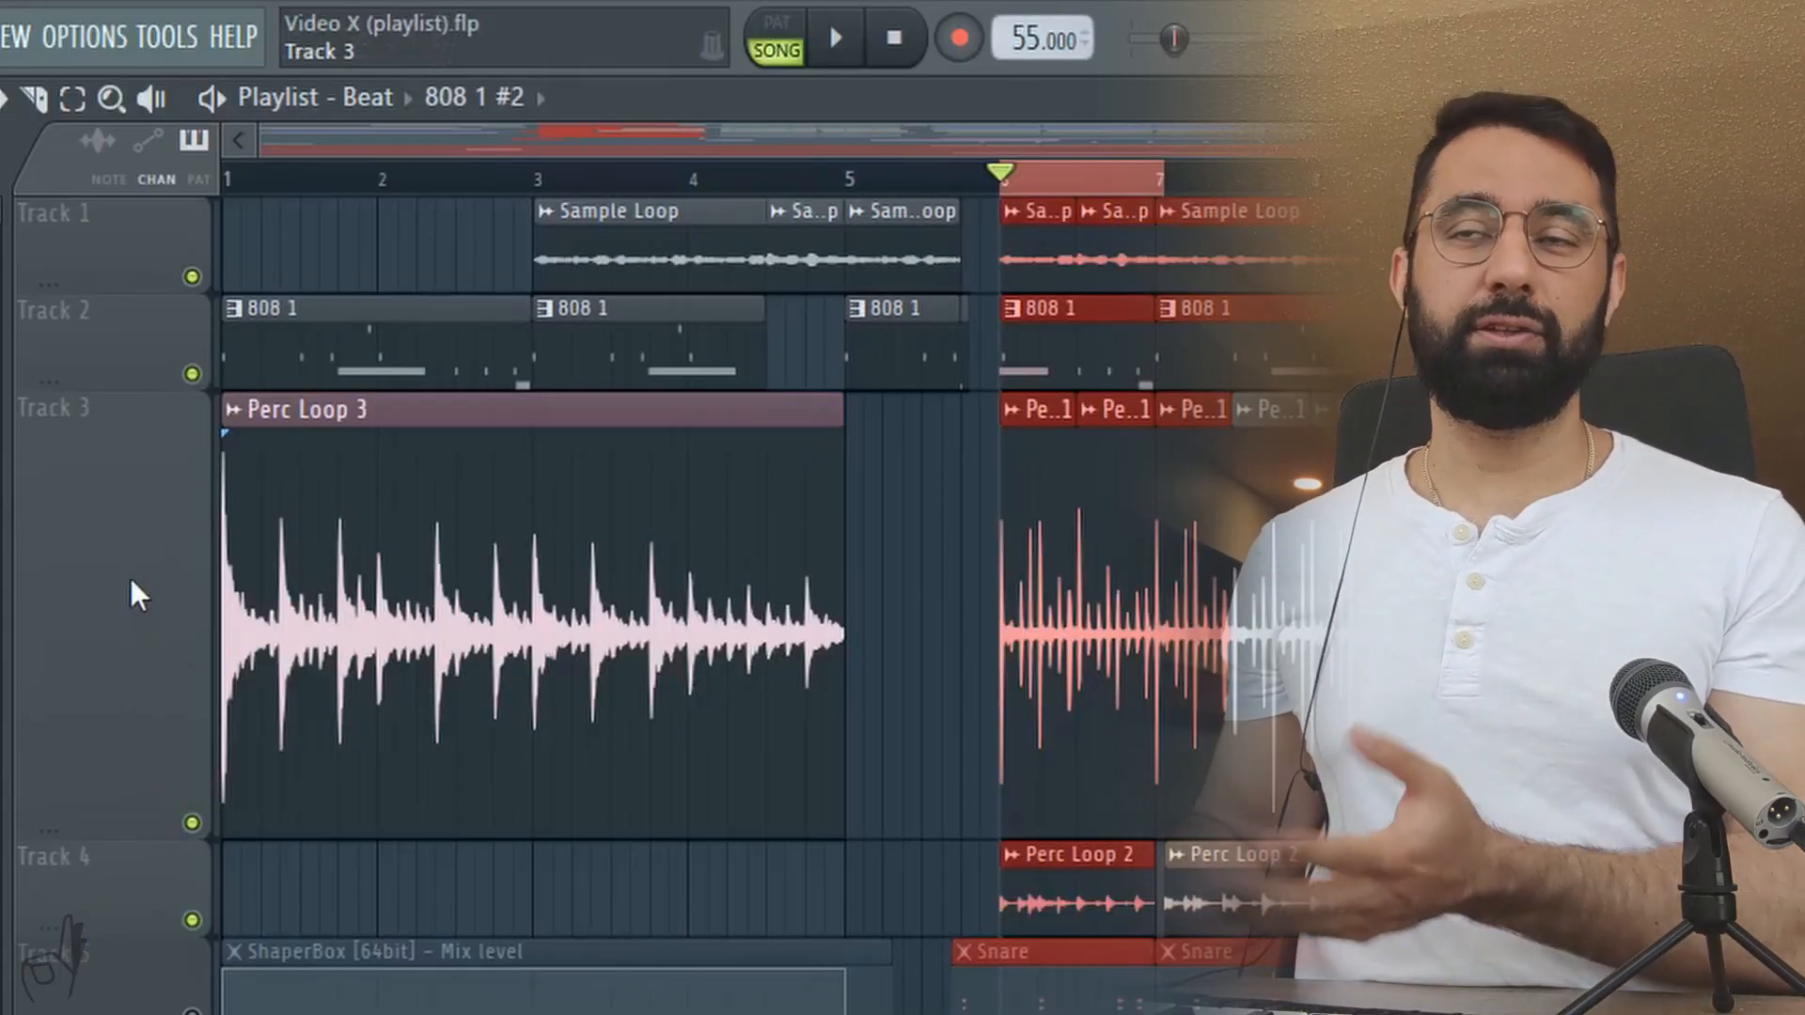
Step: Open Track 3's header context menu to view its track options
right_click(136, 595)
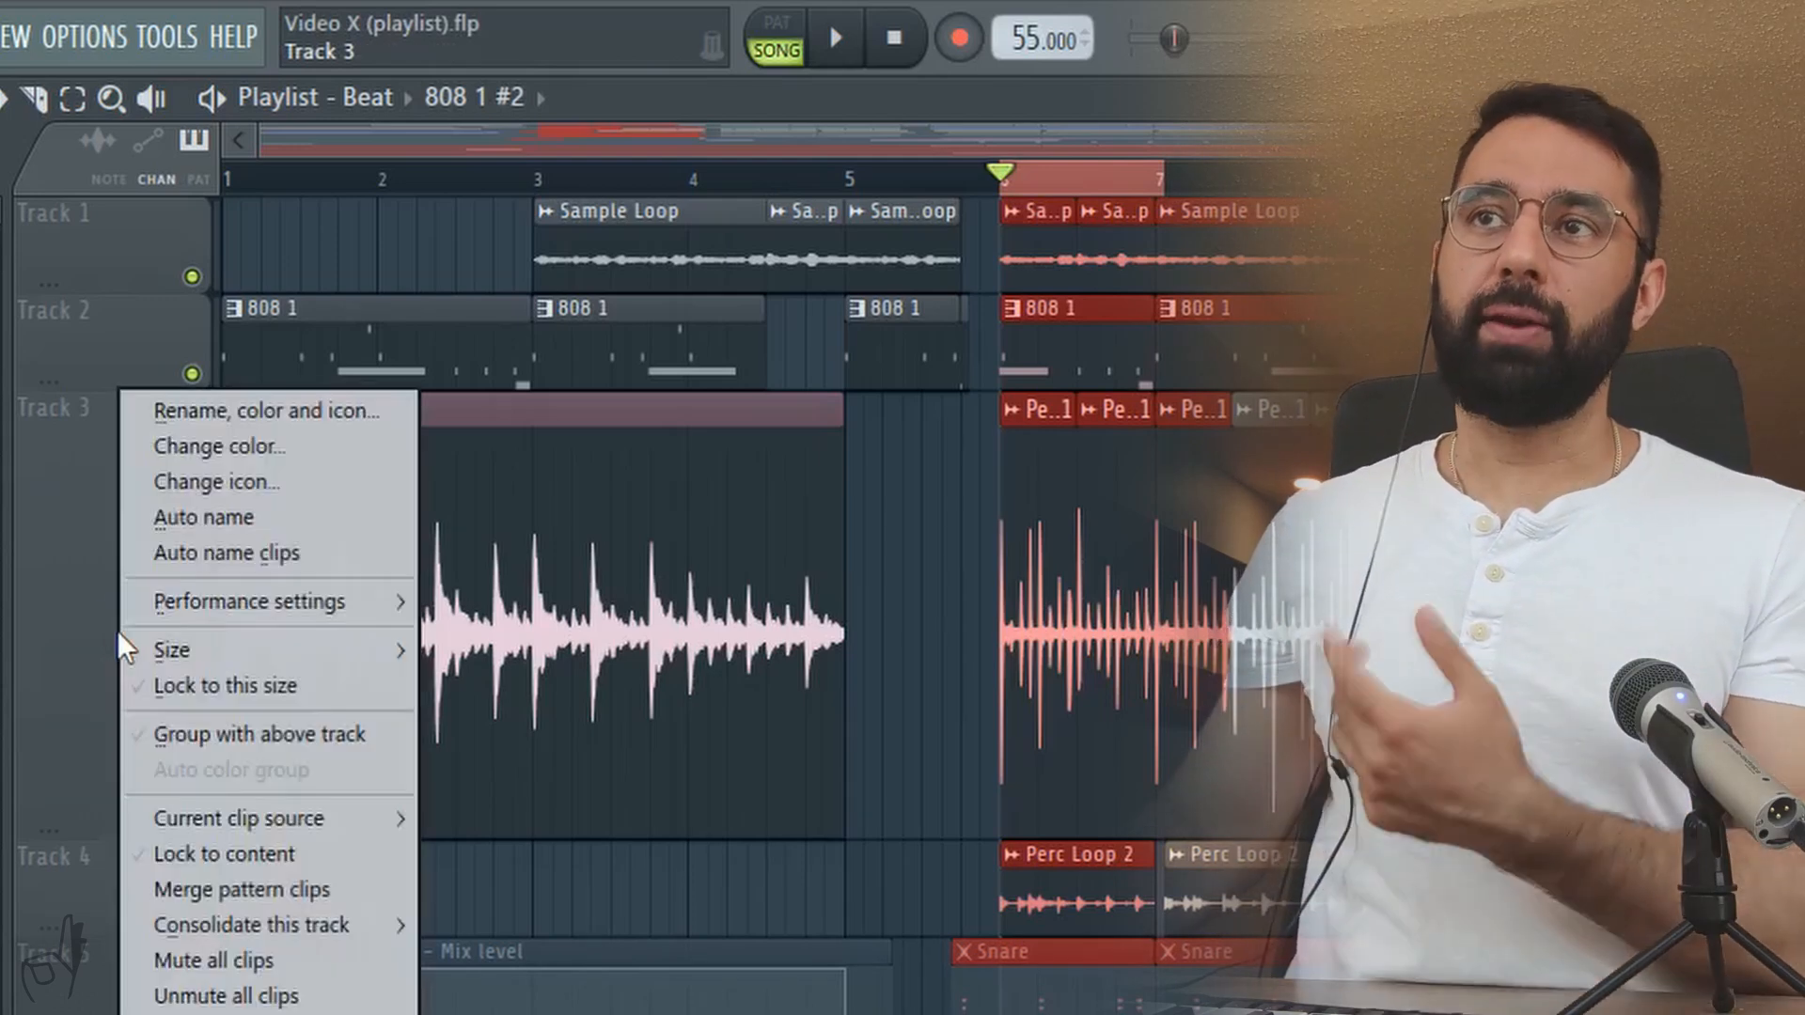
mouse_move(338, 483)
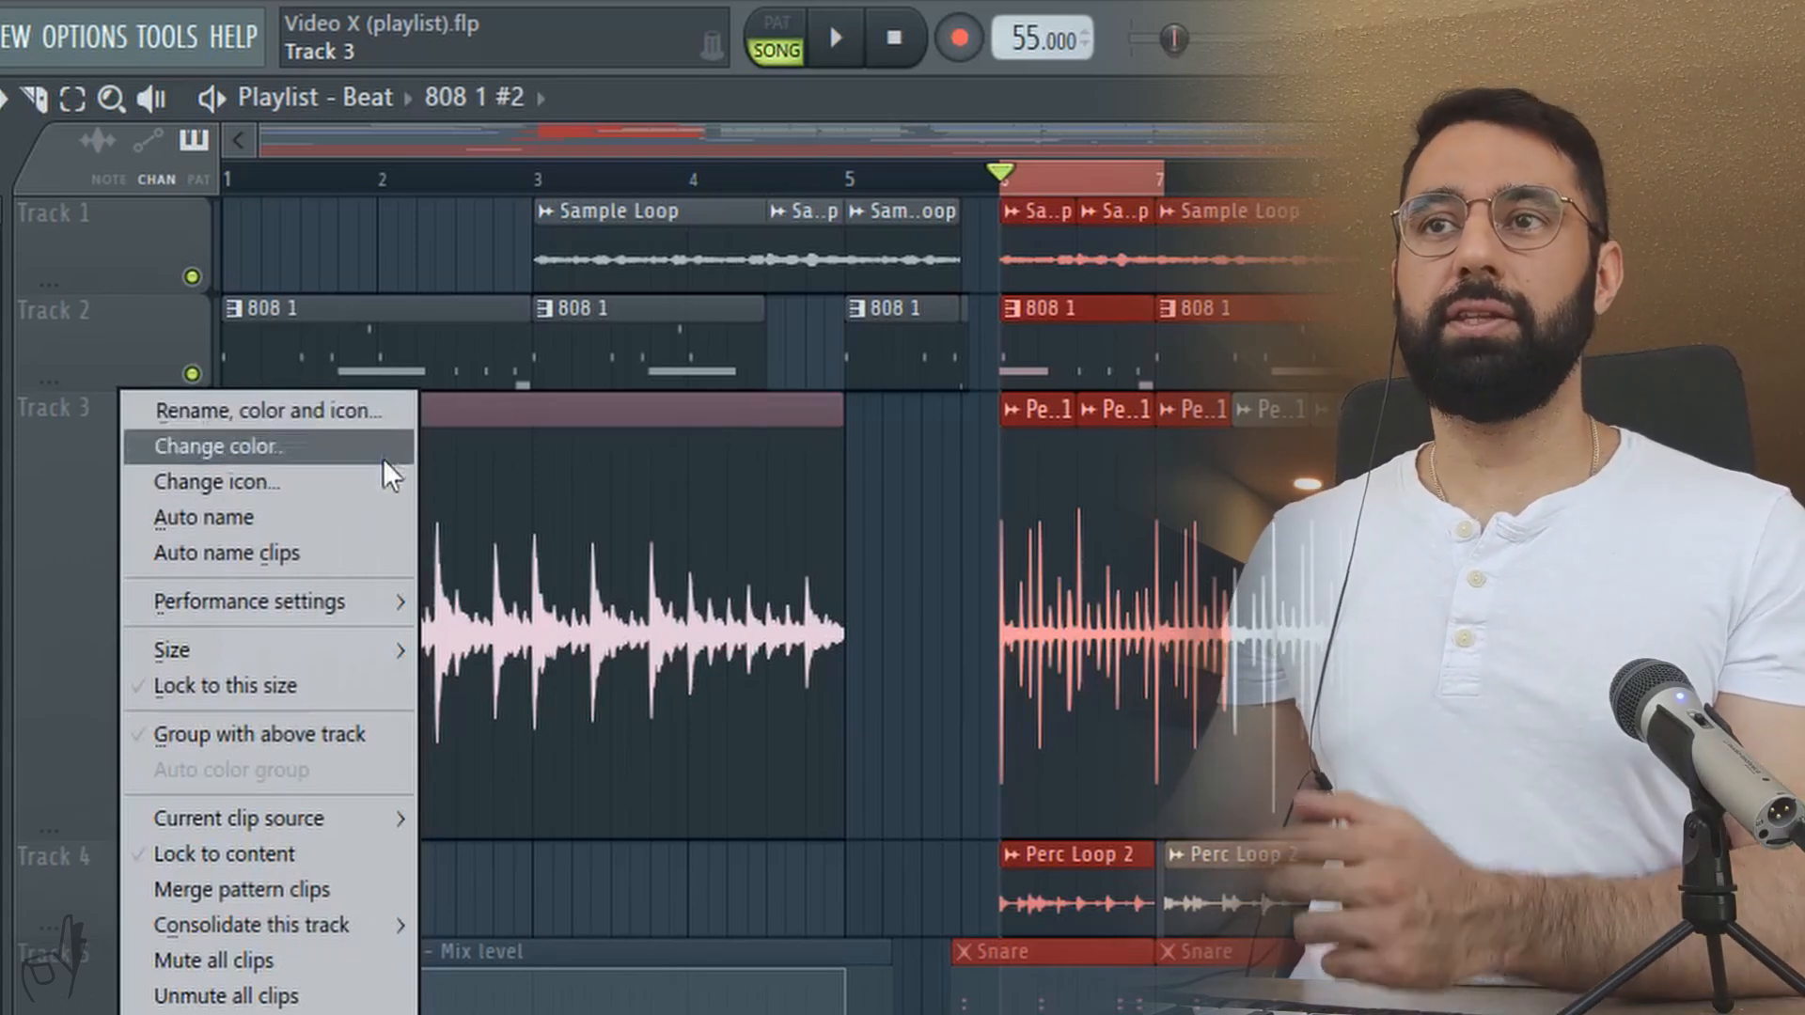
mouse_move(244, 891)
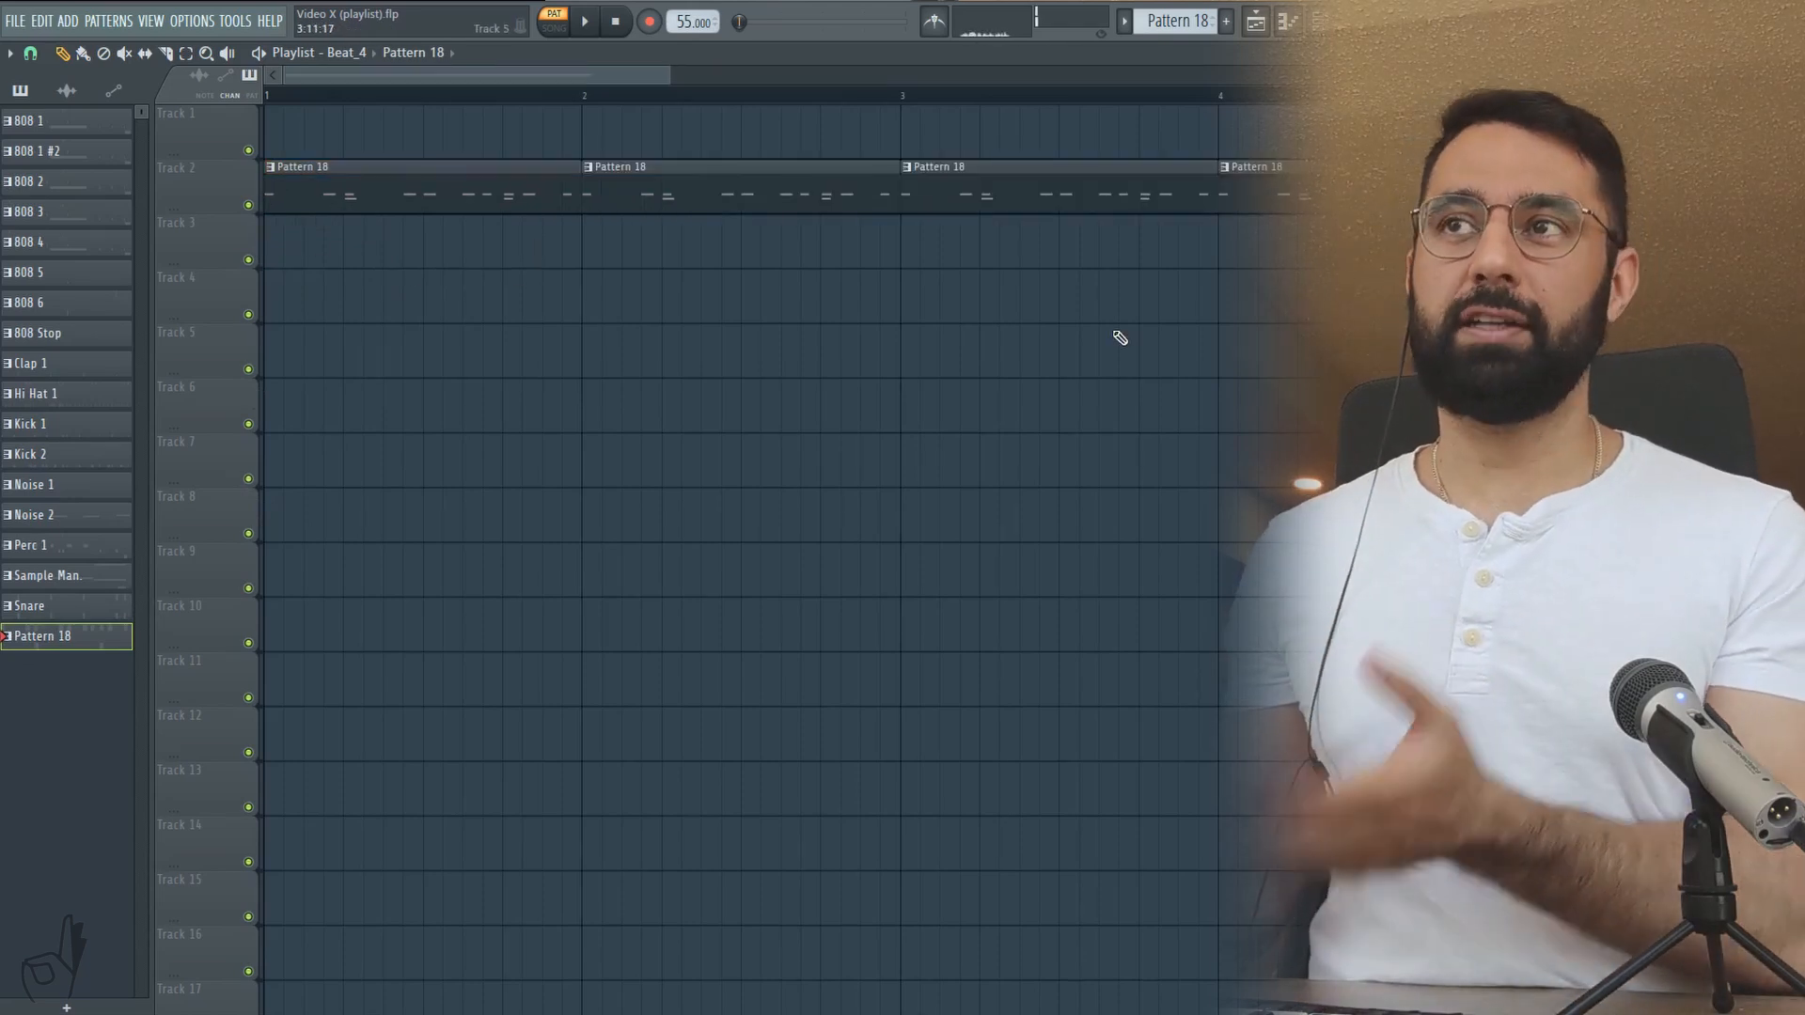
Step: Merge Track 2's Pattern 18 clips into one Pattern 19 clip with Ctrl+G
right_click(178, 112)
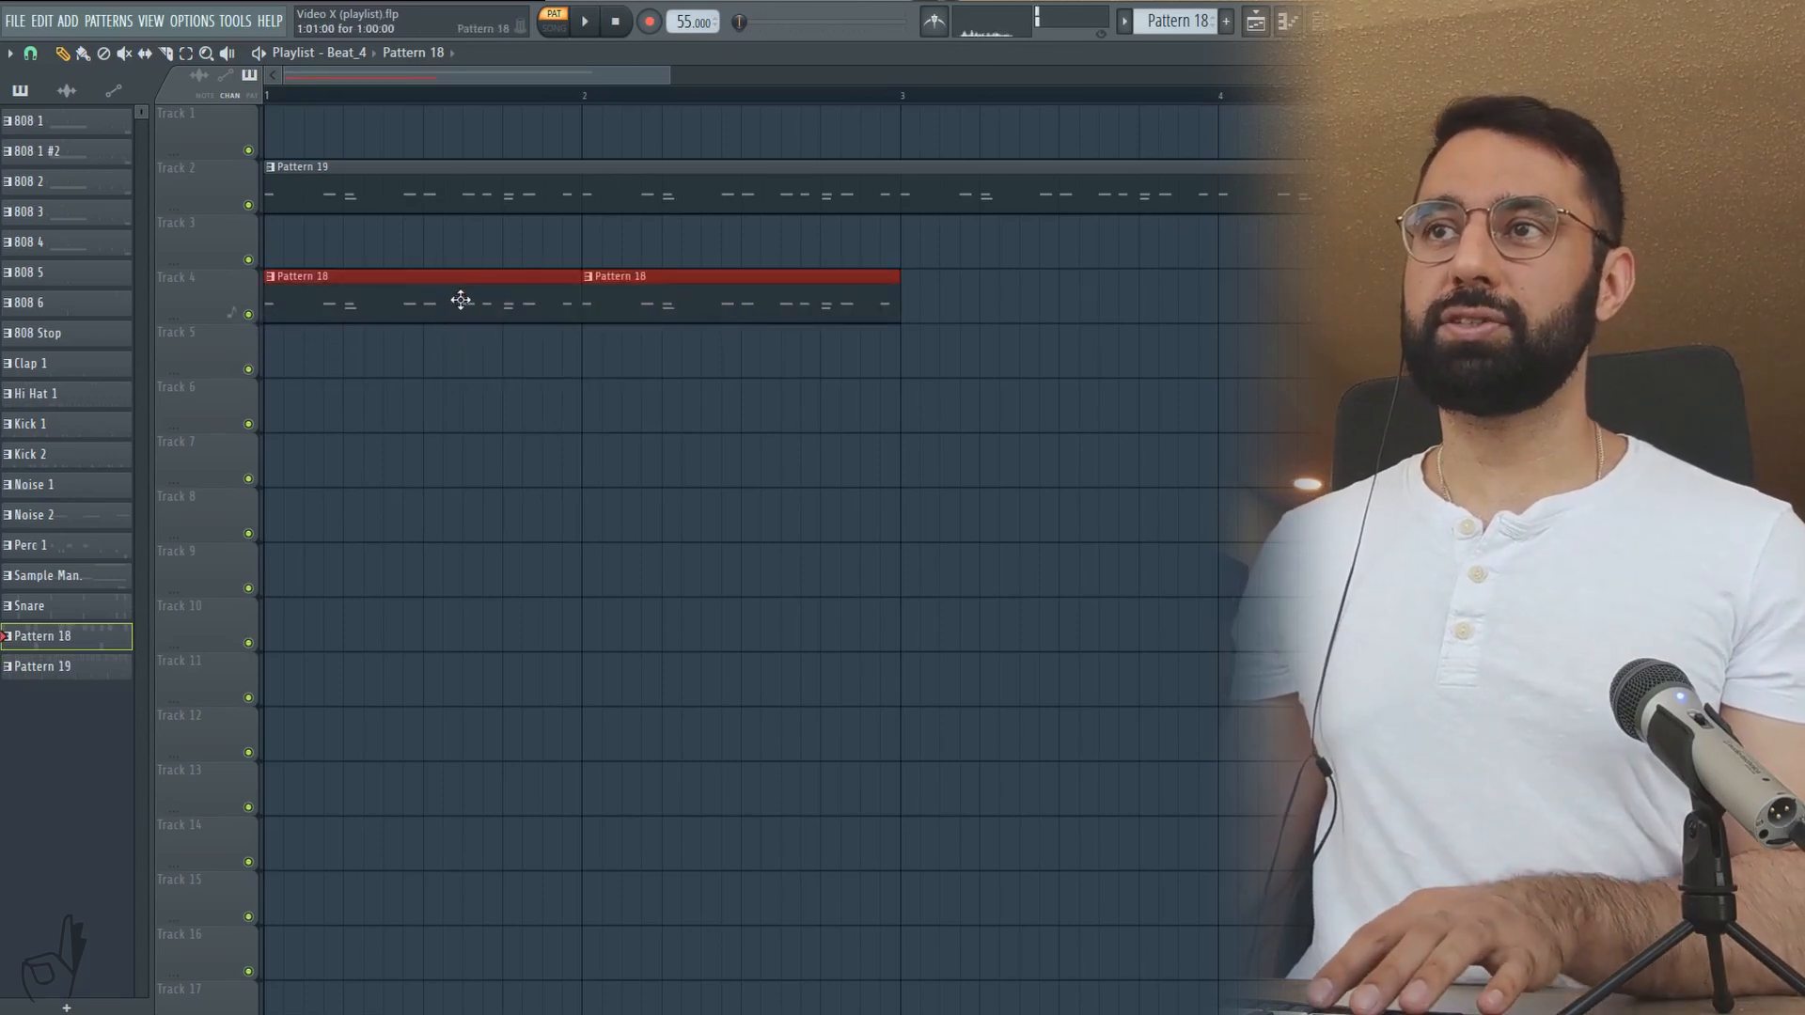
key(ctrl+g)
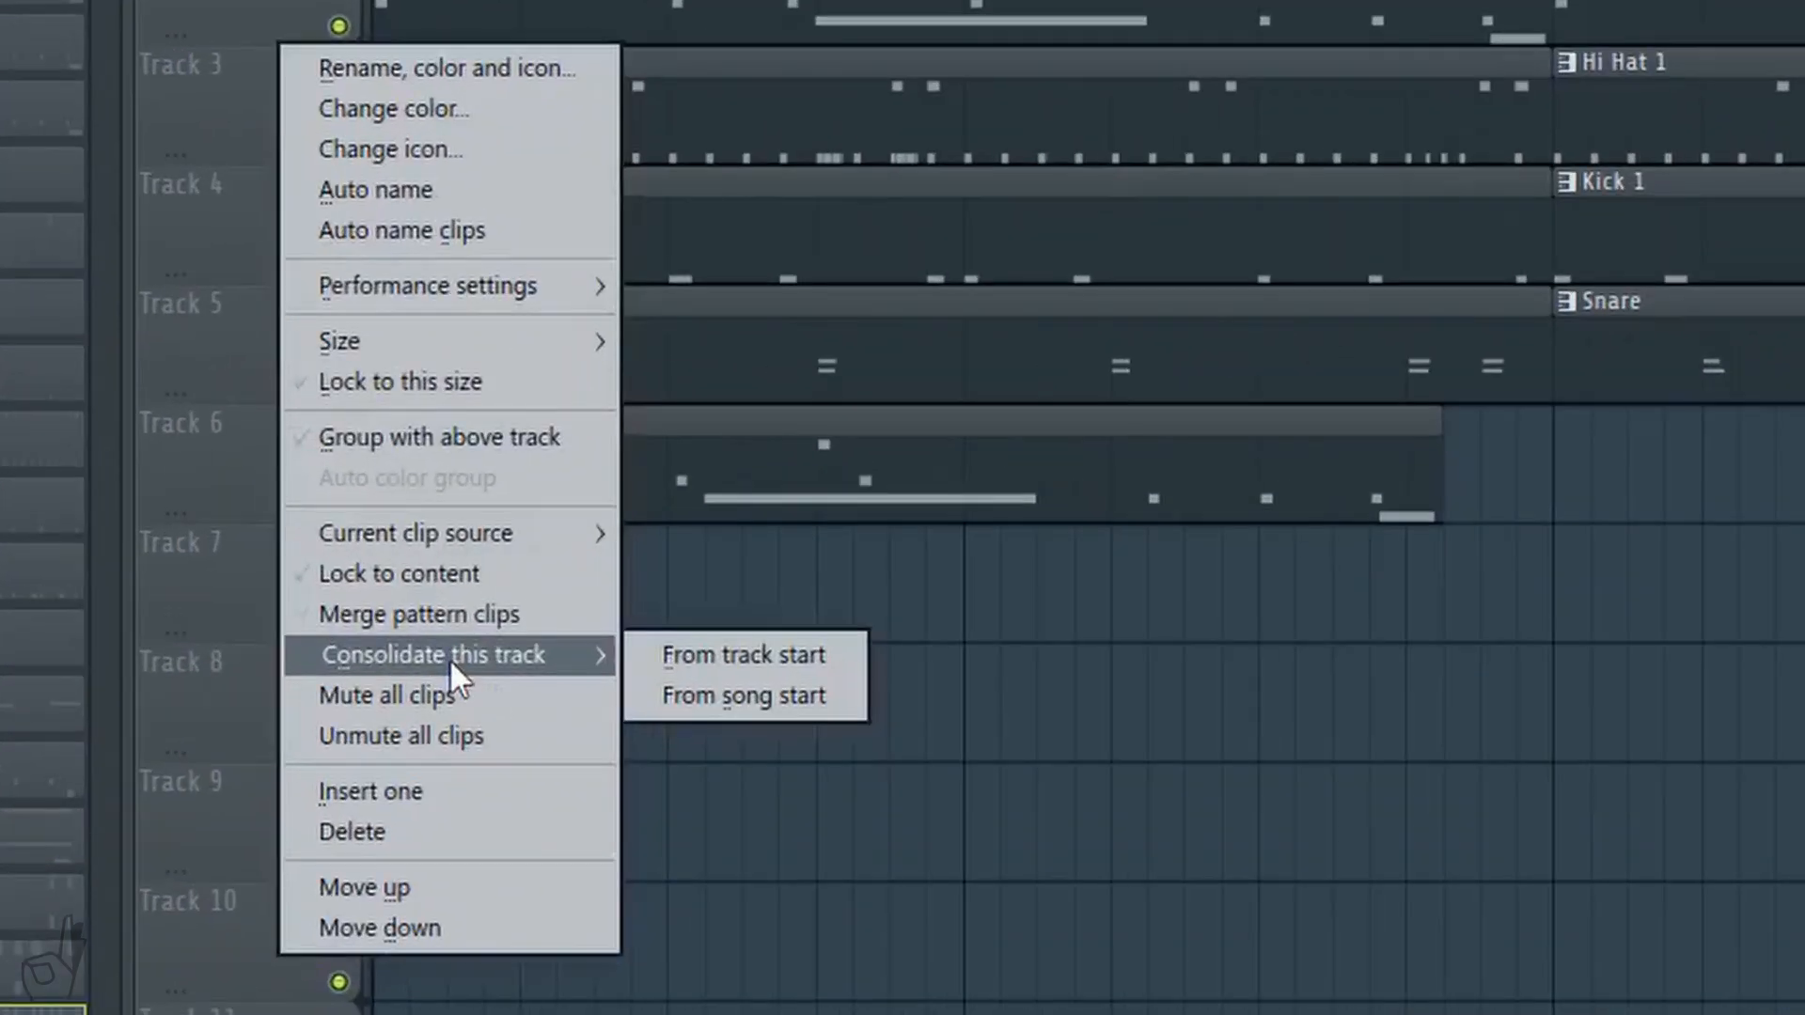
Step: Consolidate Track 3 from track start into an audio clip and lock Track 2 to content
click(740, 656)
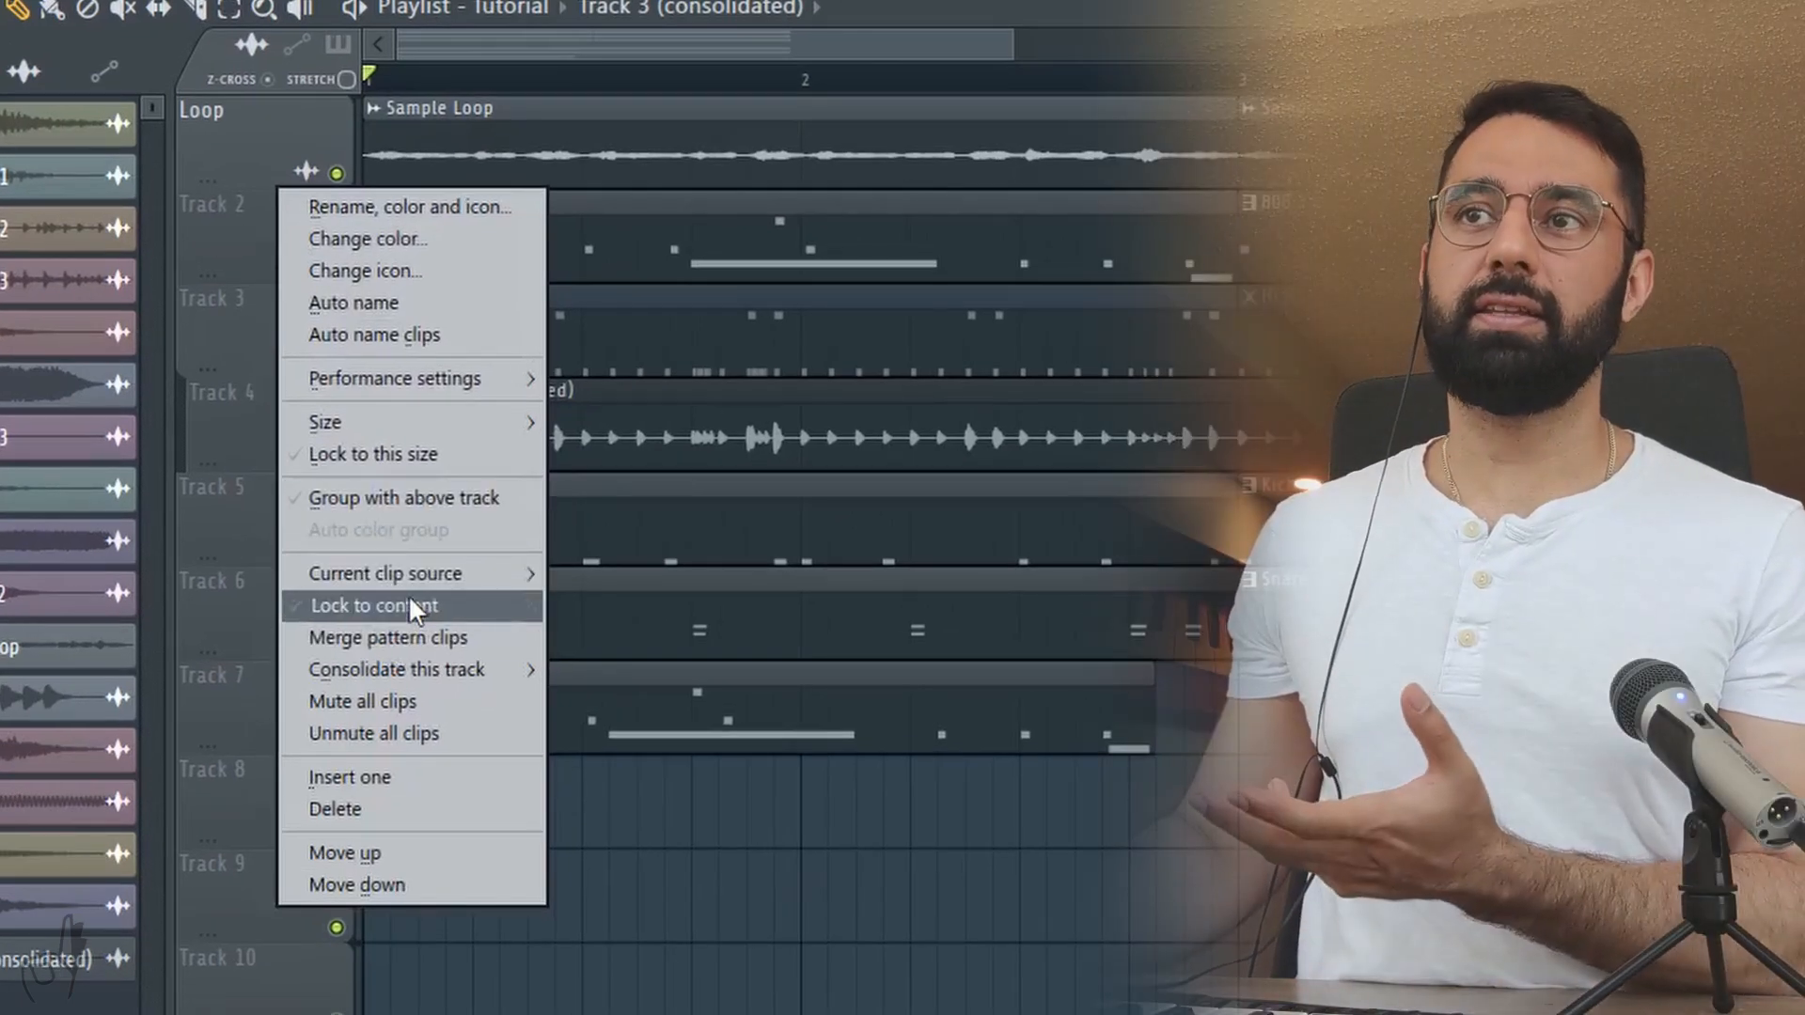
click(388, 606)
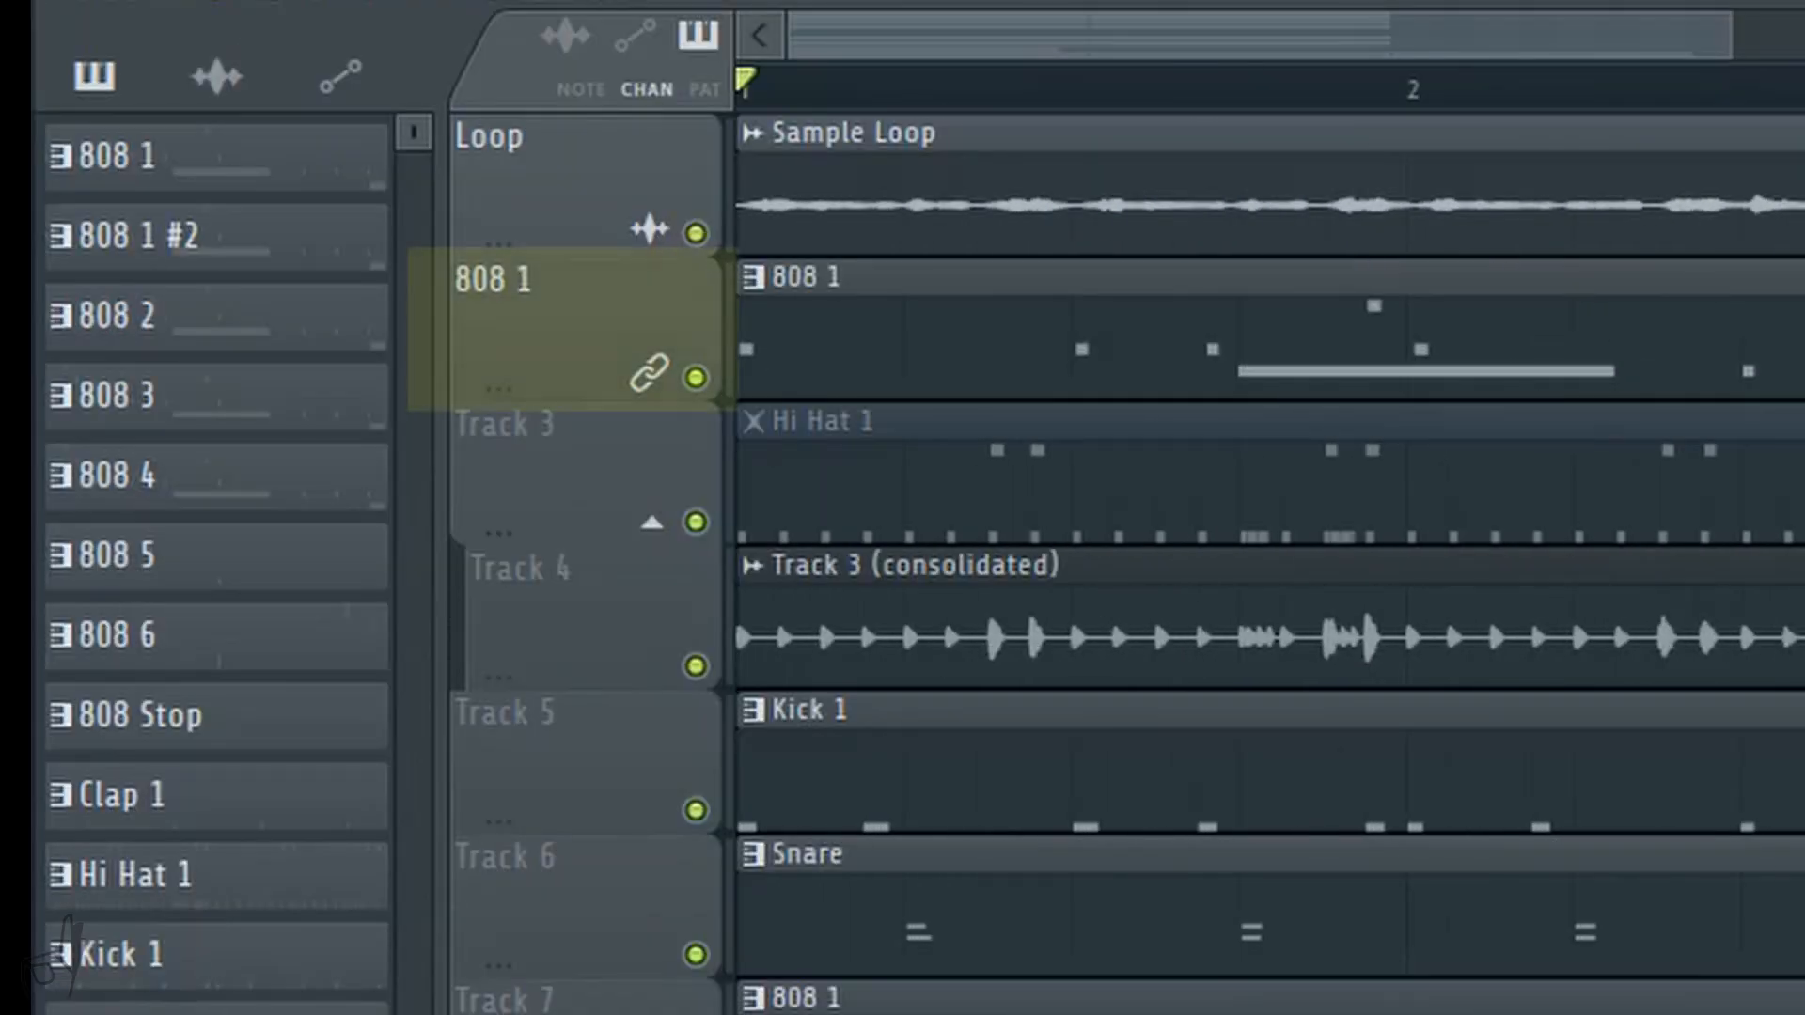
Step: In Beat_4, merge Track 2 into one Pattern 20 clip and clear Track 4
click(557, 282)
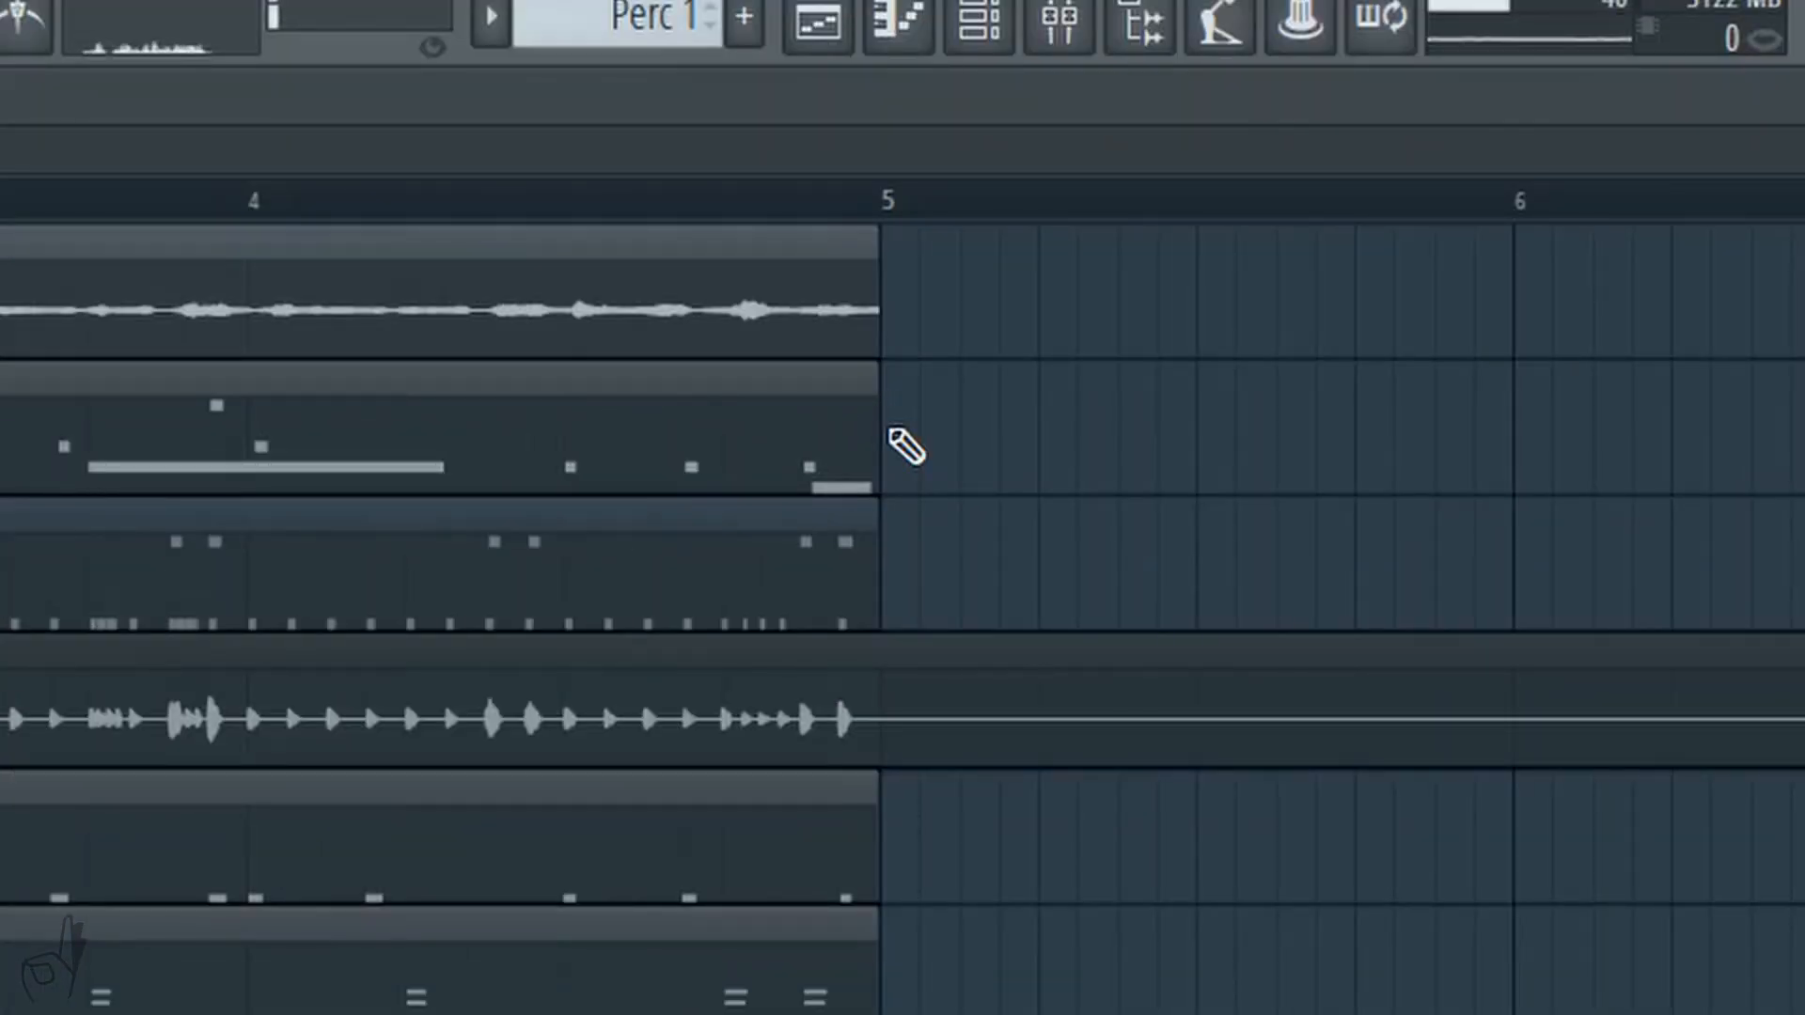
click(914, 448)
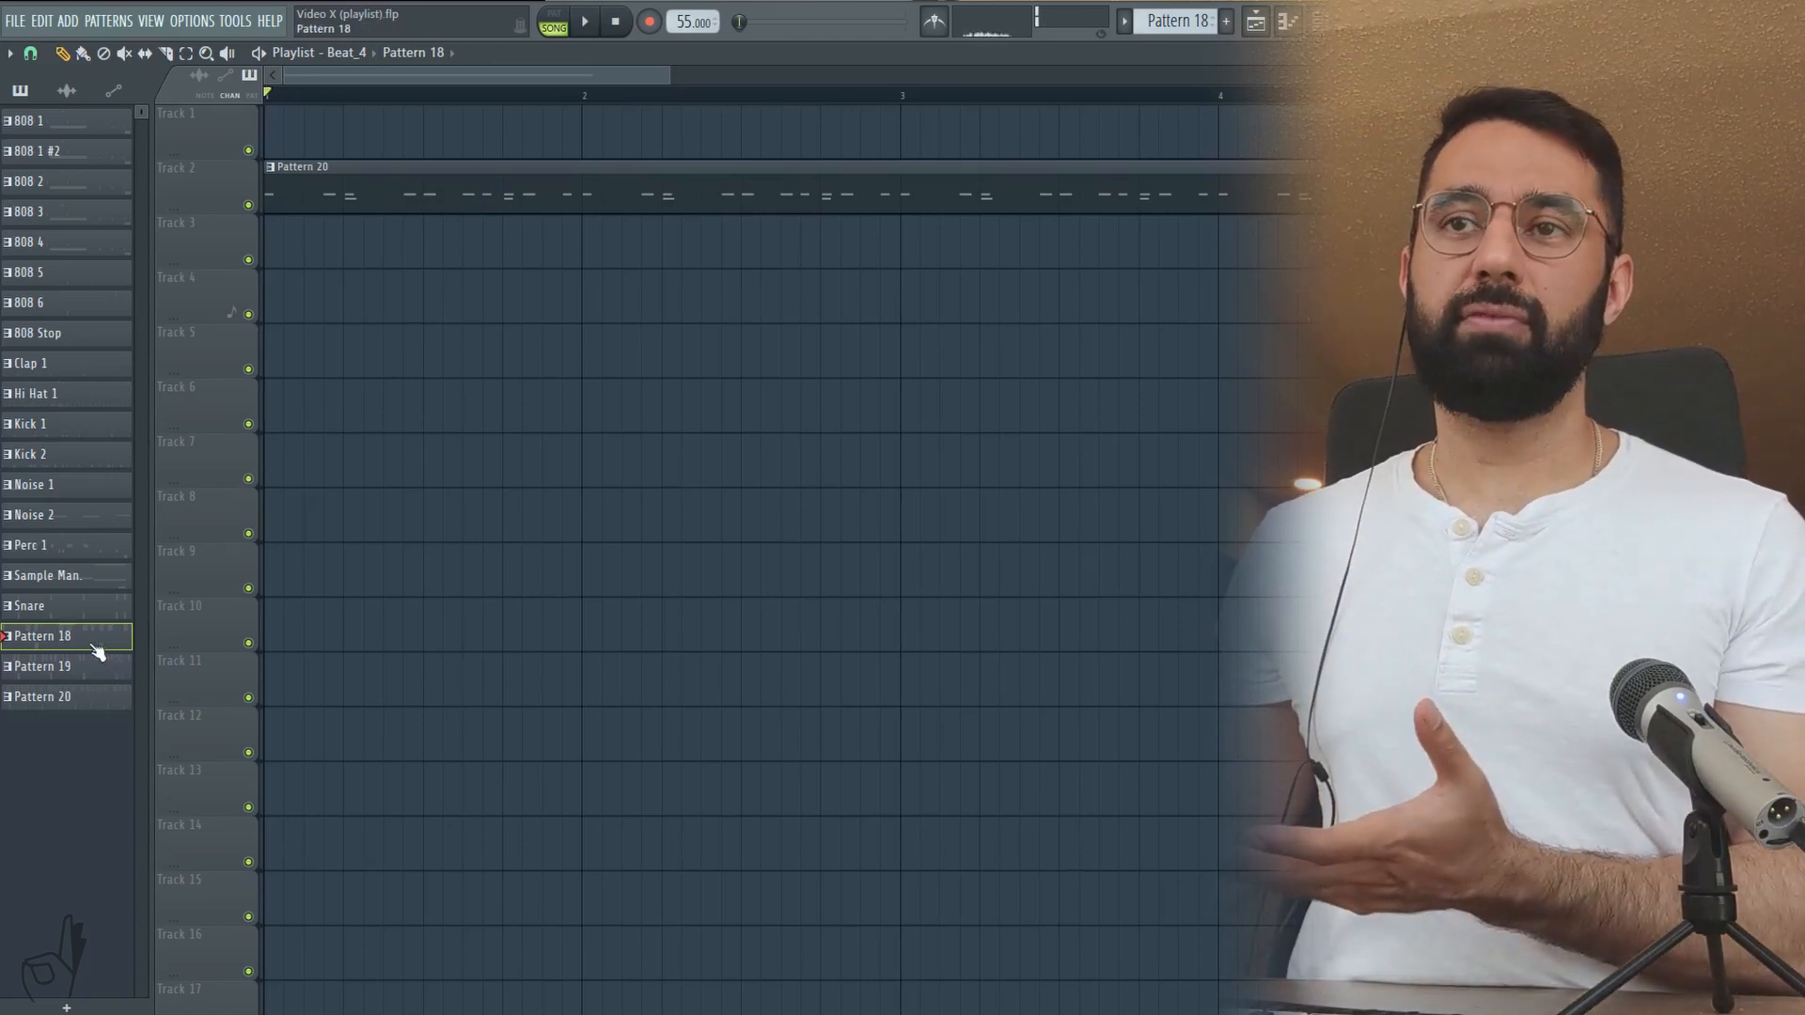
Step: Split Patterns 18 and 20 by channel into separate Kick 1 and Snare 1 patterns
right_click(42, 636)
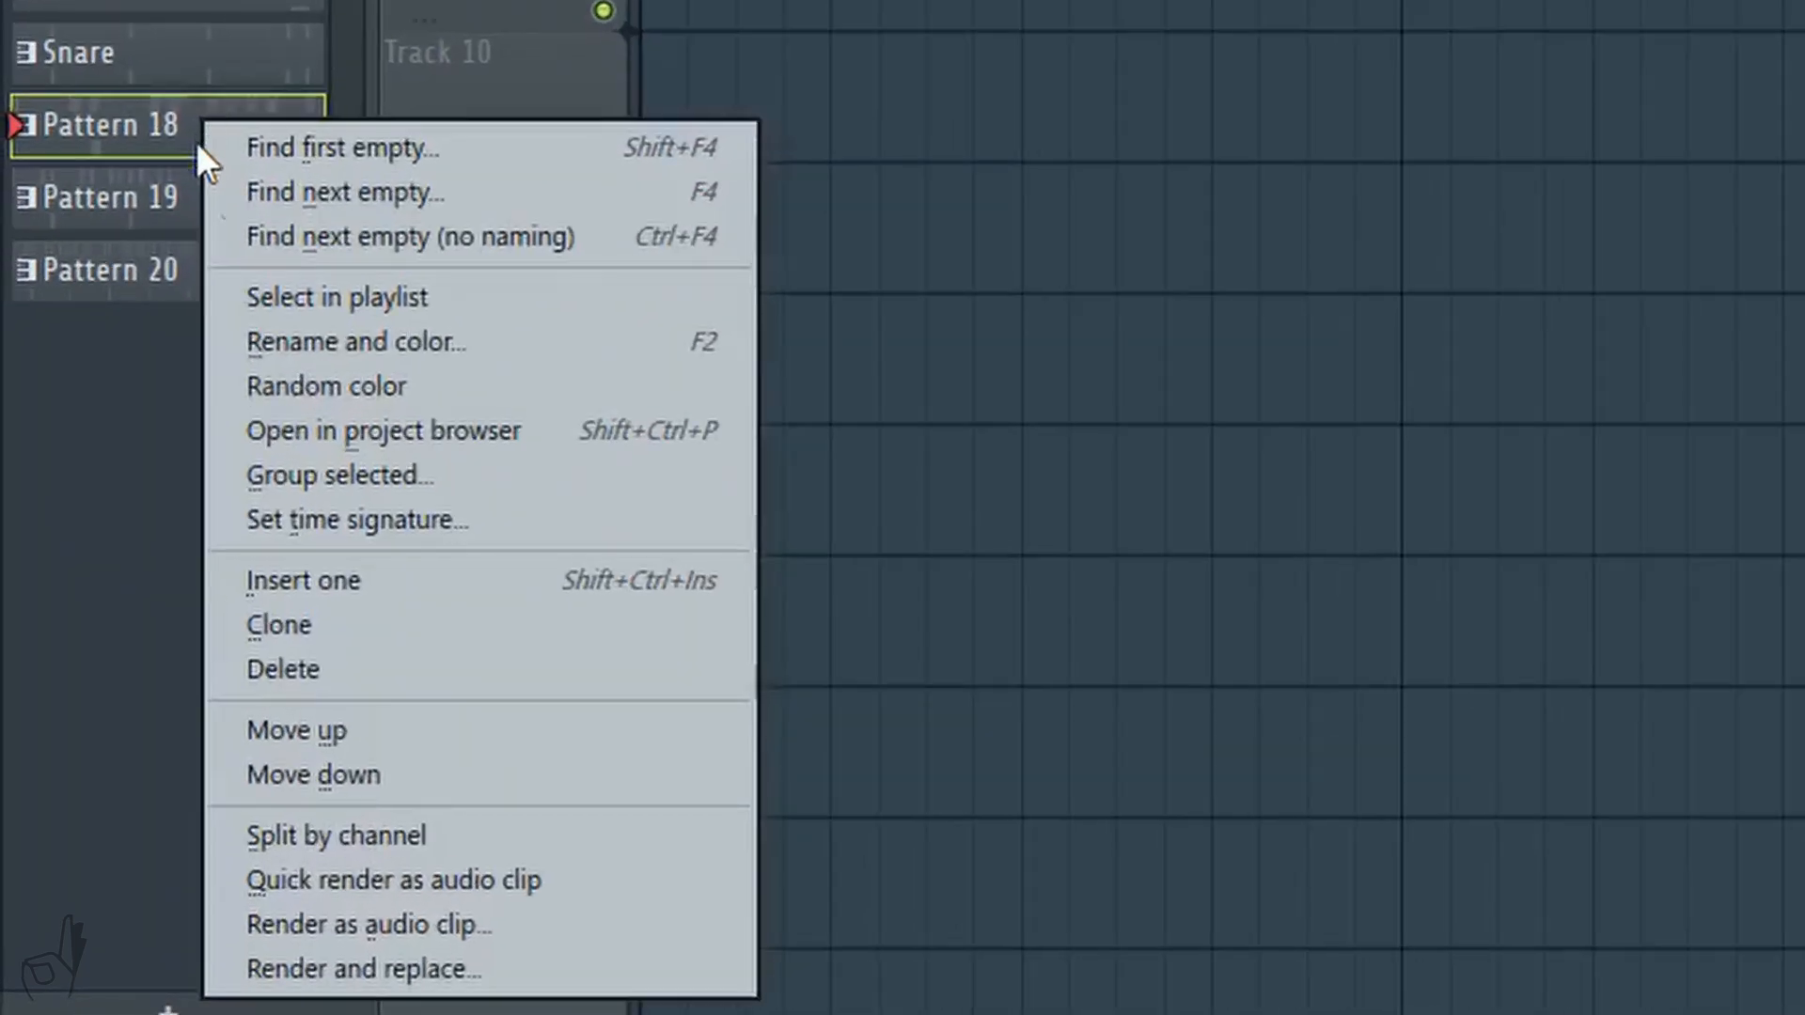
mouse_move(423, 852)
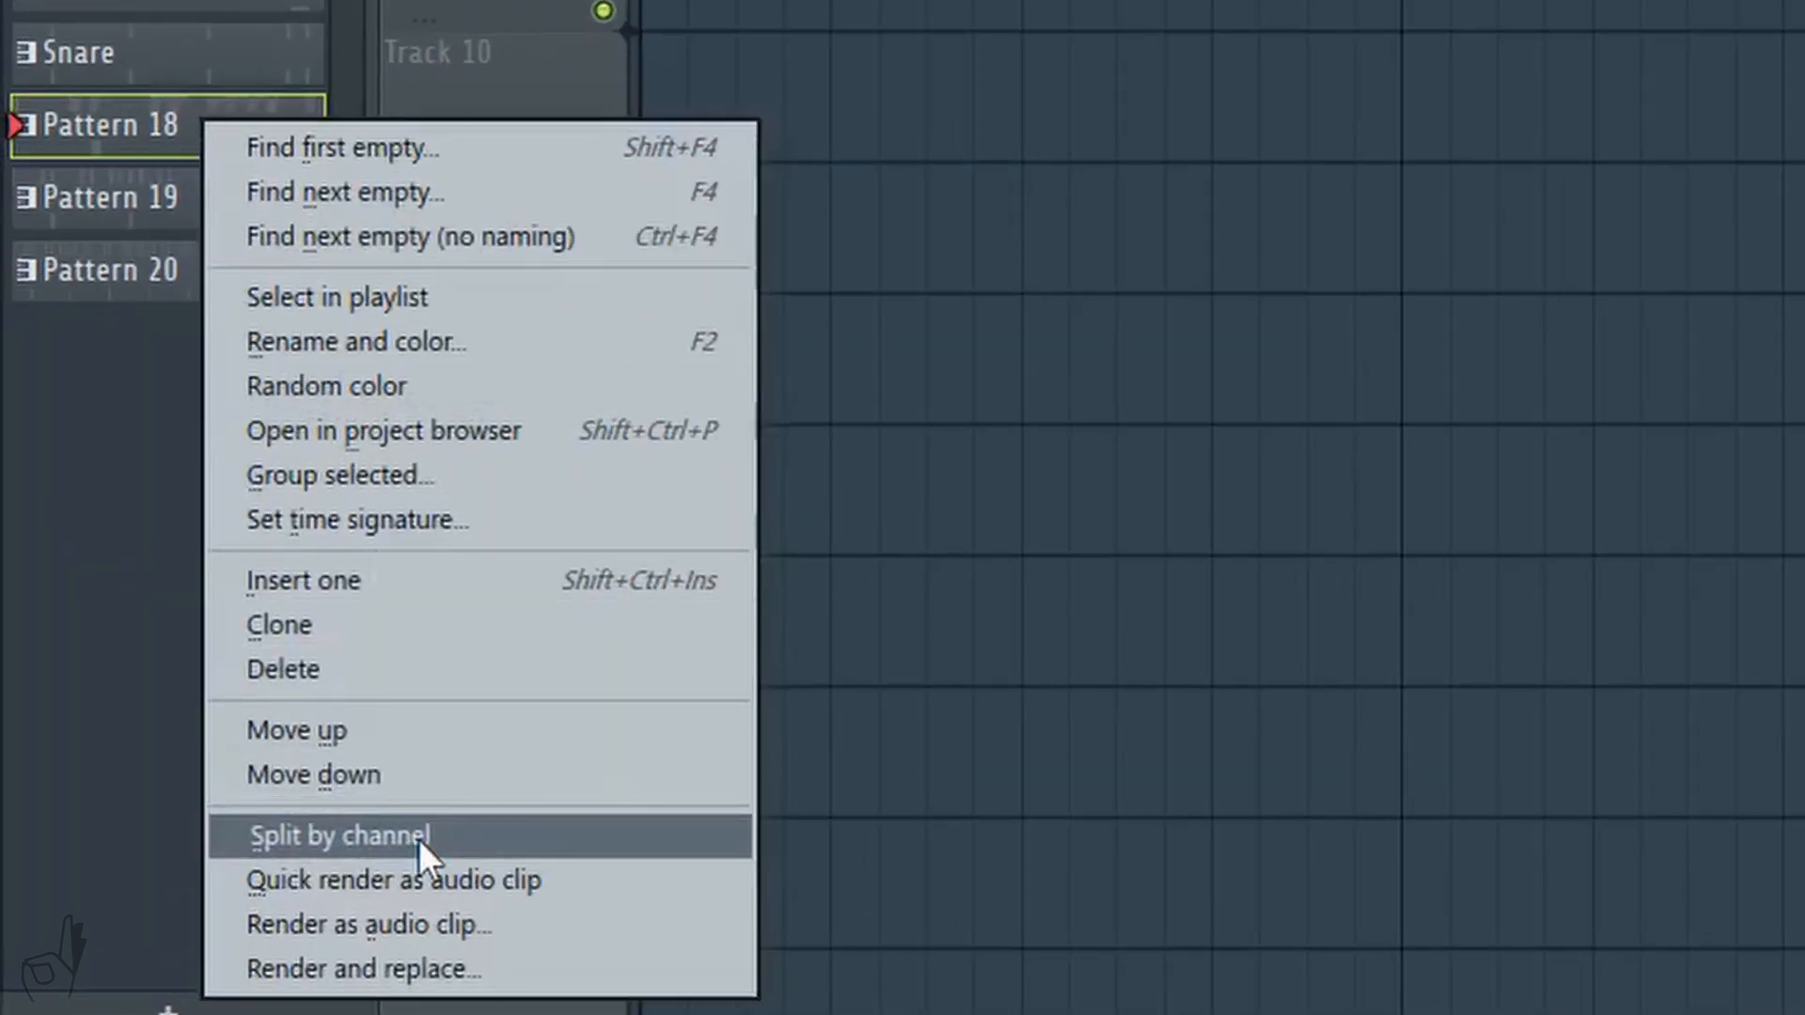
click(338, 836)
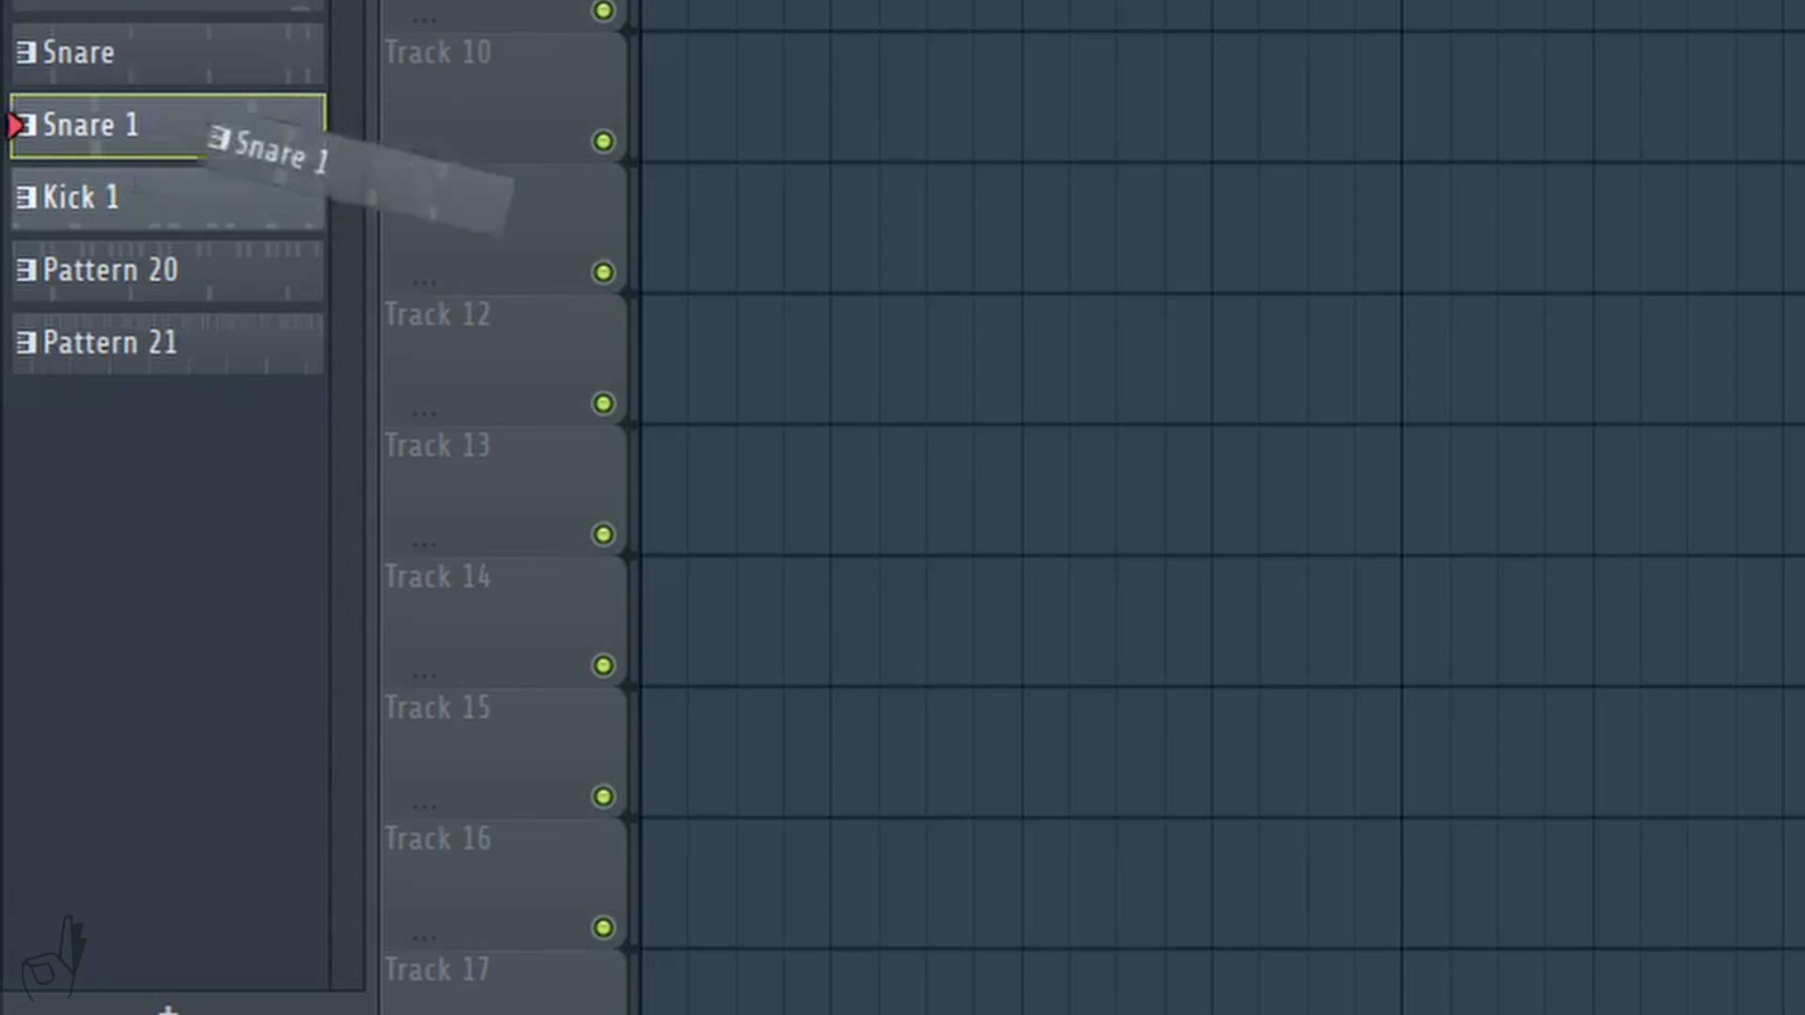
click(85, 197)
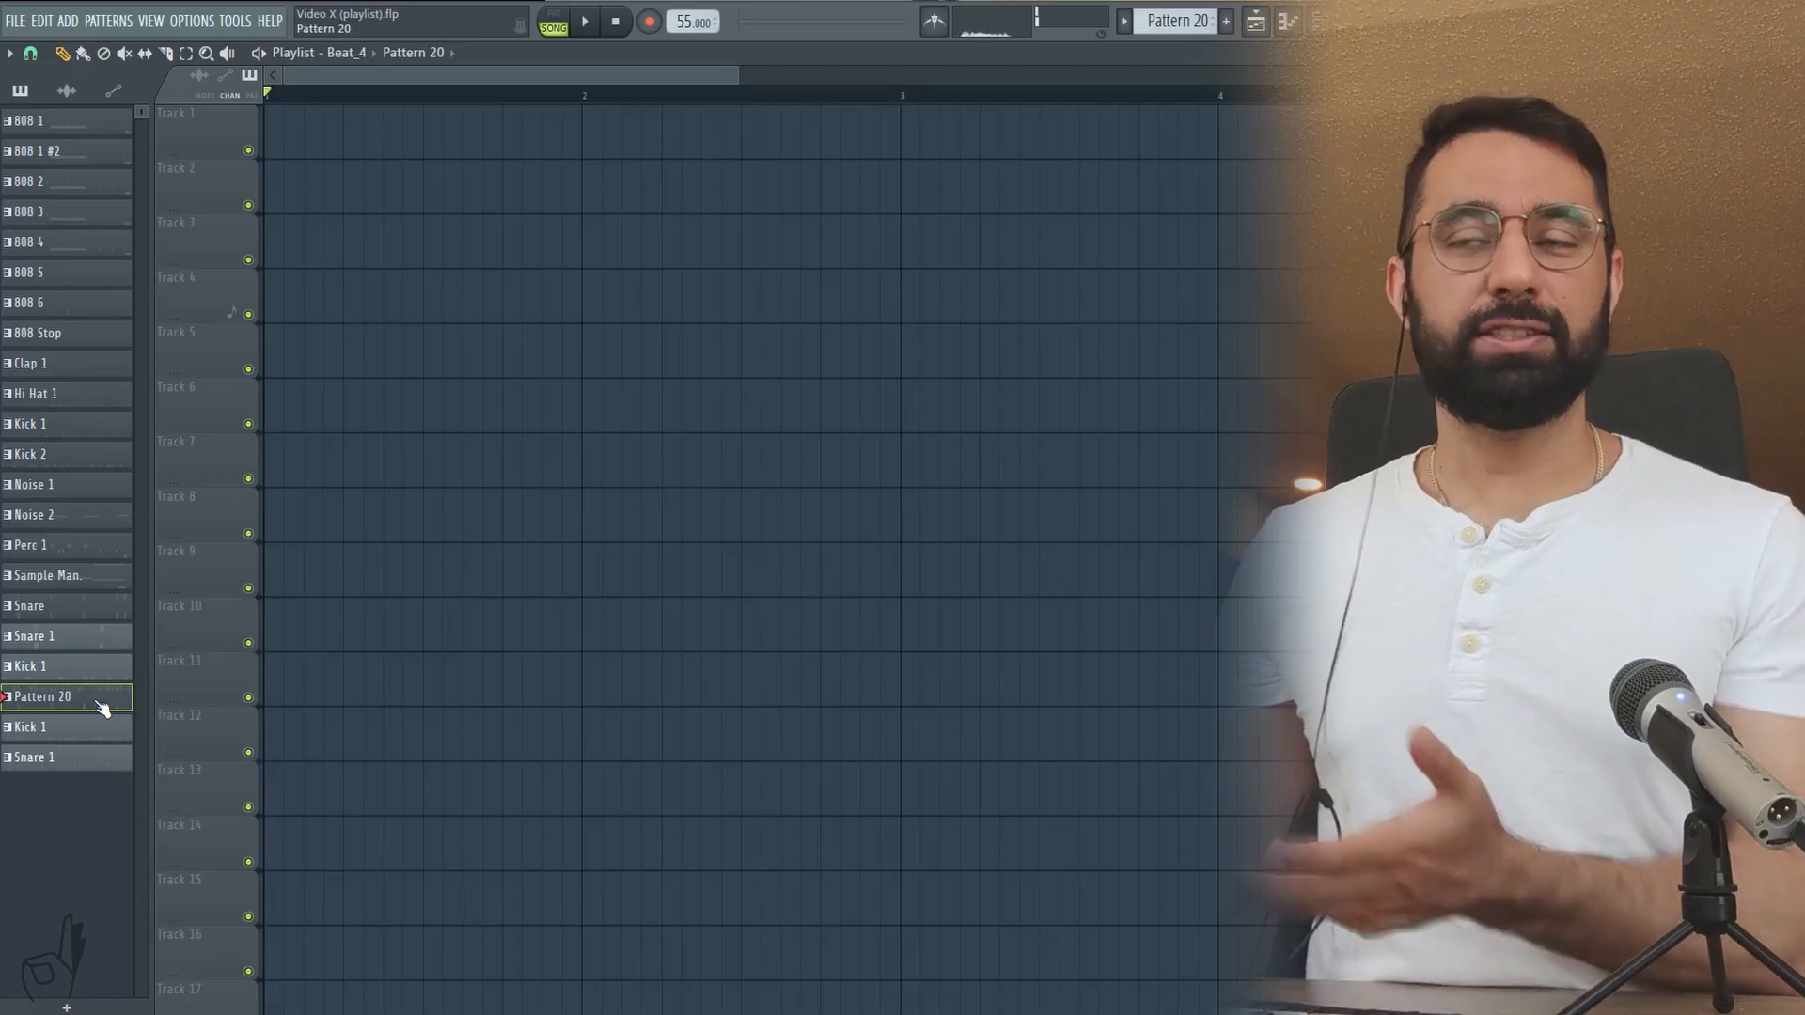
right_click(43, 696)
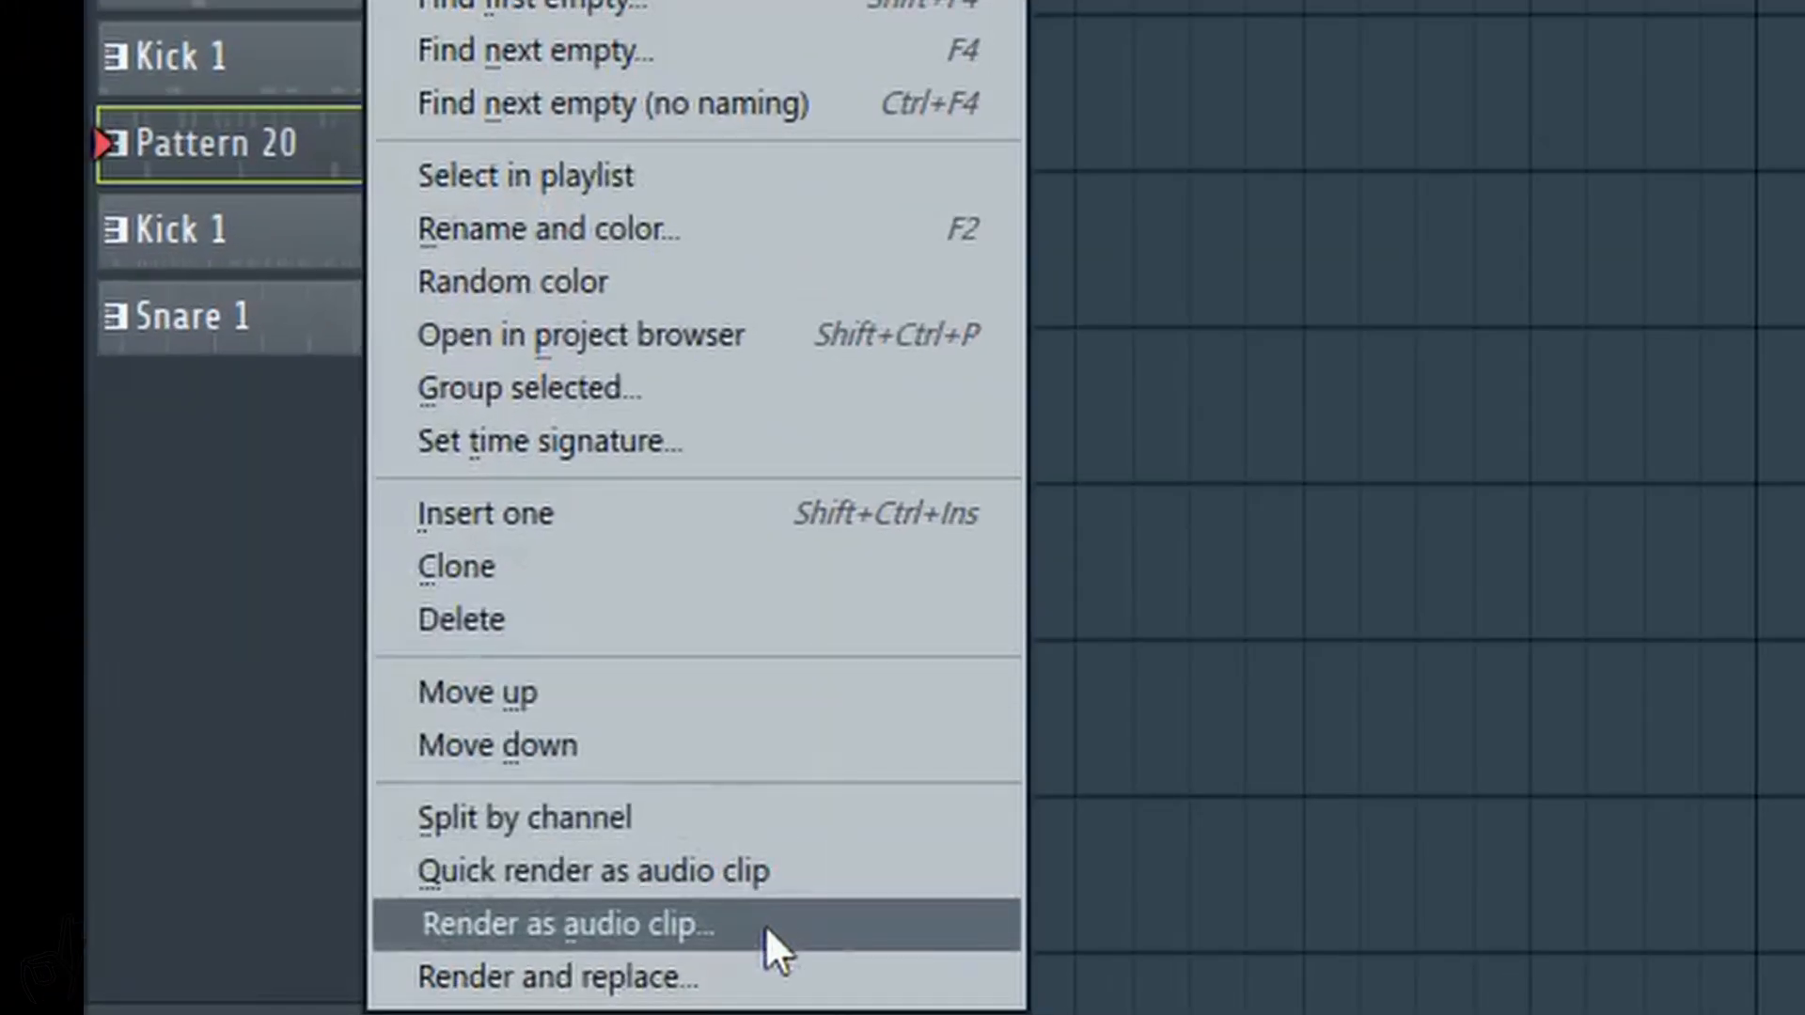
mouse_move(769, 990)
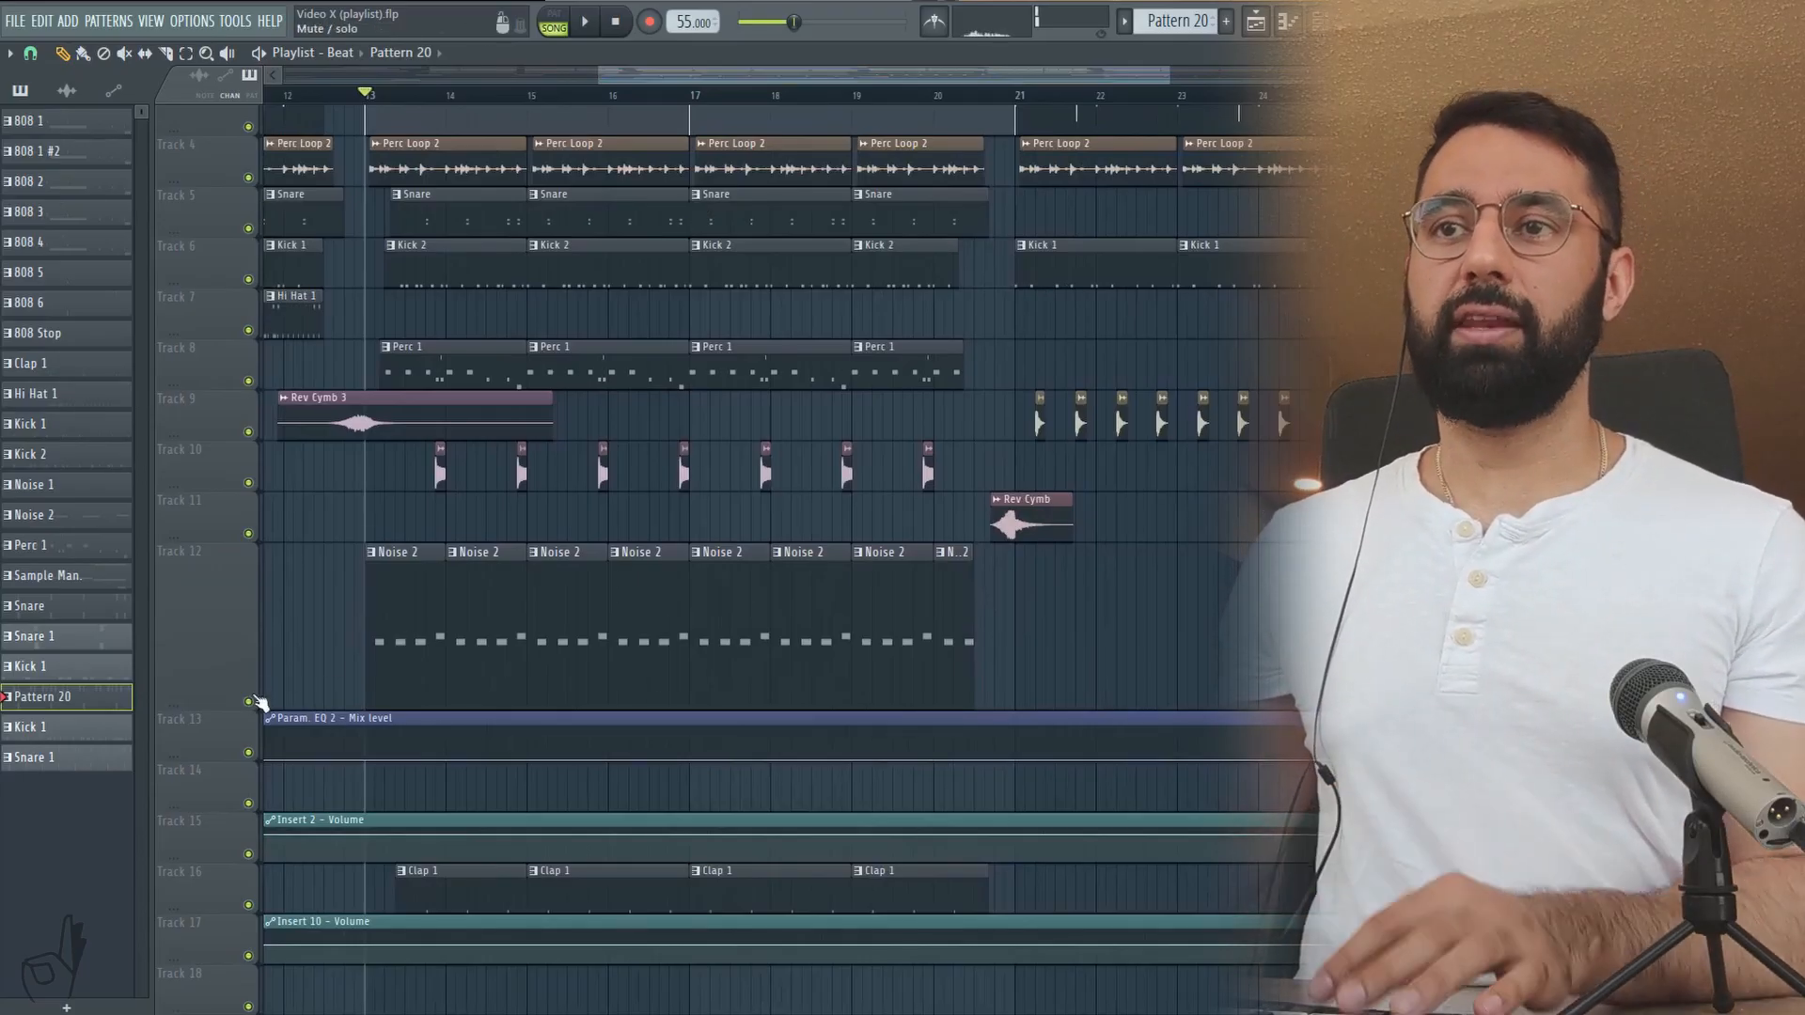
Step: Render the Noise 2 pattern to audio, replacing its clips on Track 12
click(591, 21)
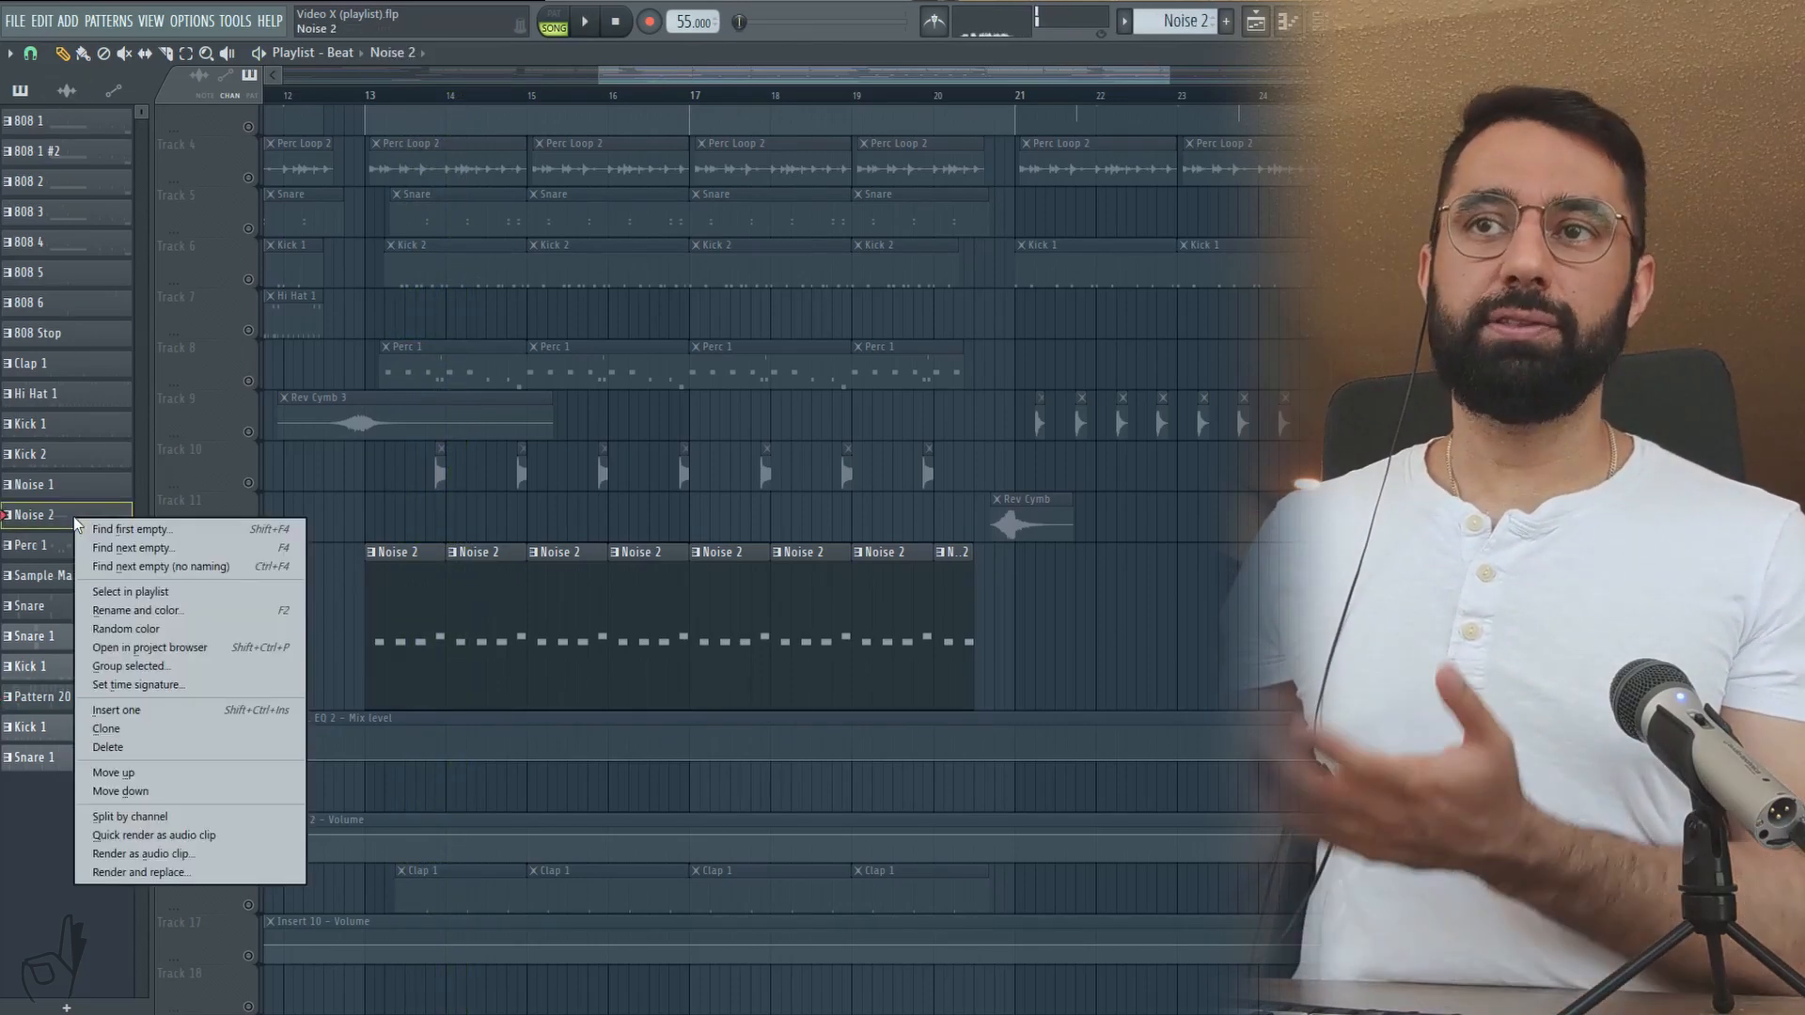
mouse_move(143, 872)
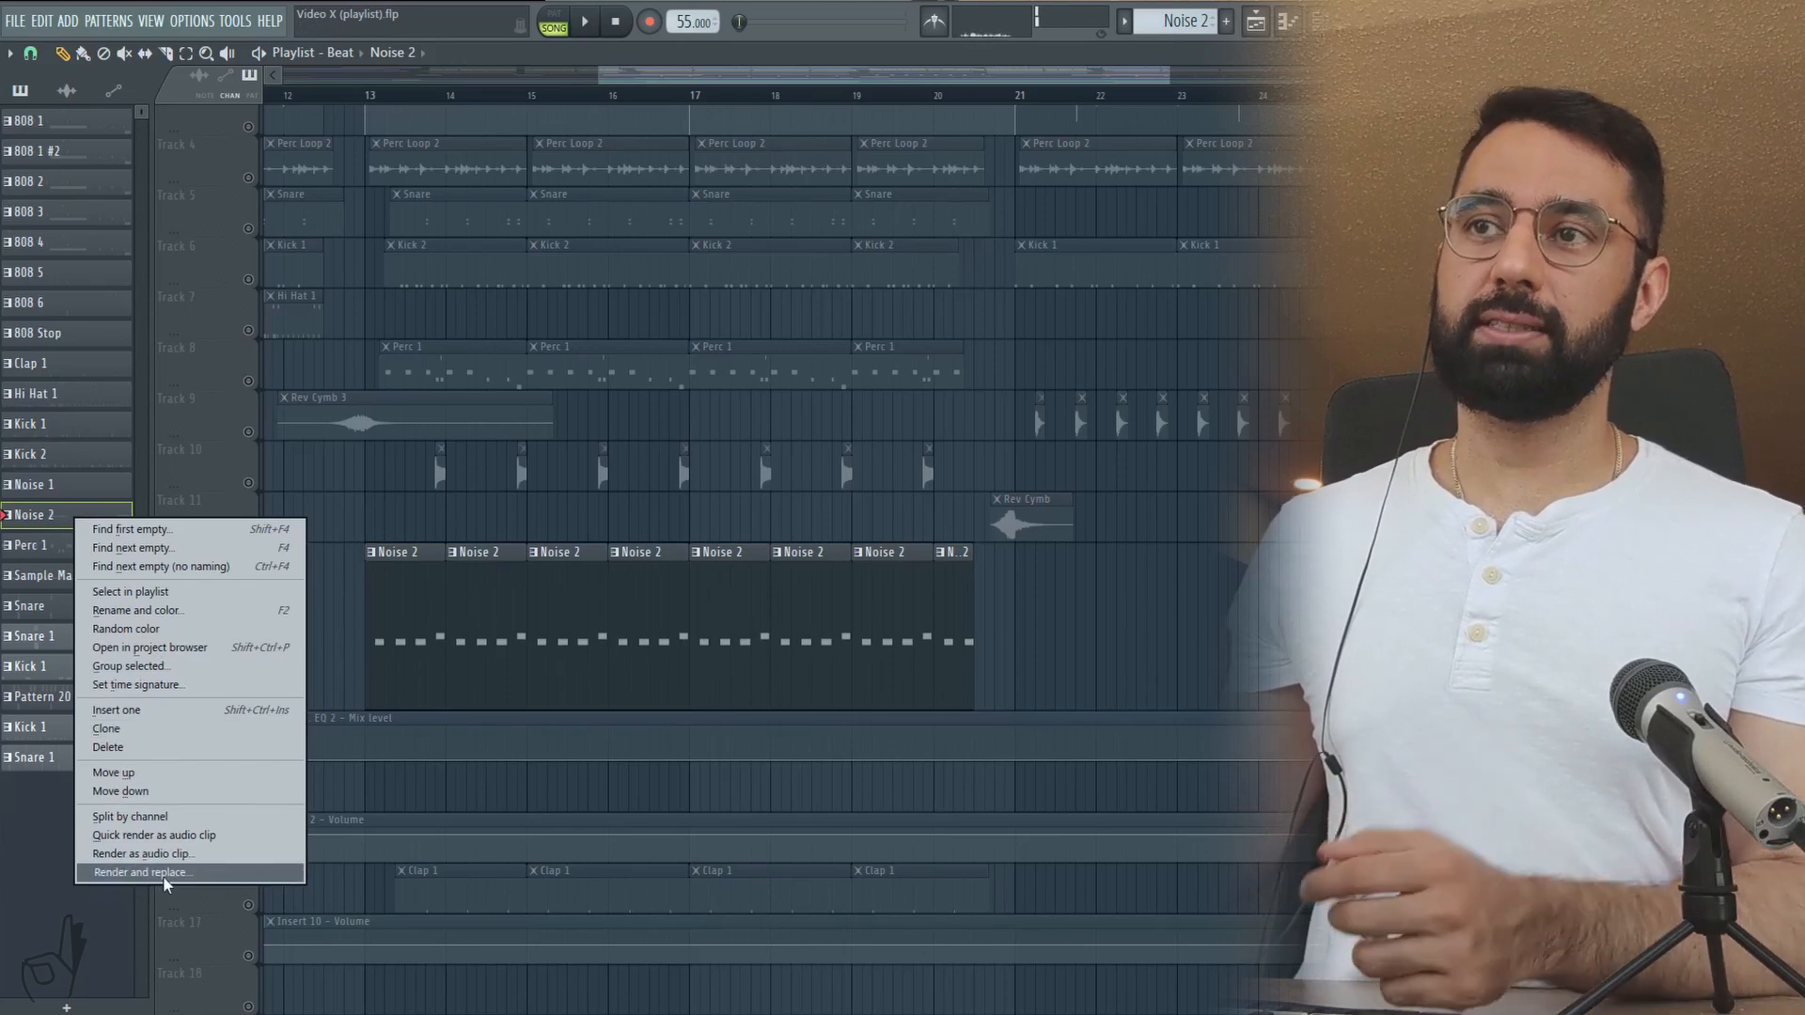
click(143, 872)
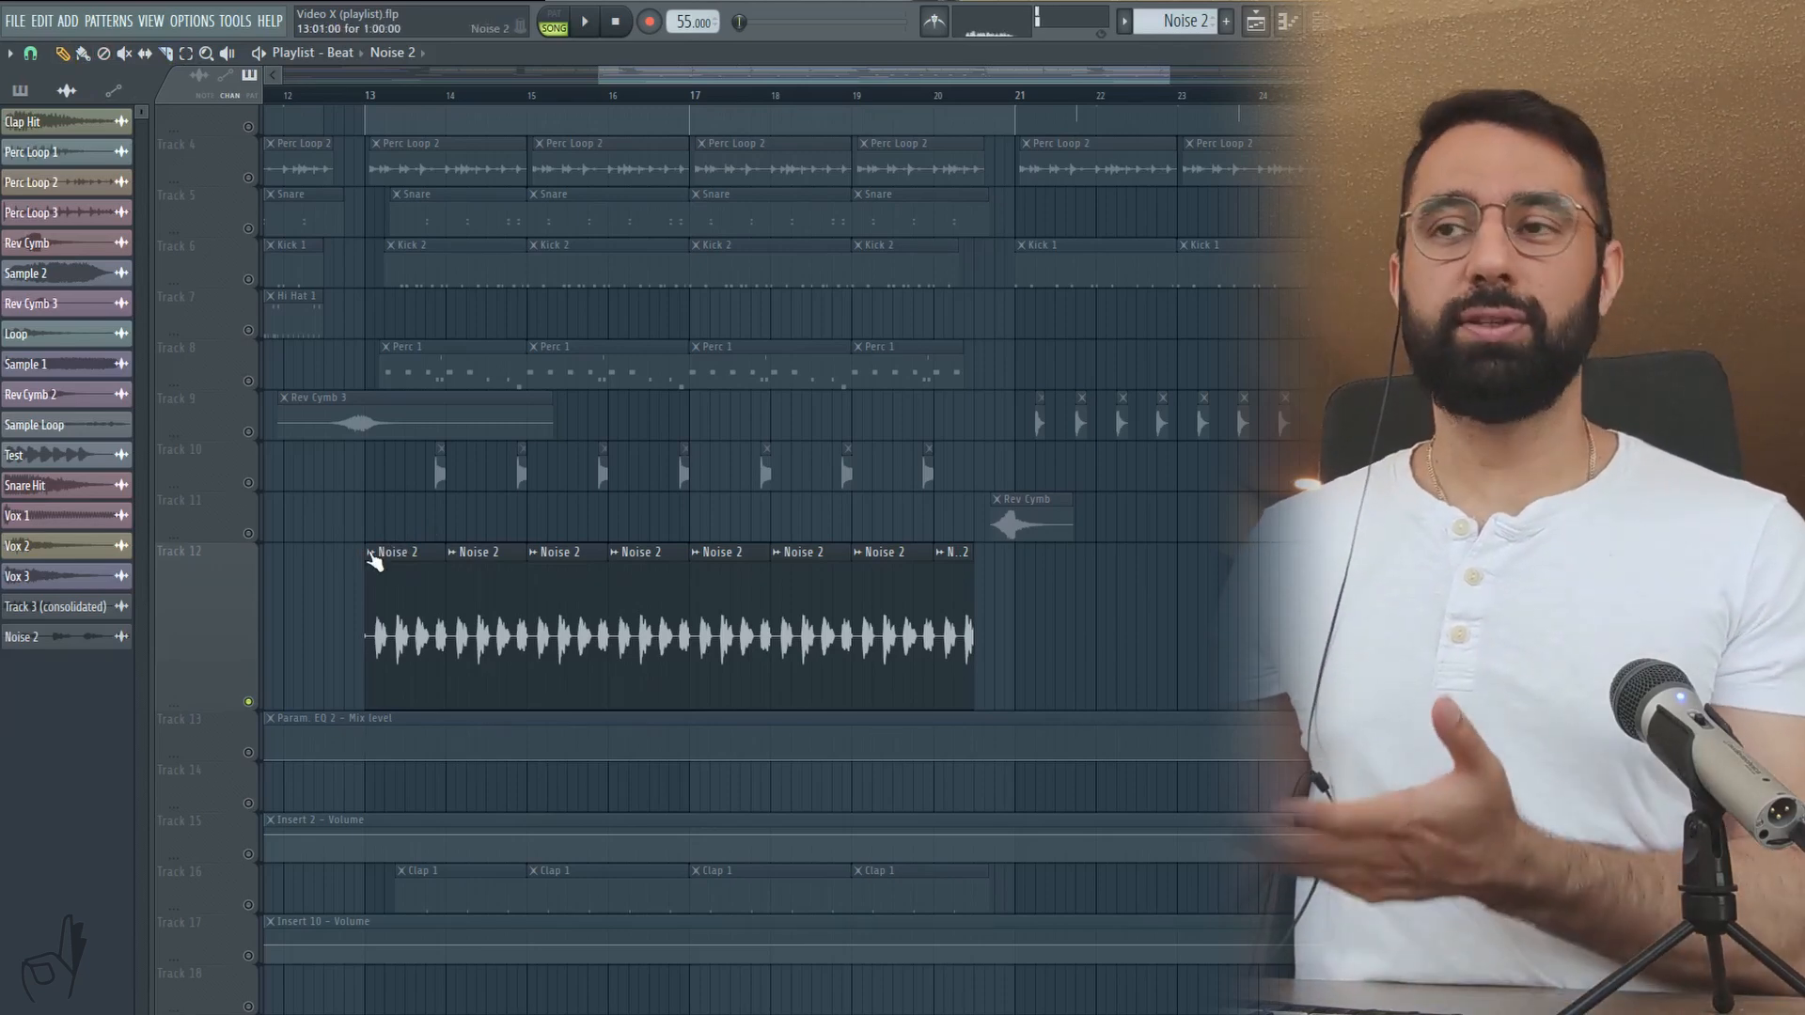
Step: Open the Chop options for a Noise 2 audio clip on Track 12
right_click(383, 553)
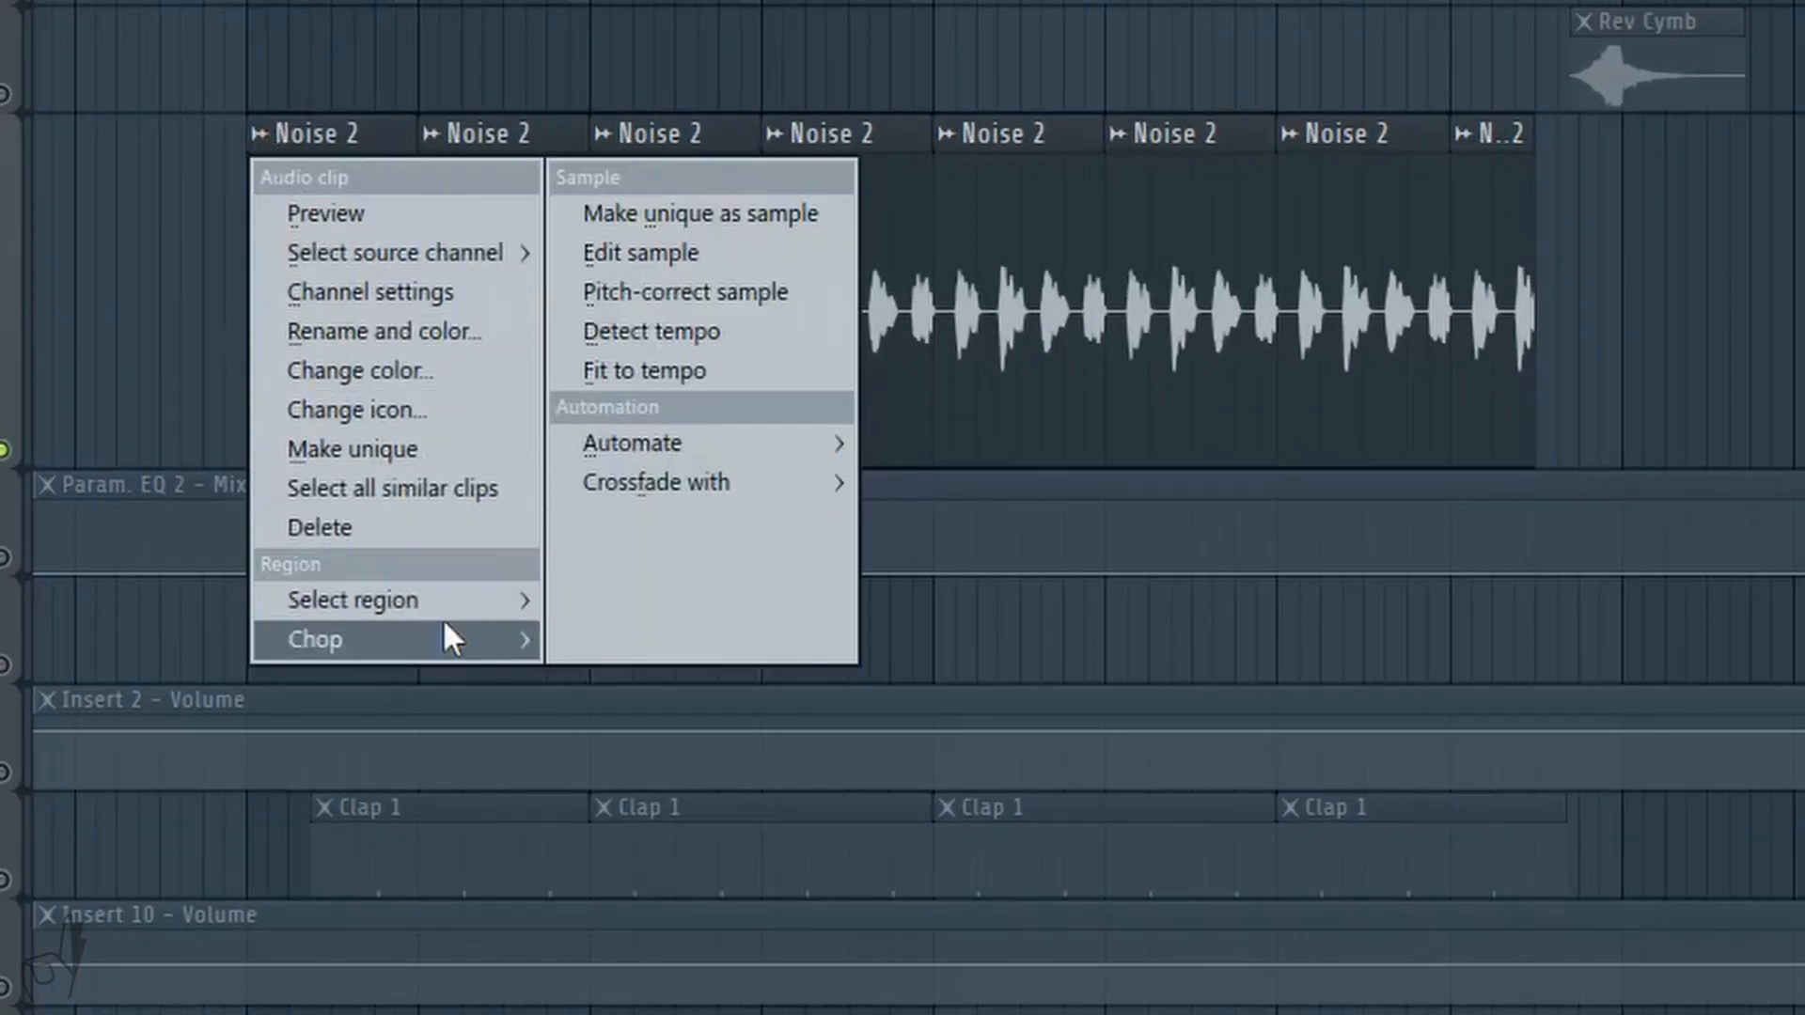
click(315, 640)
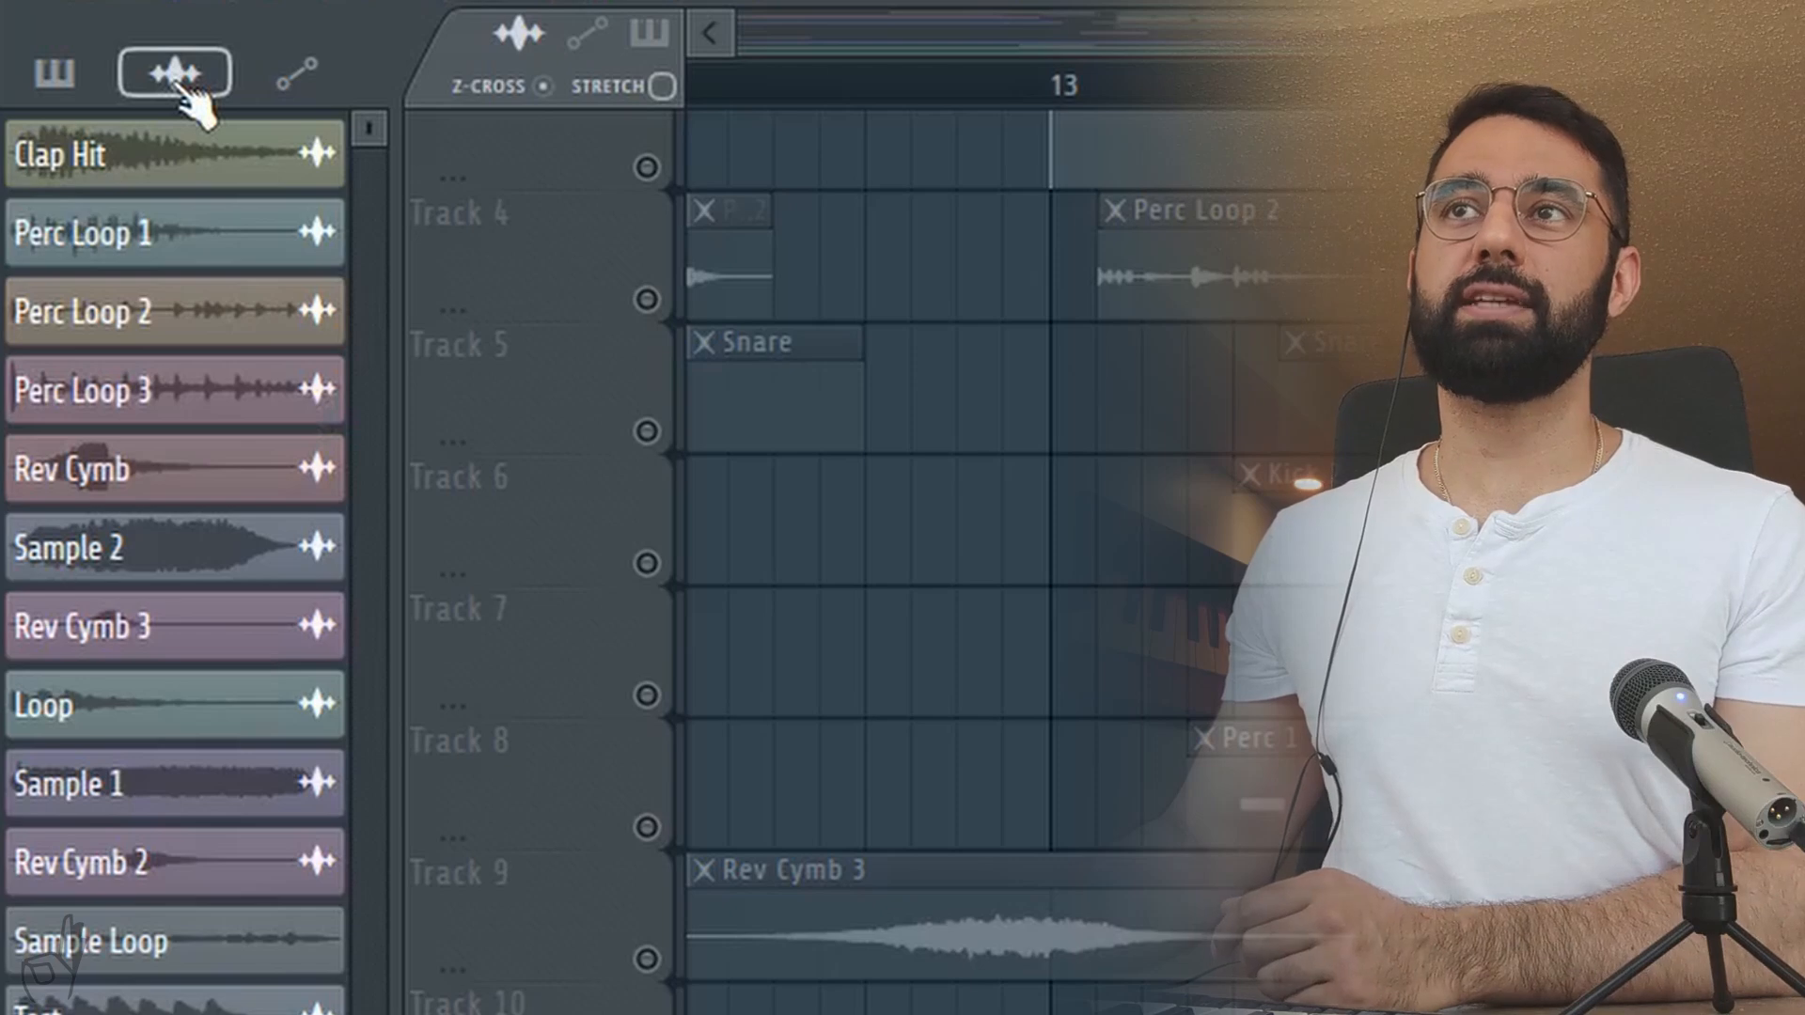
Step: Select the unused audio clips Sample 2, Loop and Sample 1 from the picker's audio menu
click(174, 72)
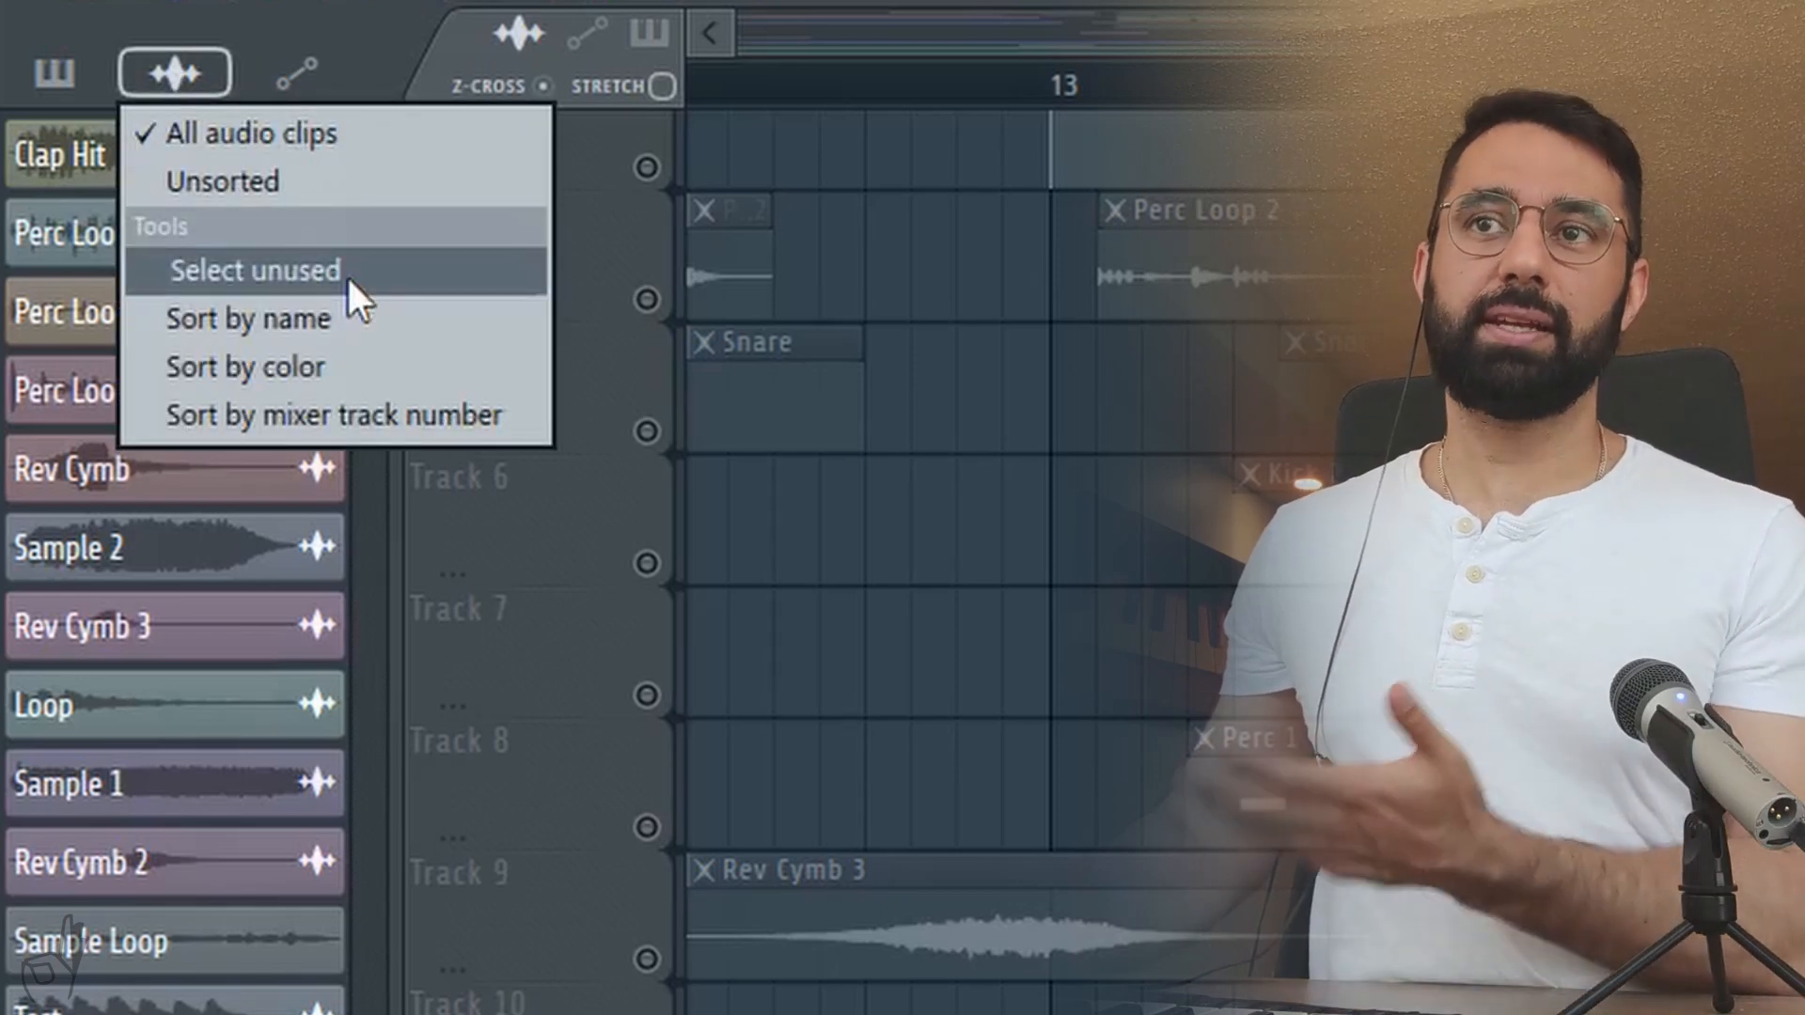
click(256, 270)
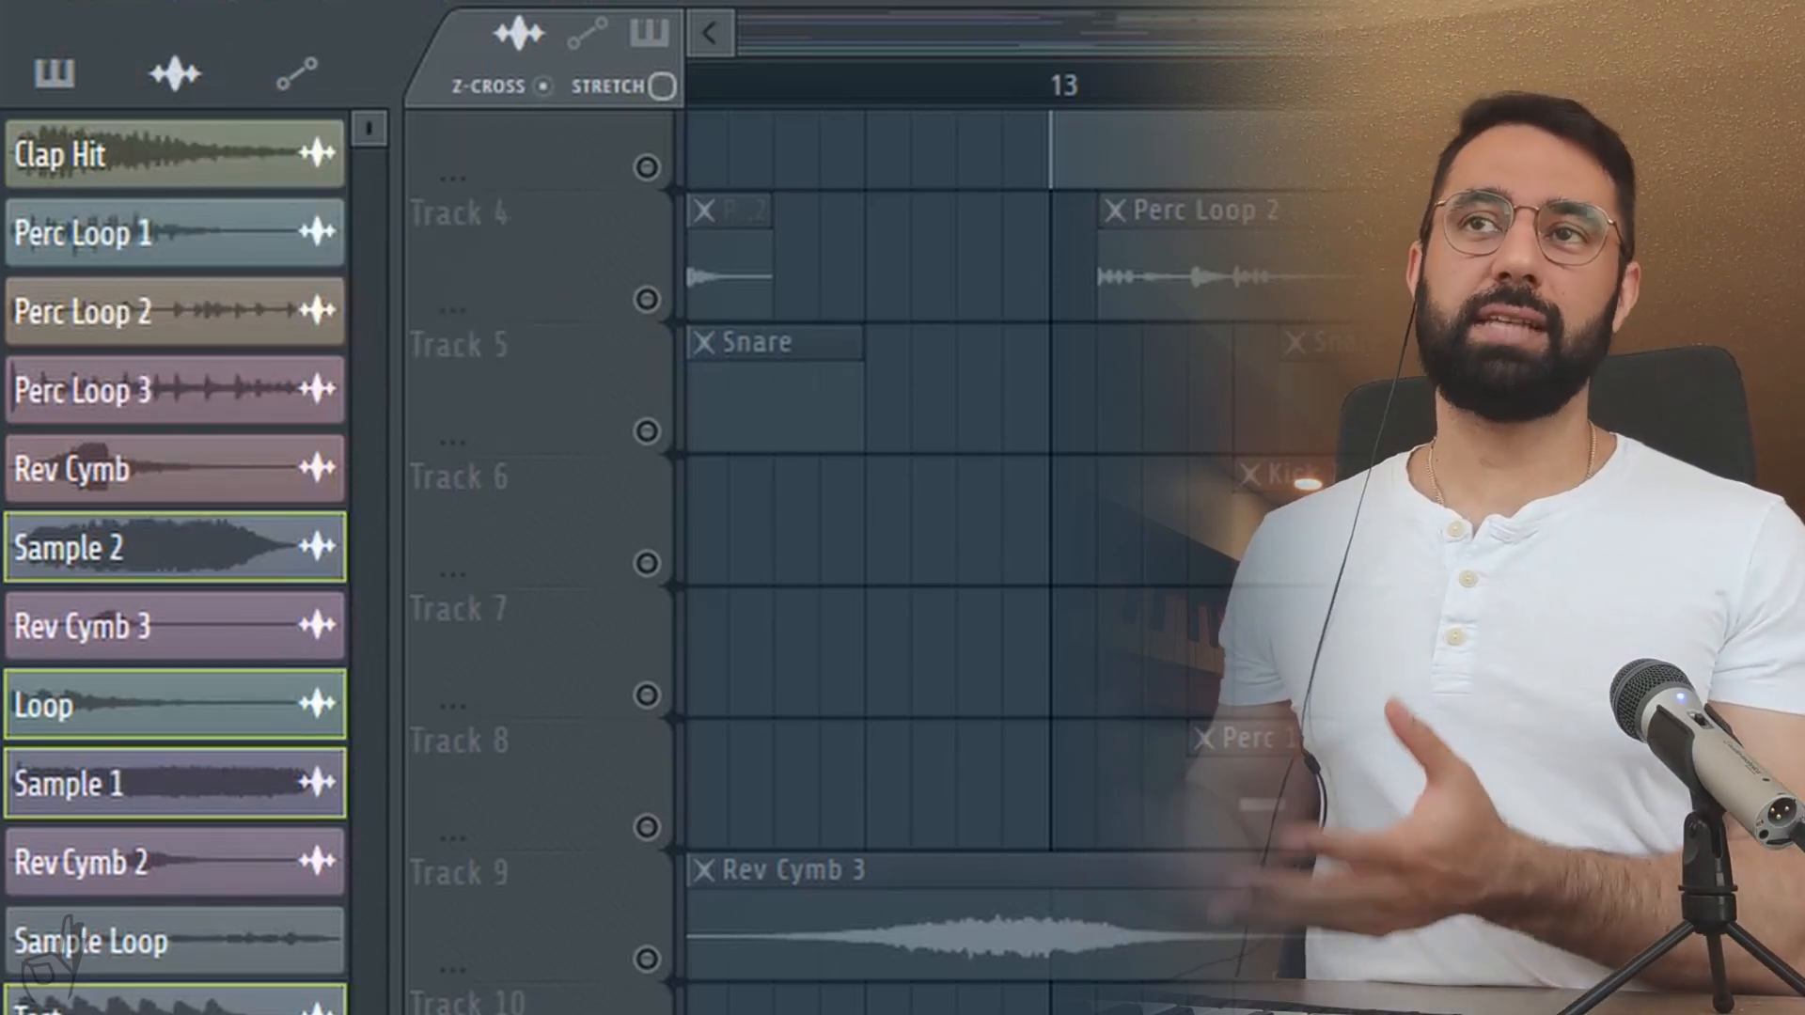
mouse_move(103, 616)
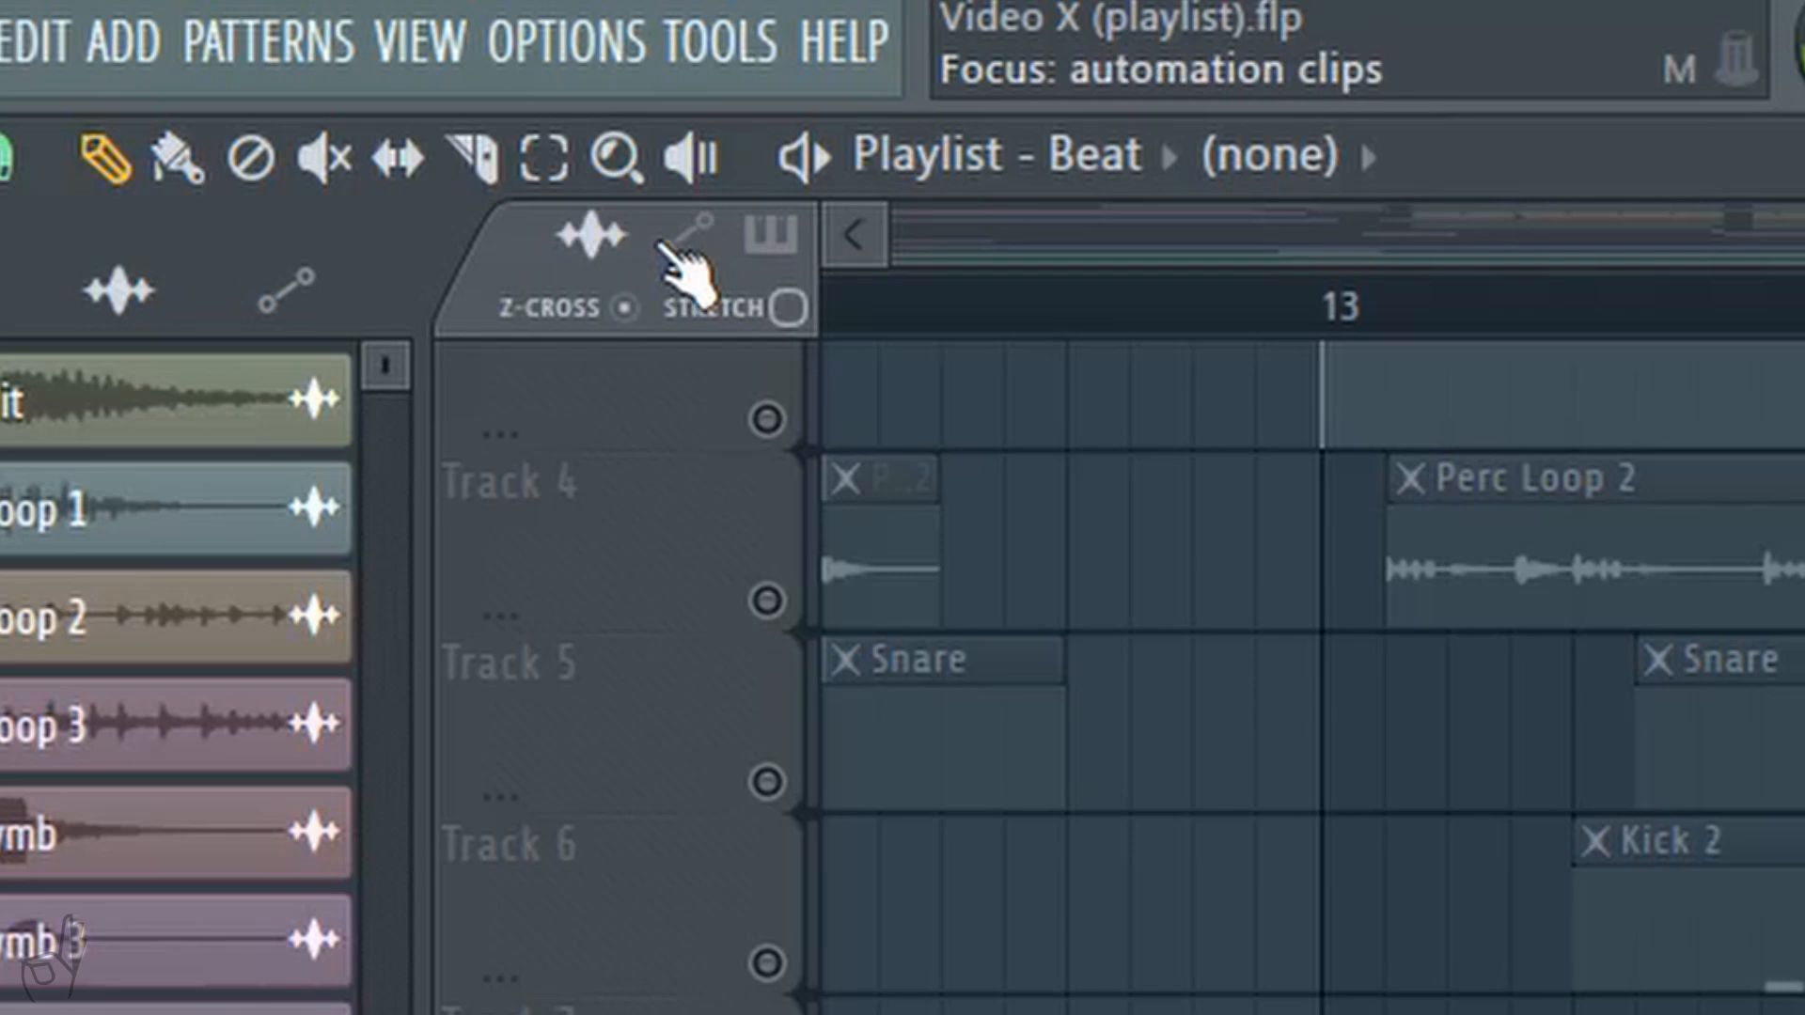
mouse_move(783, 315)
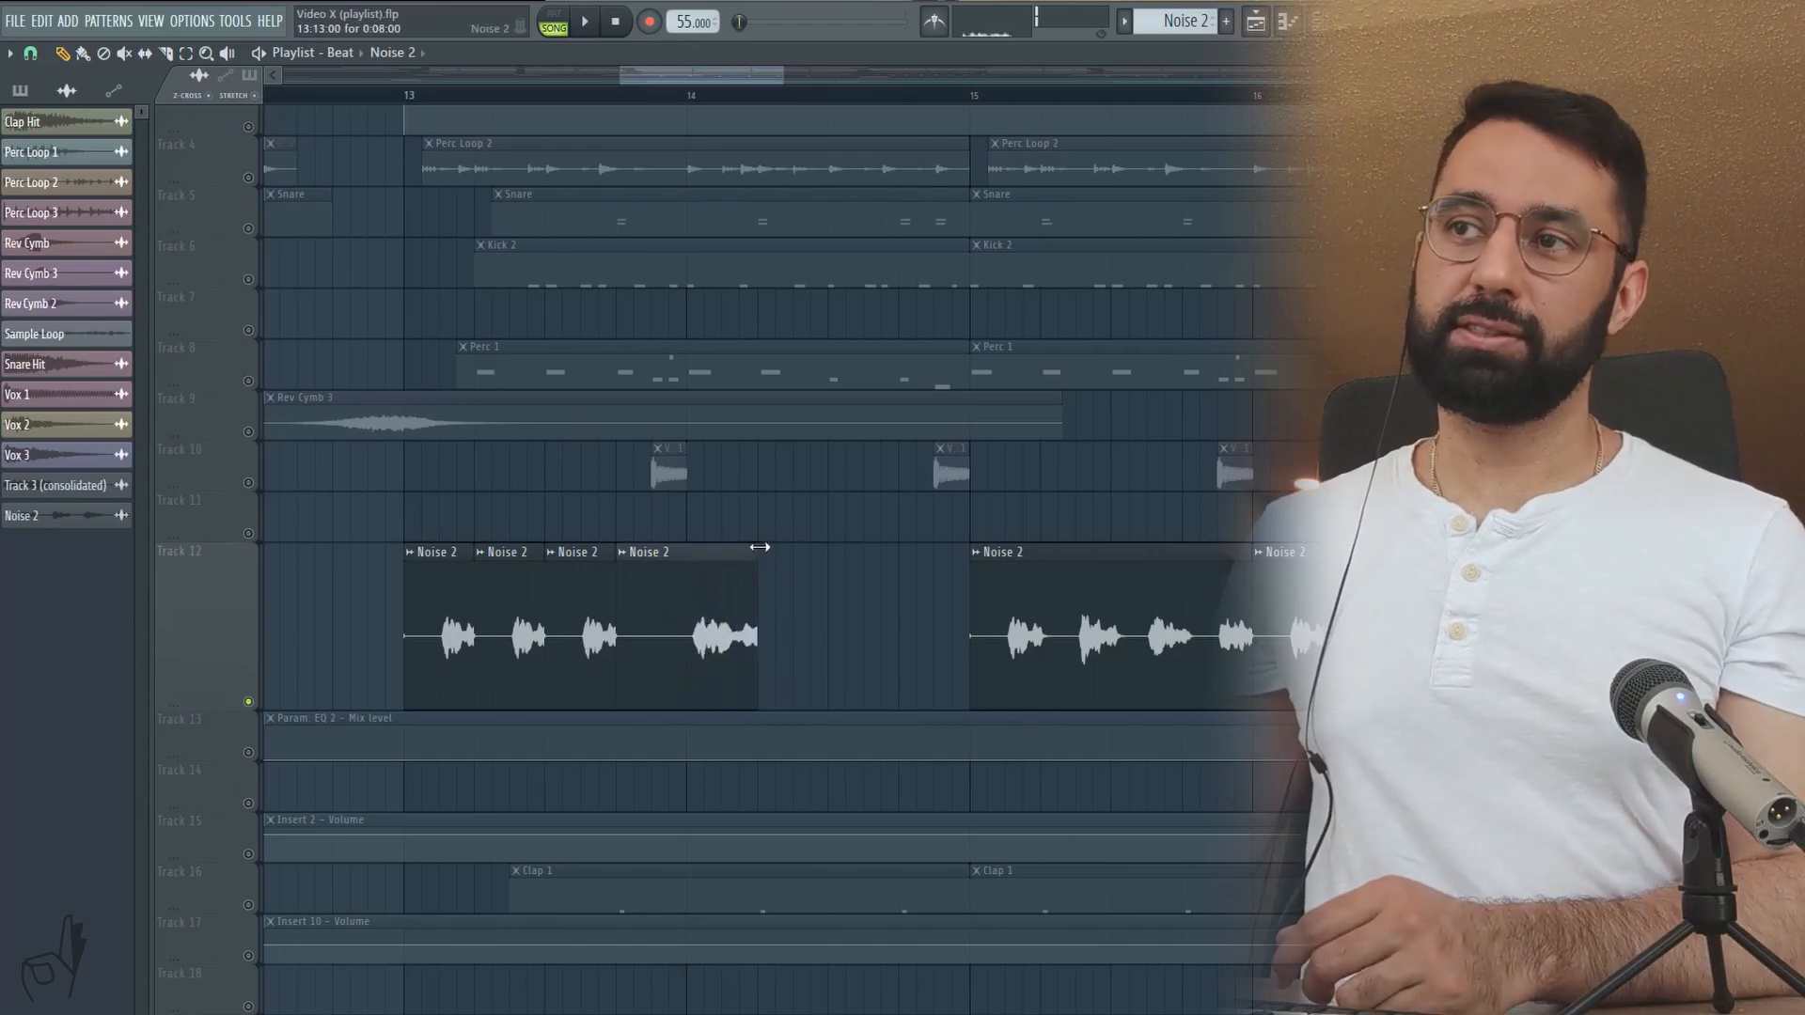
Step: Extend the fourth Noise 2 slice on Track 12 to bar 15
drag(758, 550, 953, 562)
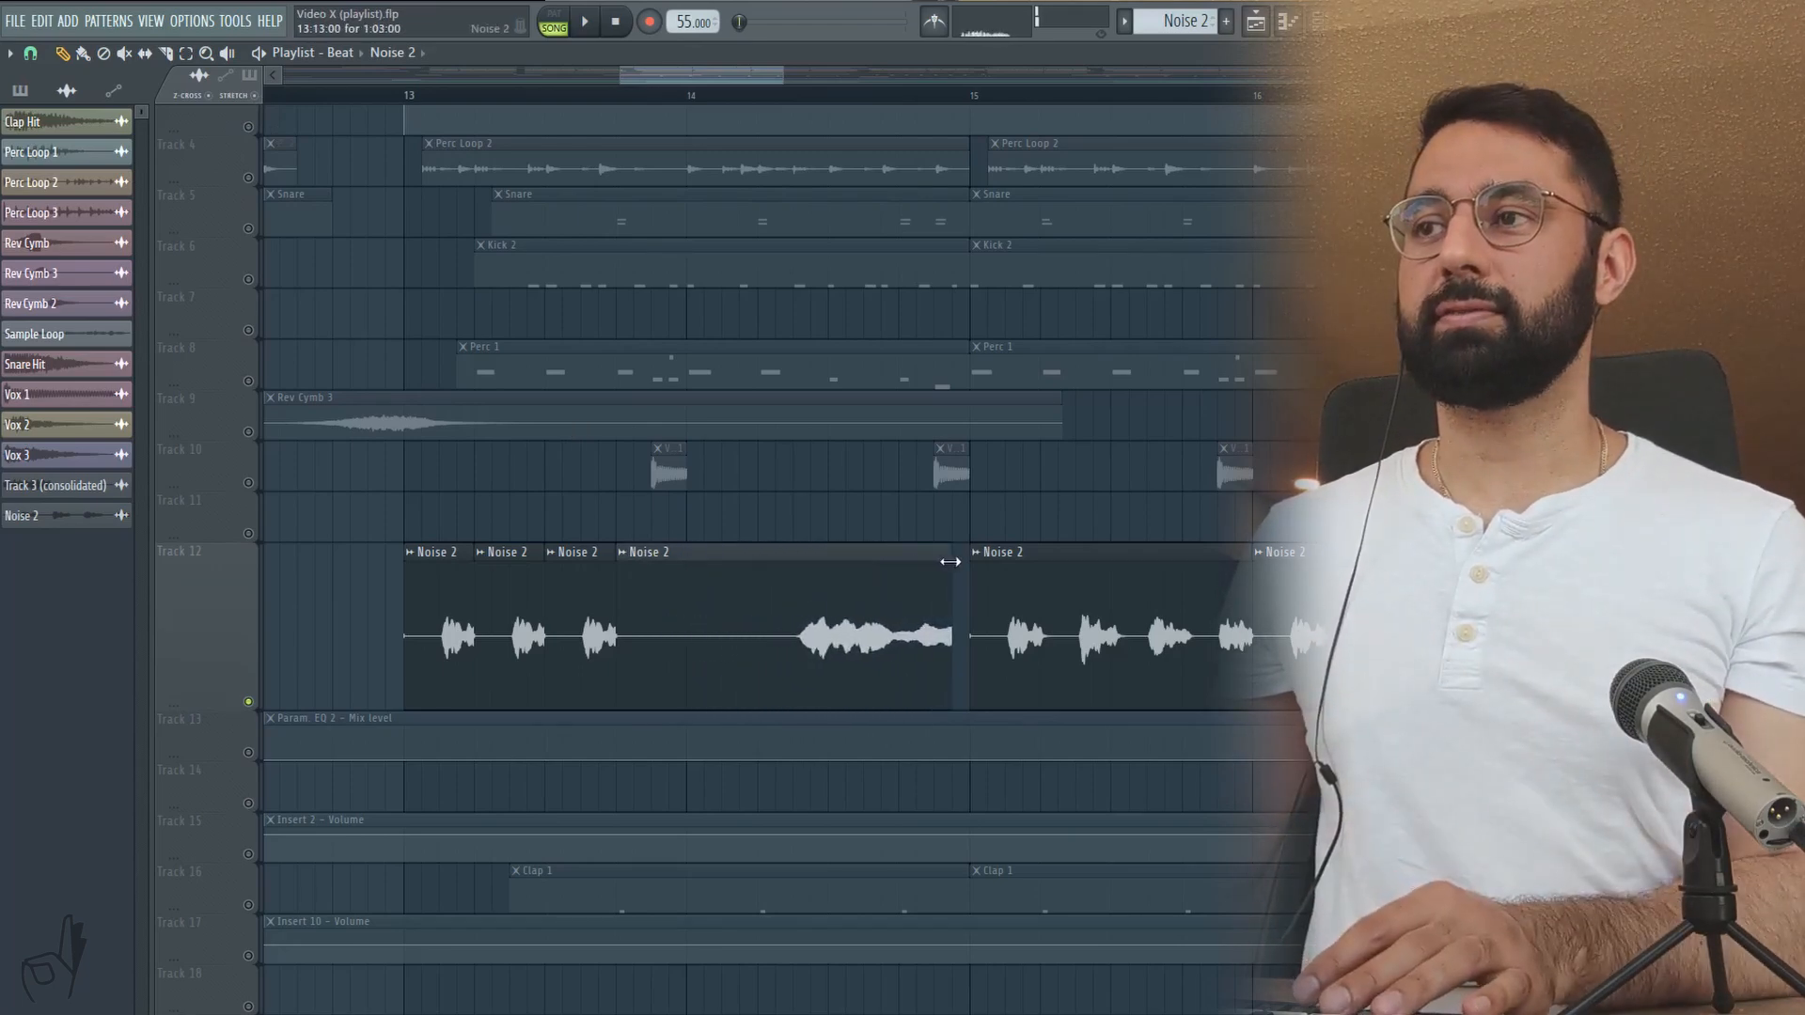